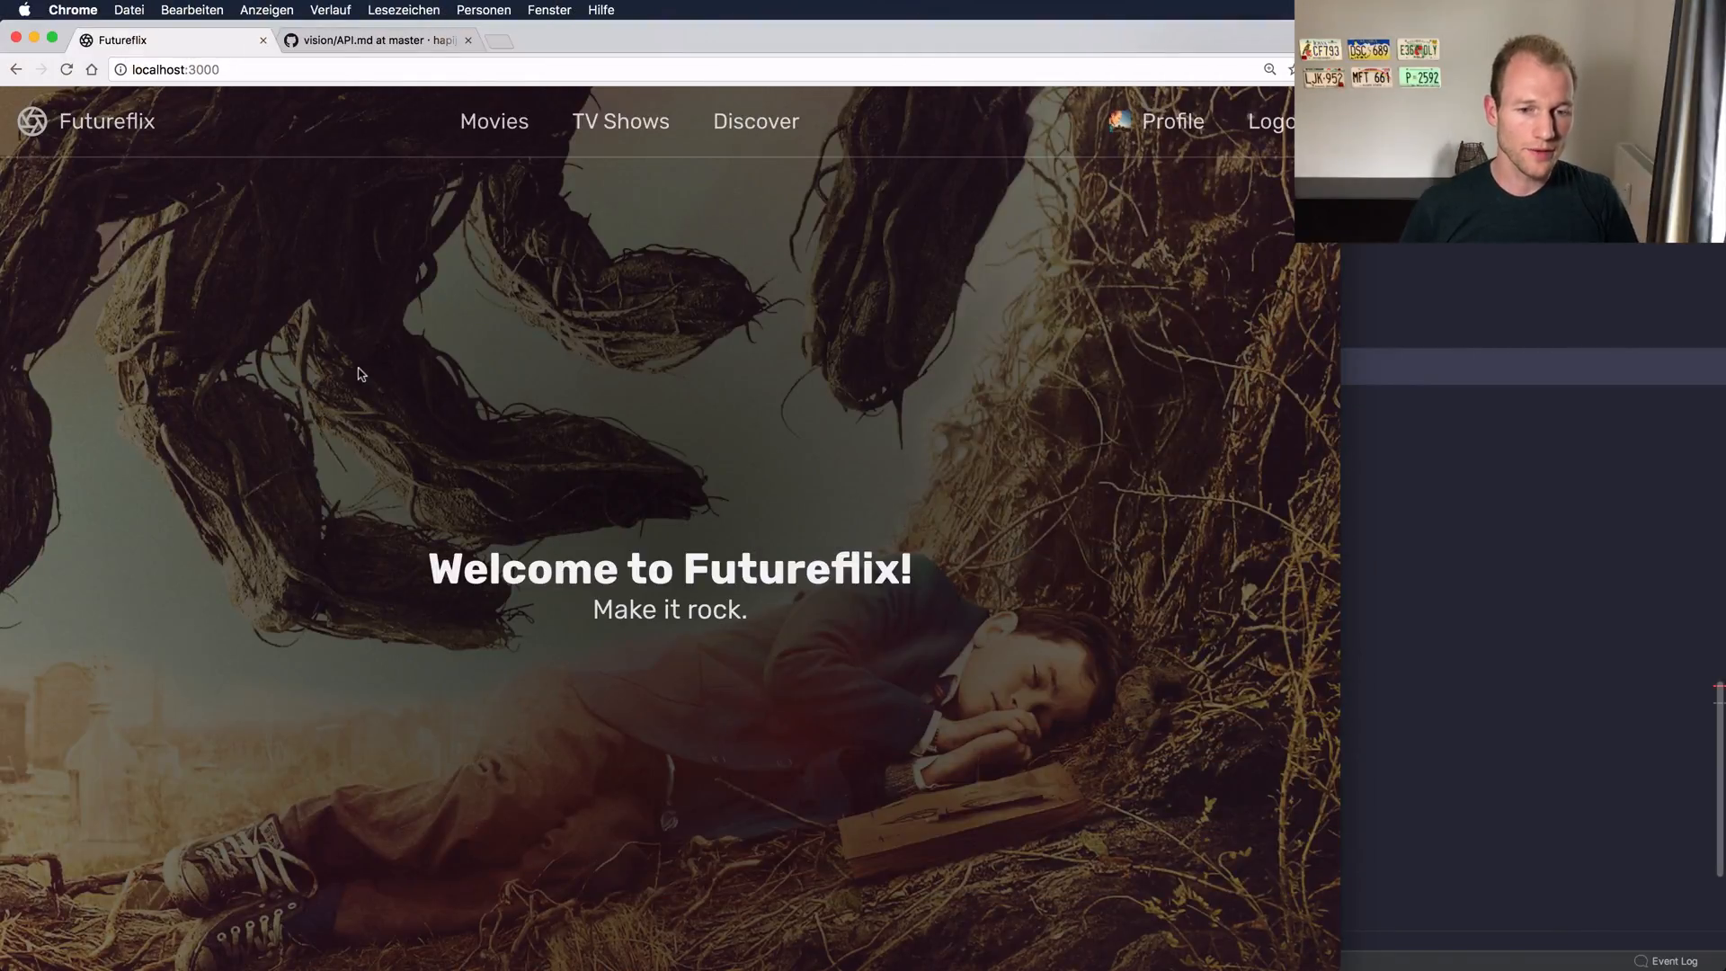
pyautogui.moveTo(432, 348)
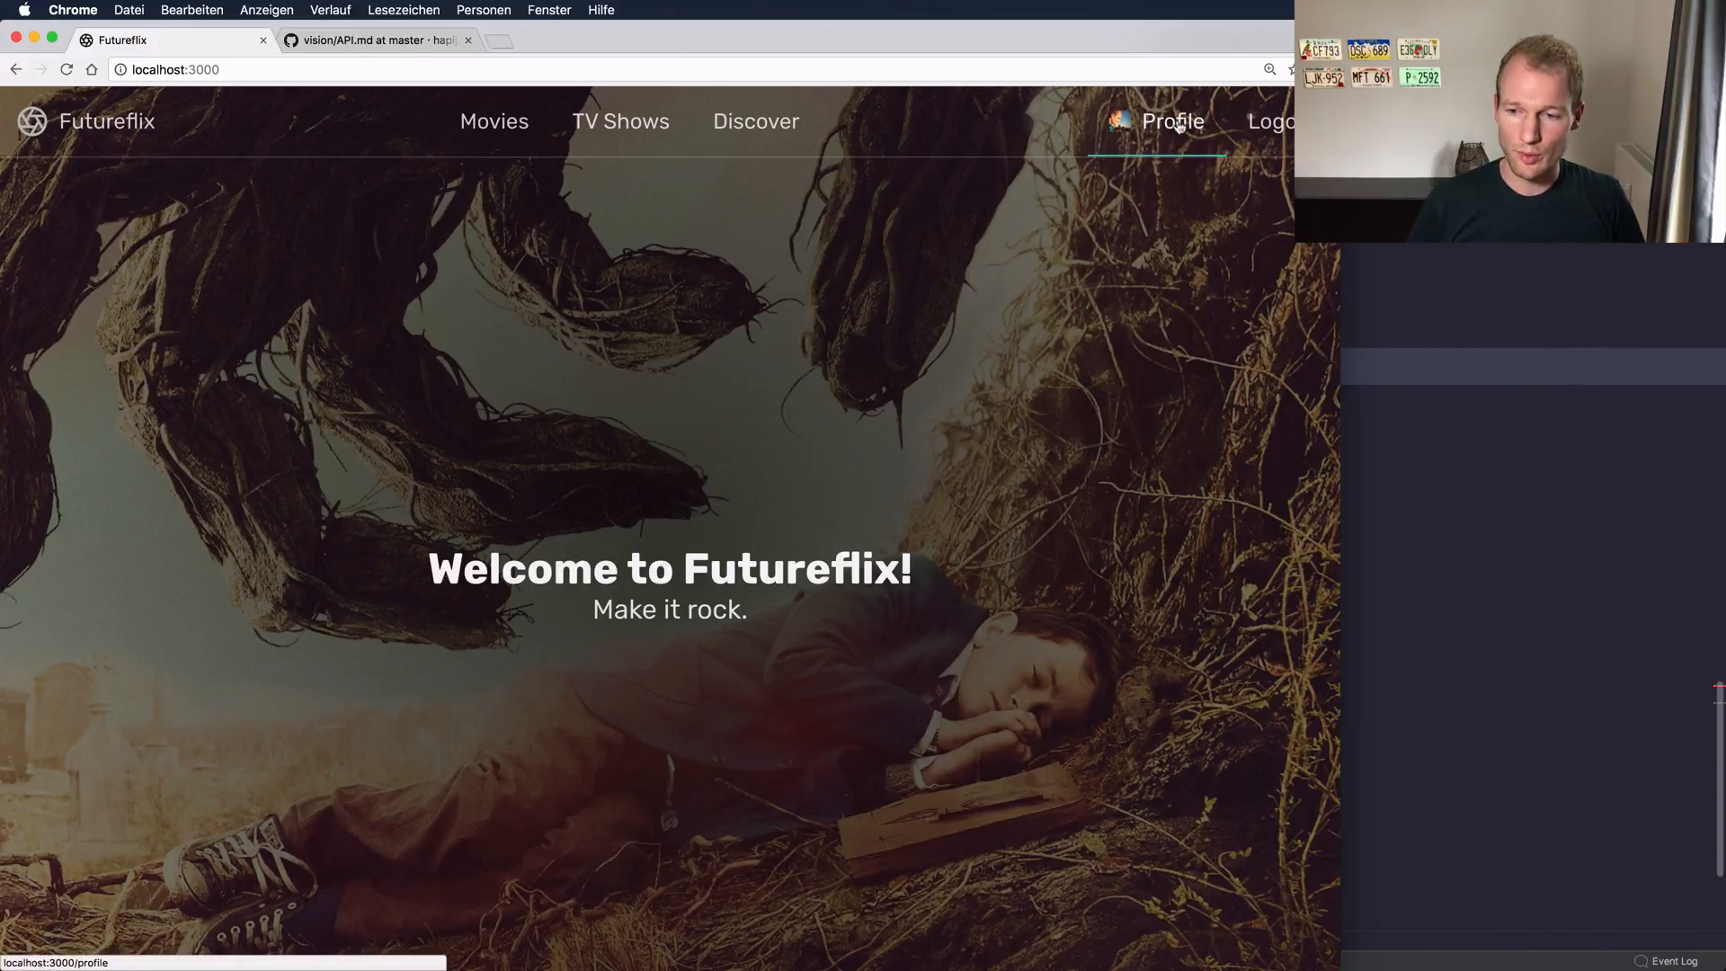
# Step: Visit the Futureflix profile page, then return to the hero start page via the logo
pyautogui.click(1172, 121)
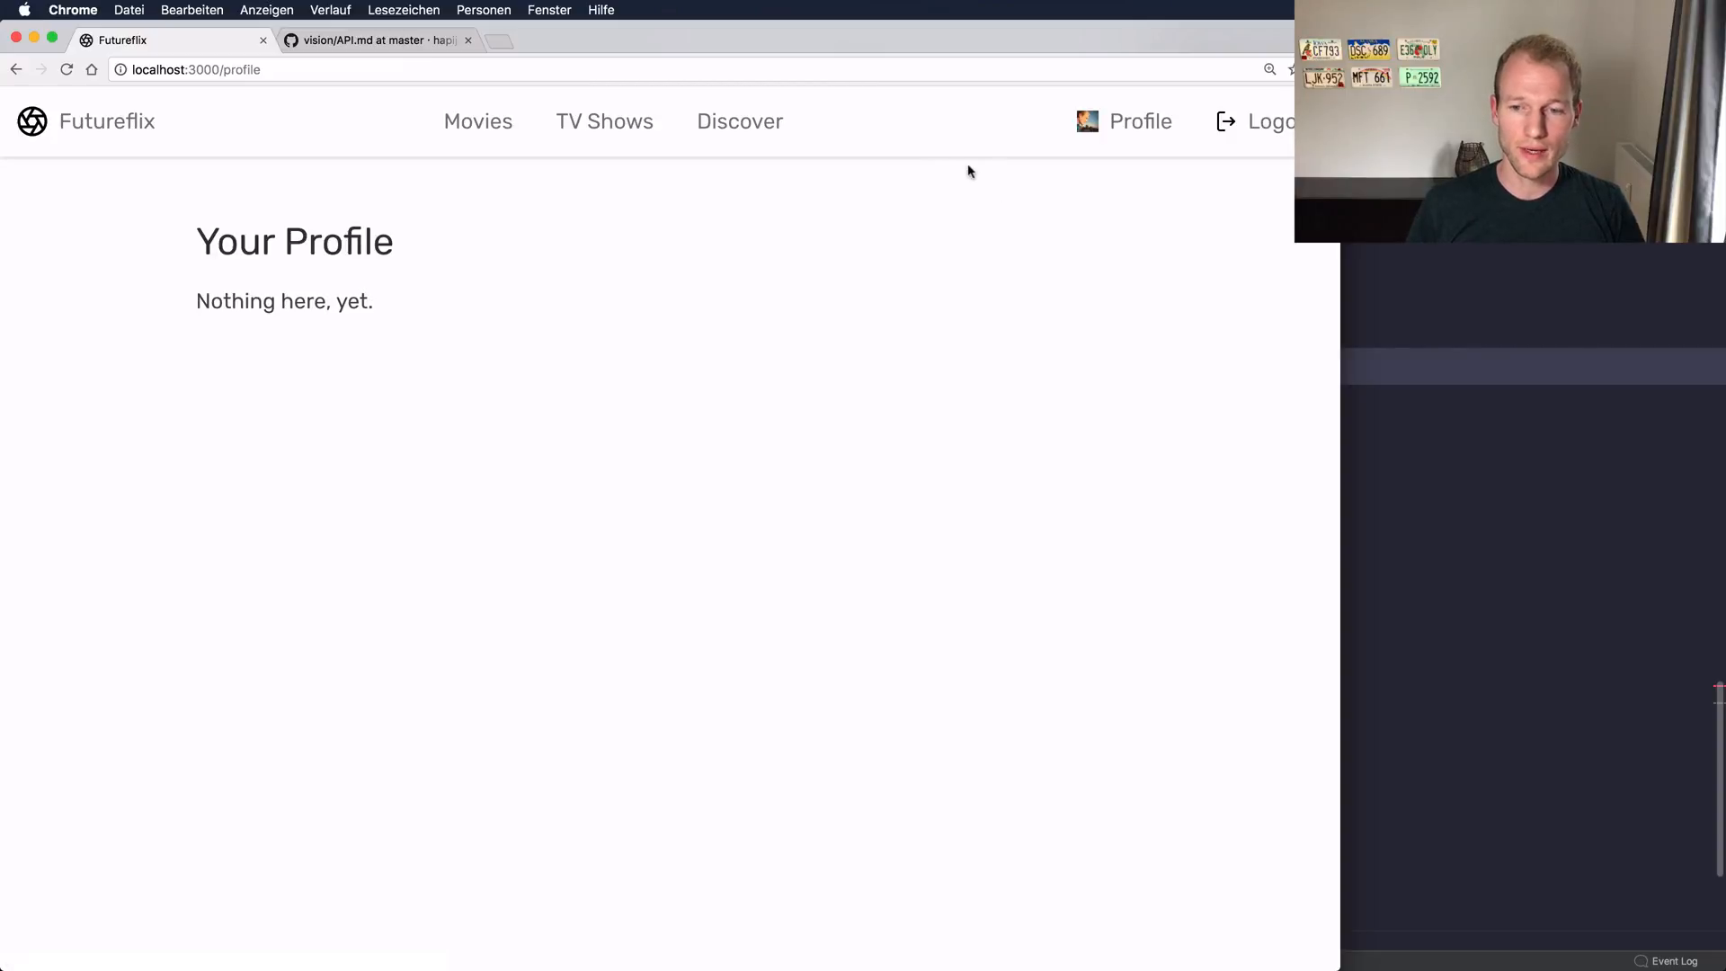
pyautogui.moveTo(944, 167)
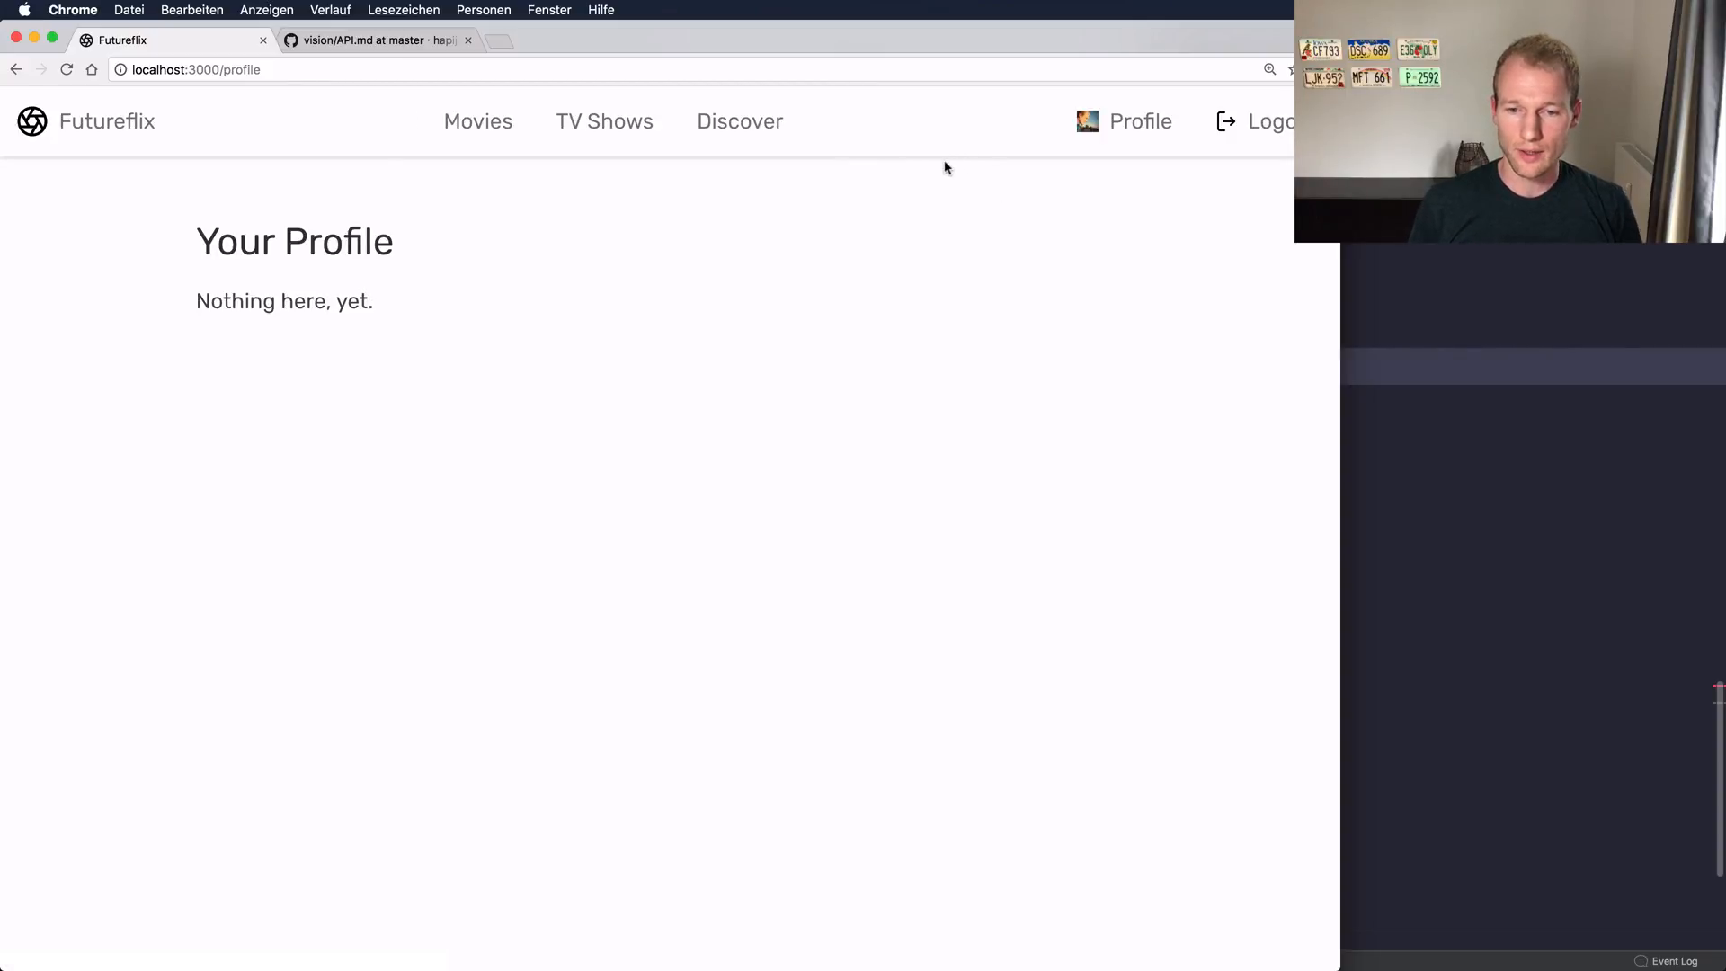
pyautogui.moveTo(740, 121)
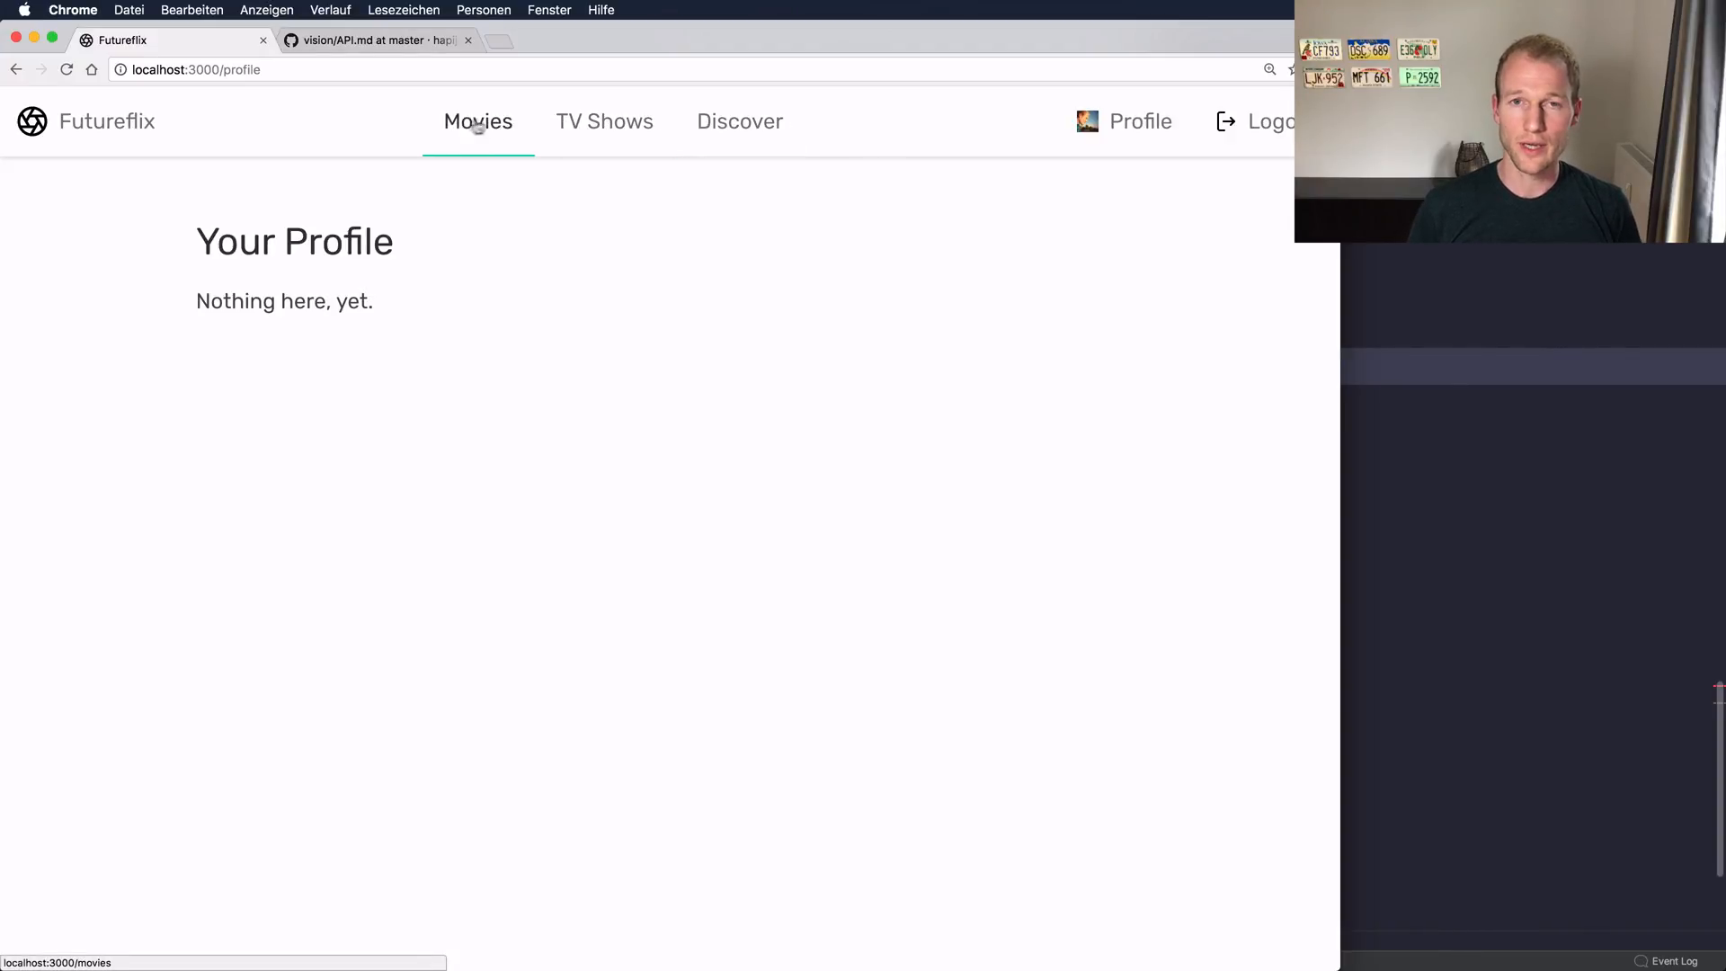
pyautogui.moveTo(314, 149)
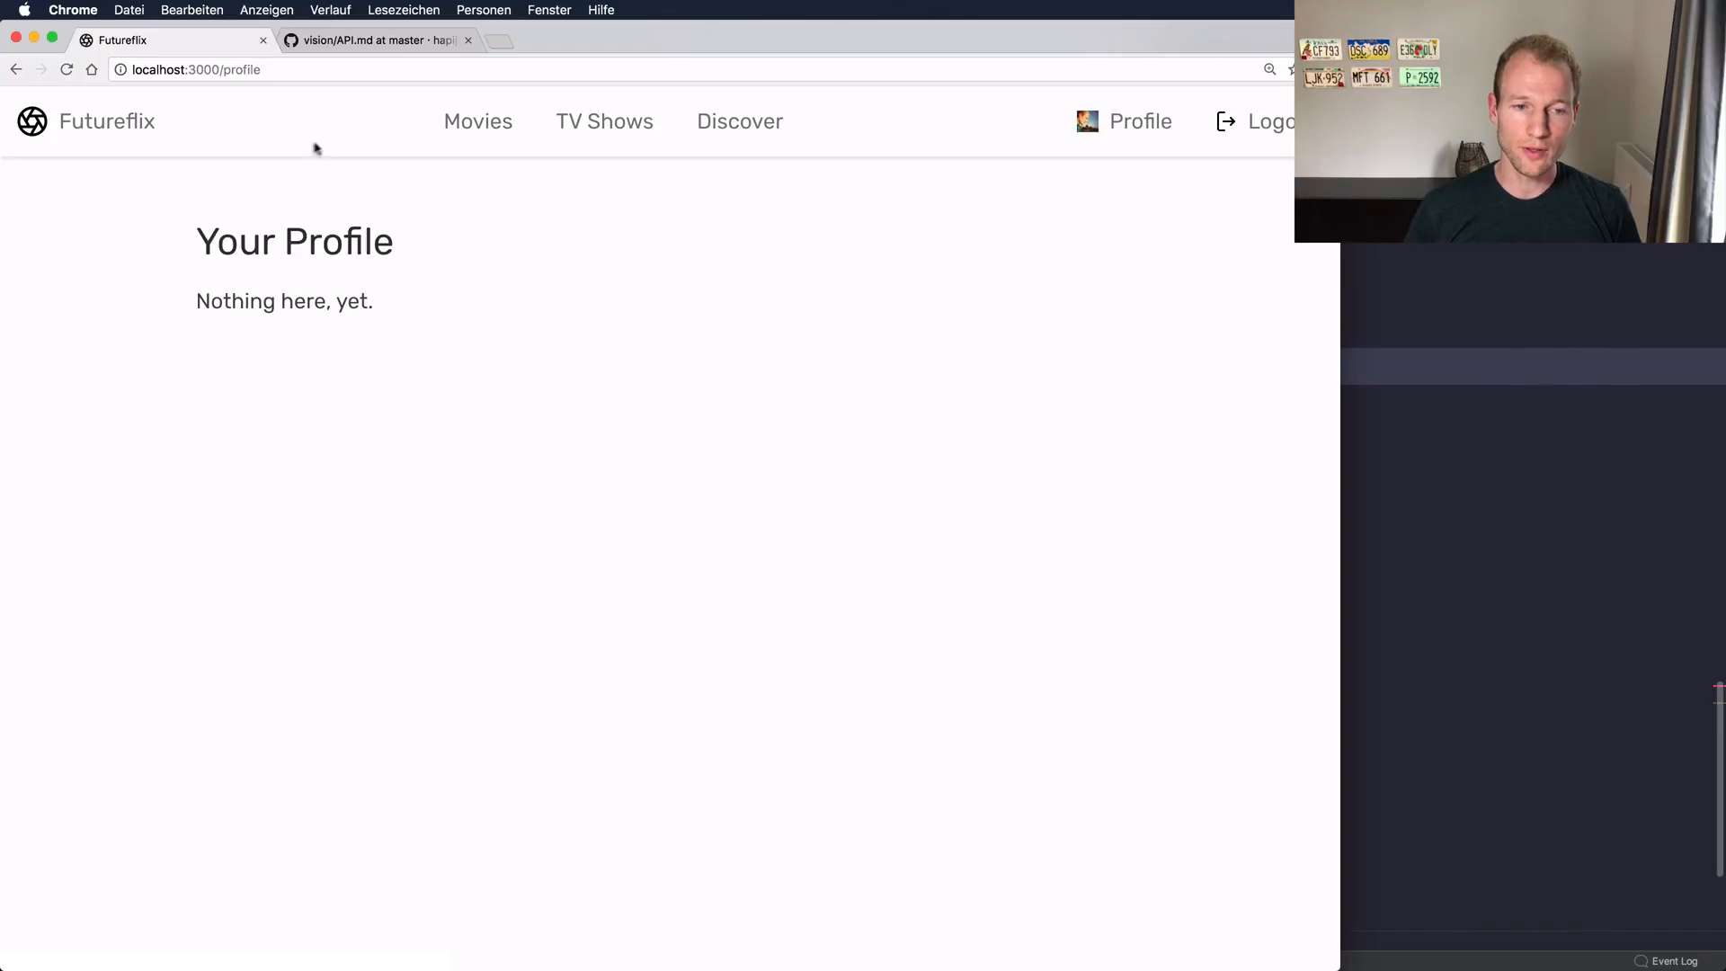
pyautogui.moveTo(248, 231)
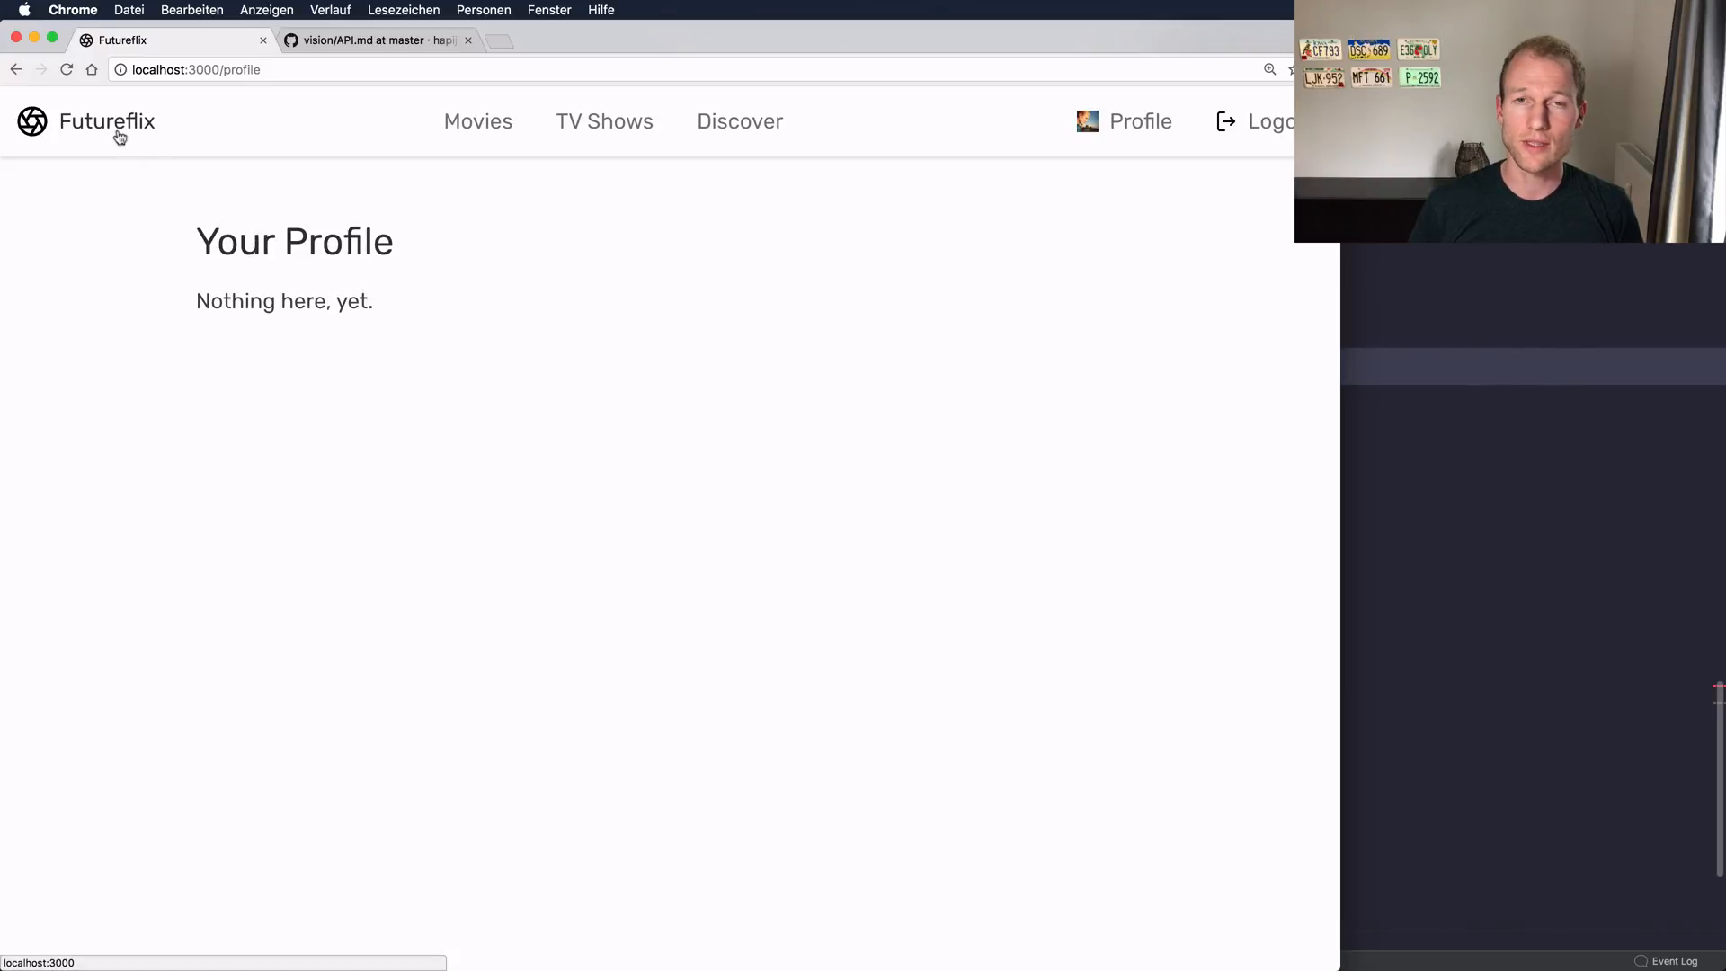
pyautogui.click(106, 121)
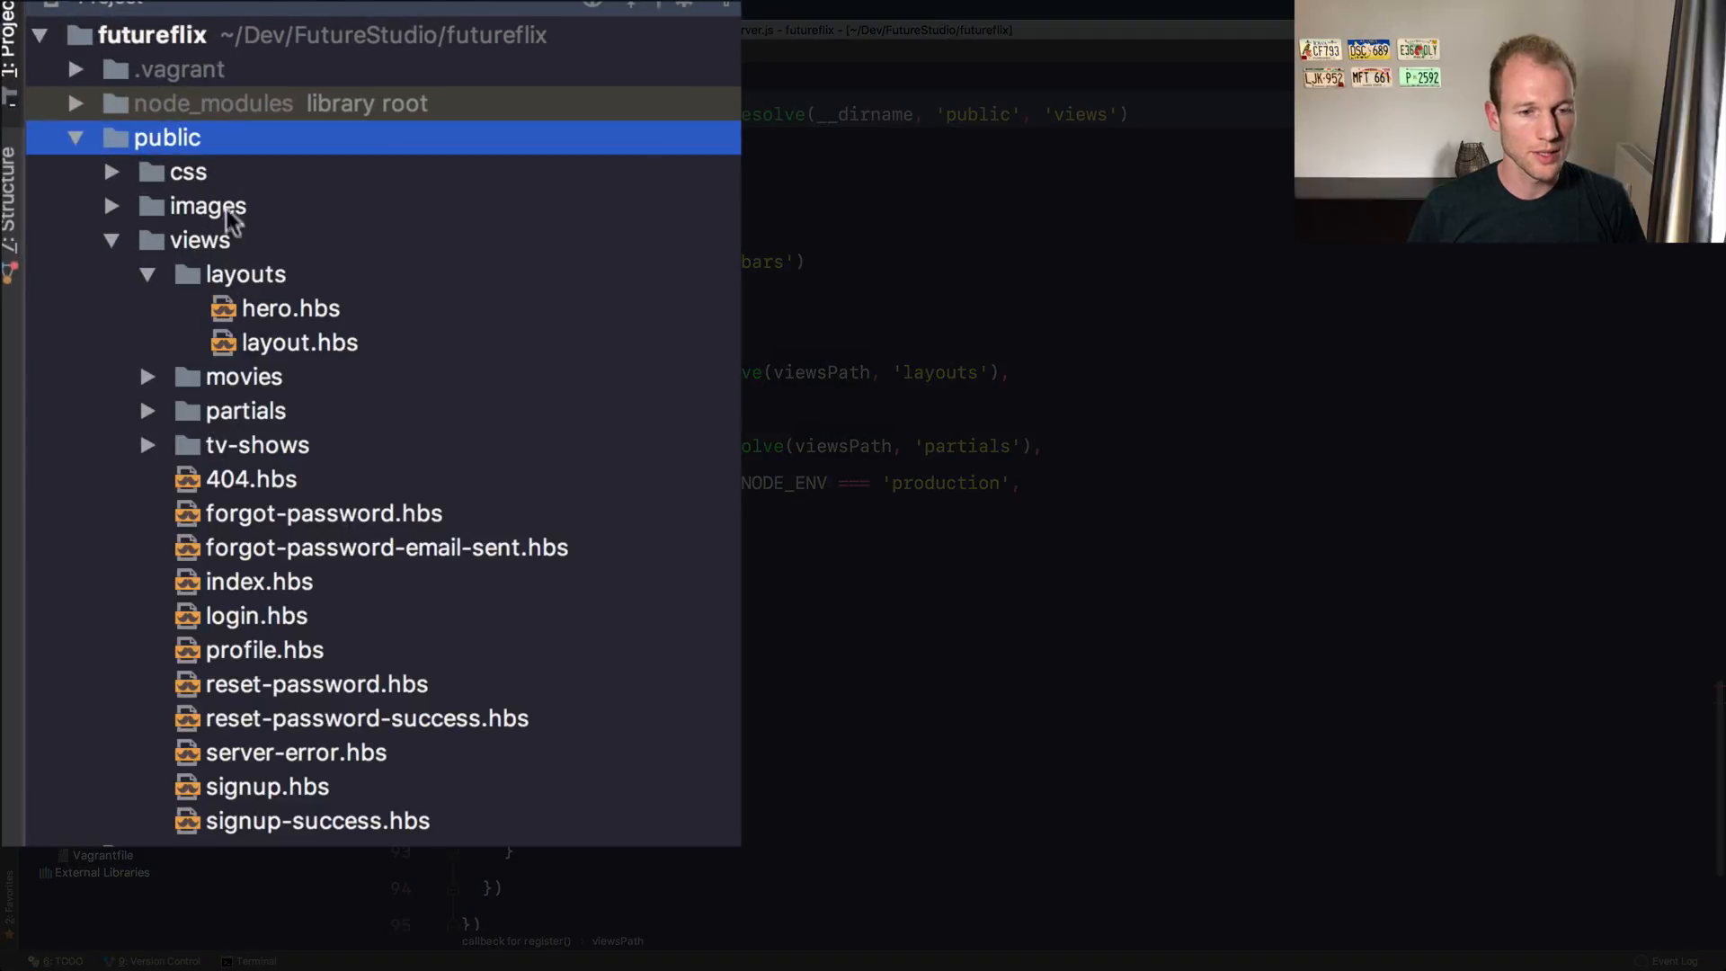
# Step: Locate hero.hbs and layout.hbs inside the public/views/layouts folder
pyautogui.click(200, 240)
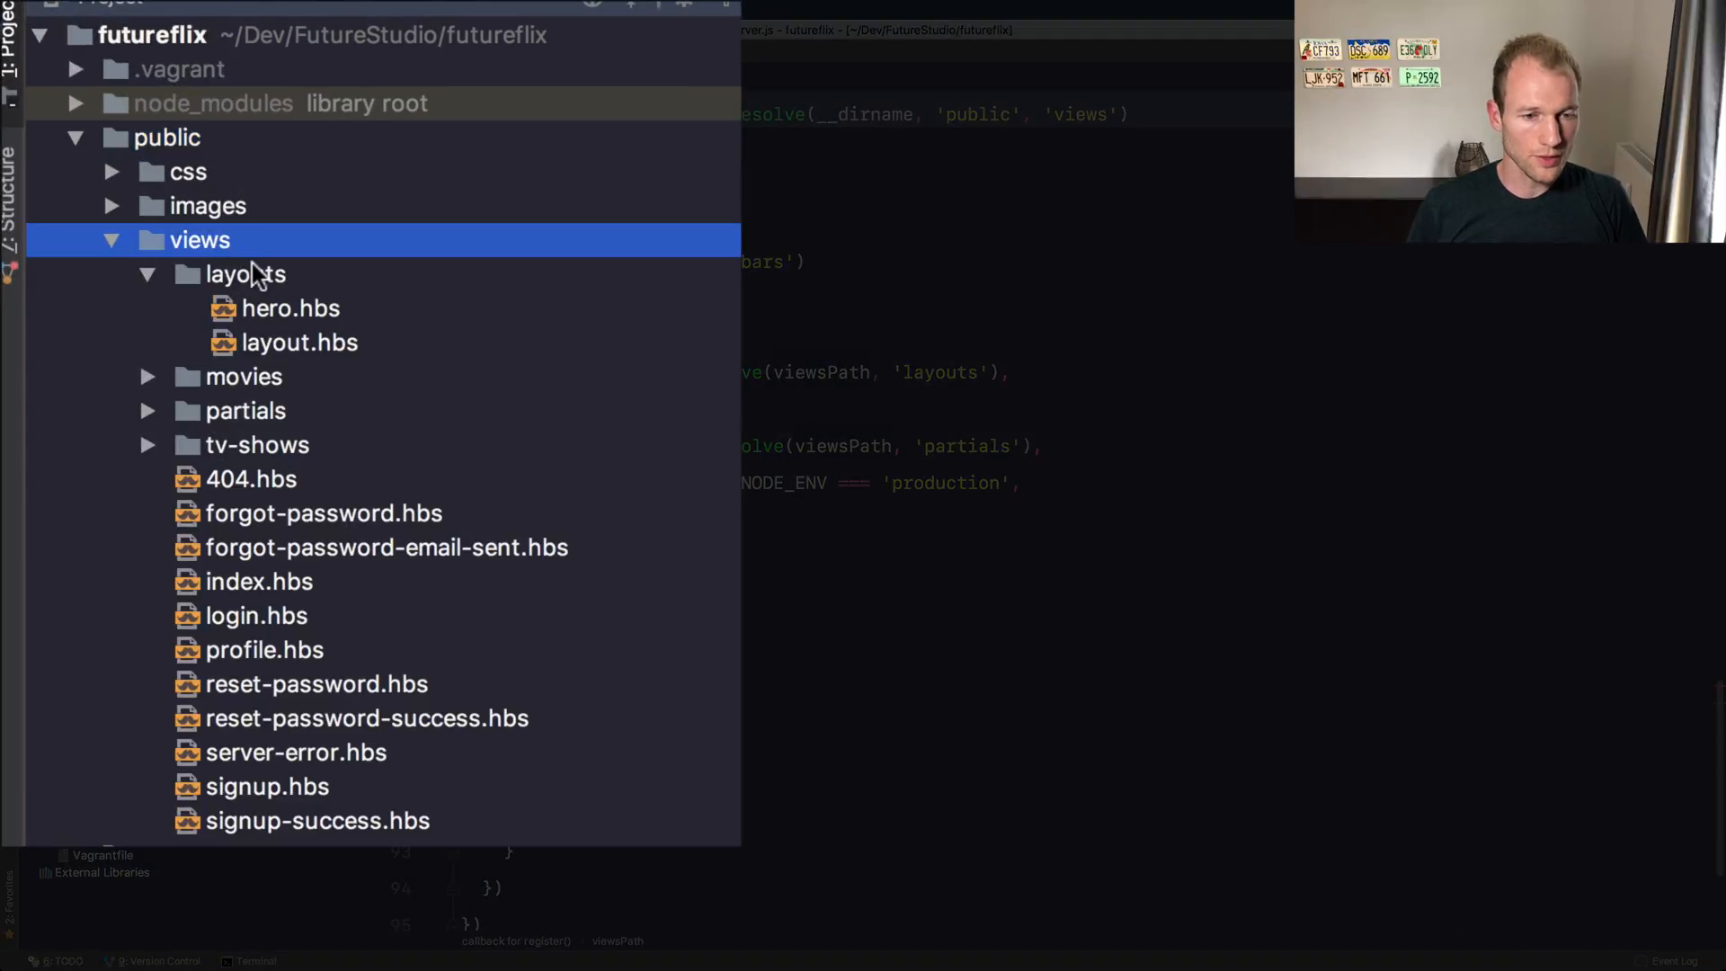
pyautogui.click(289, 308)
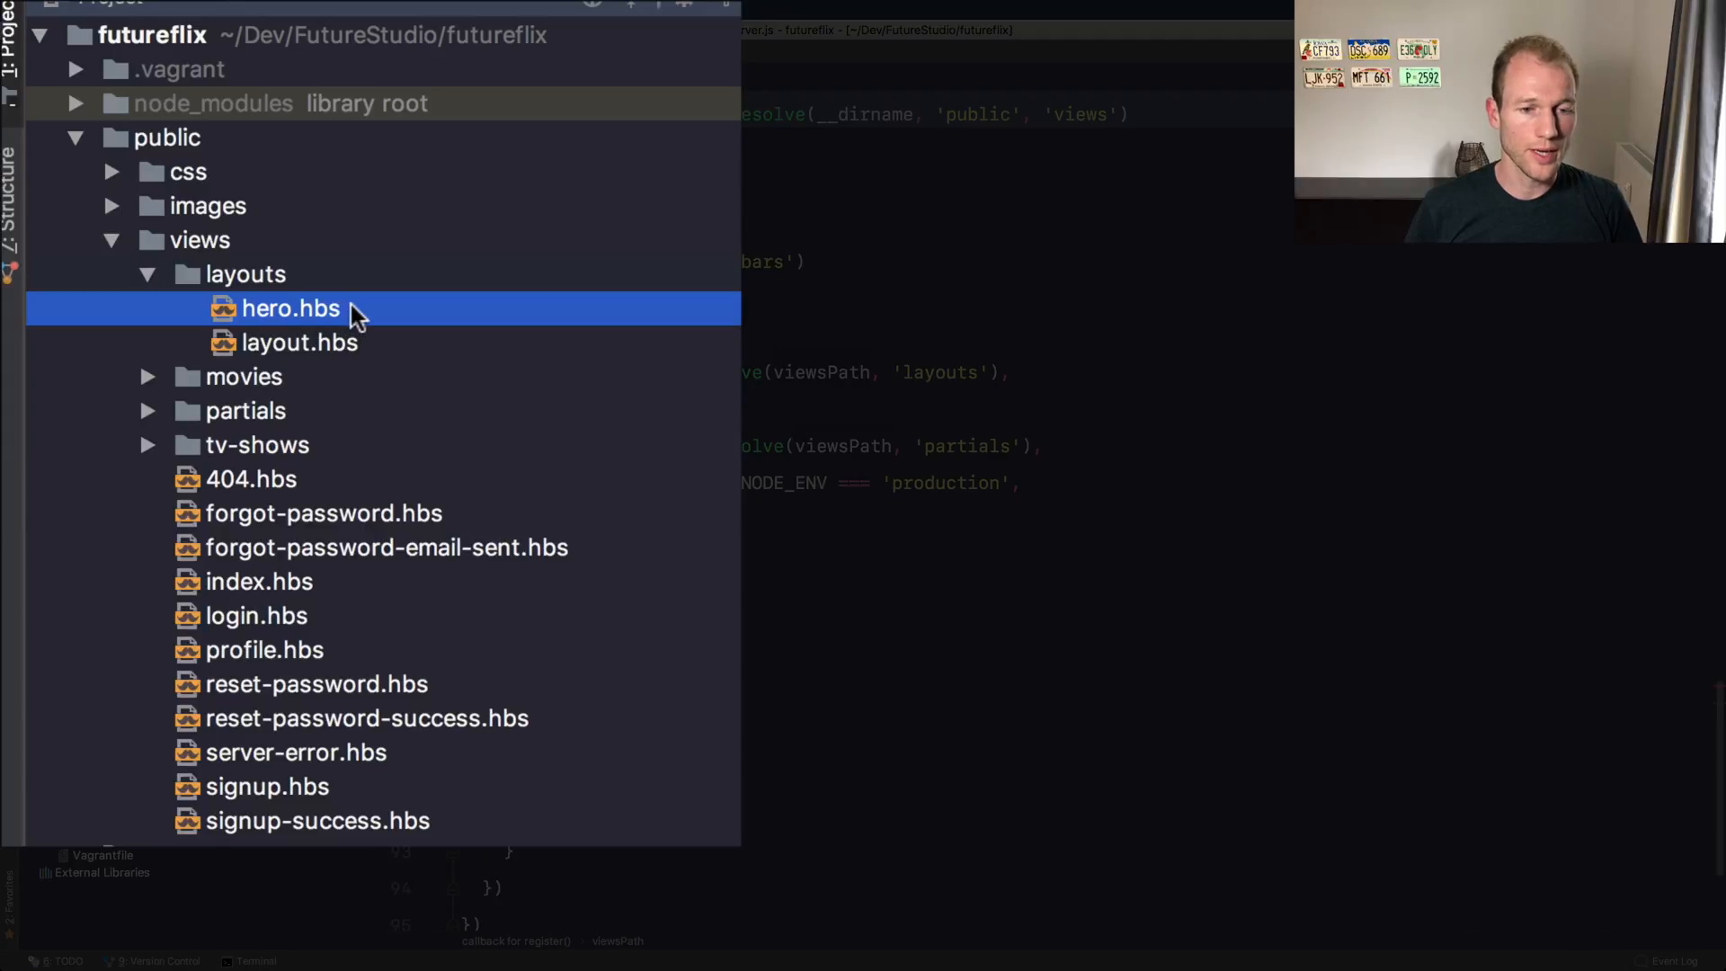
pyautogui.moveTo(350, 347)
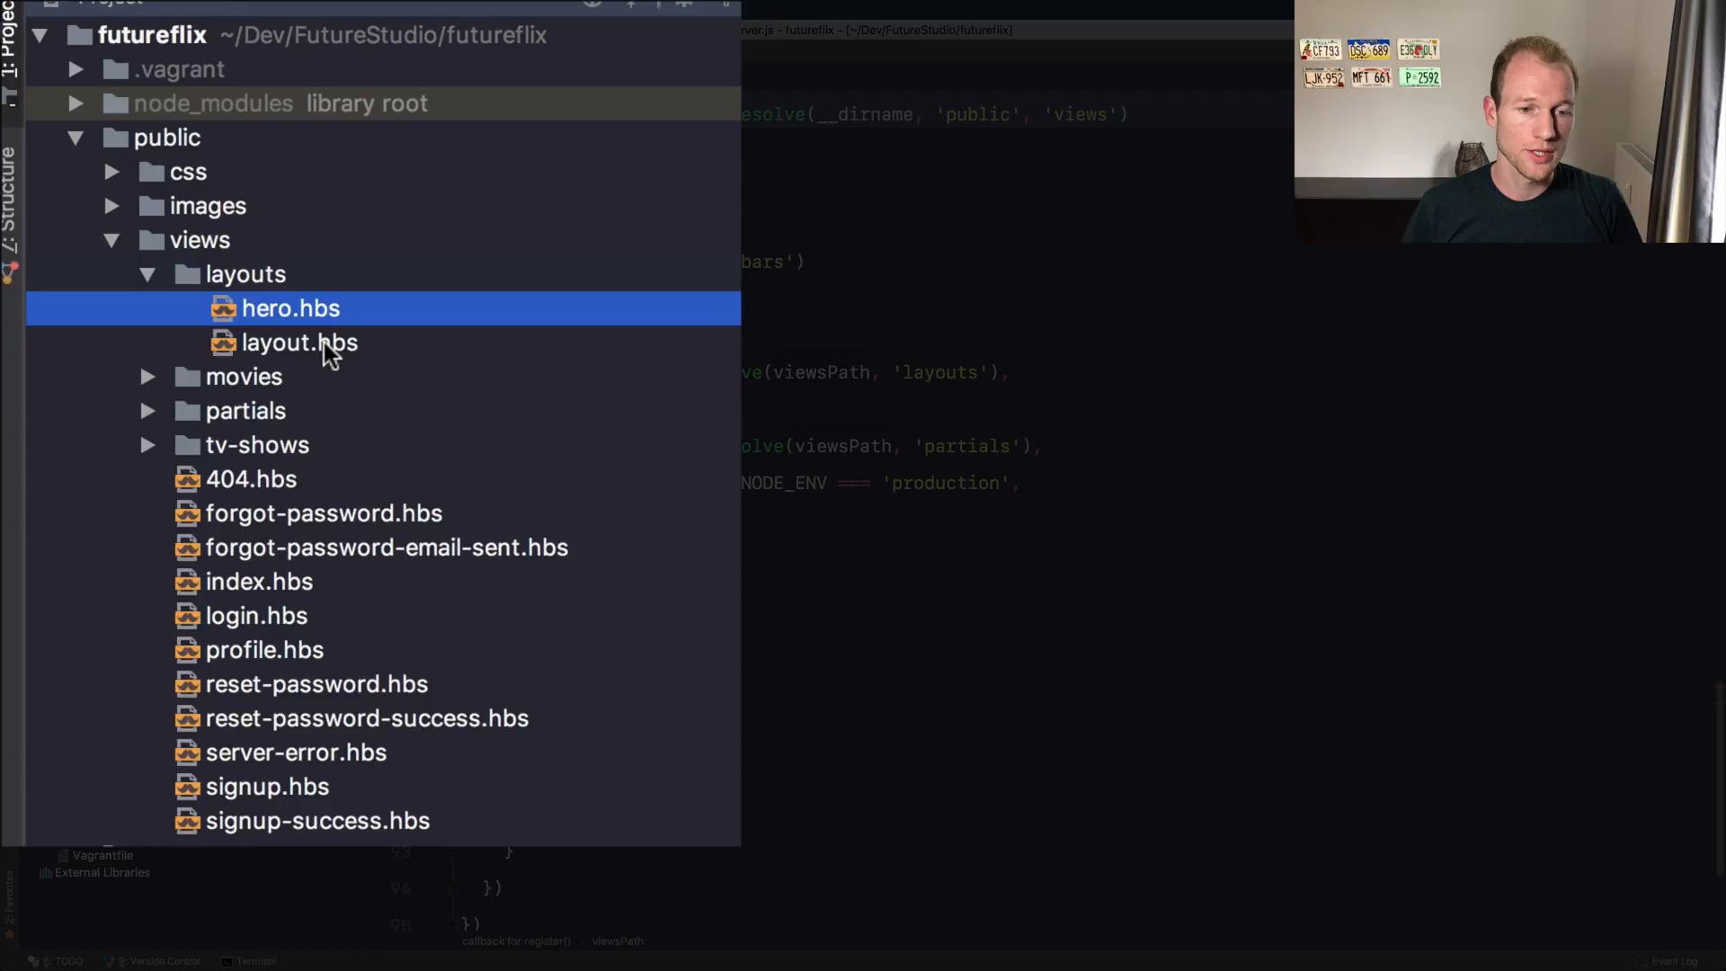
pyautogui.click(298, 342)
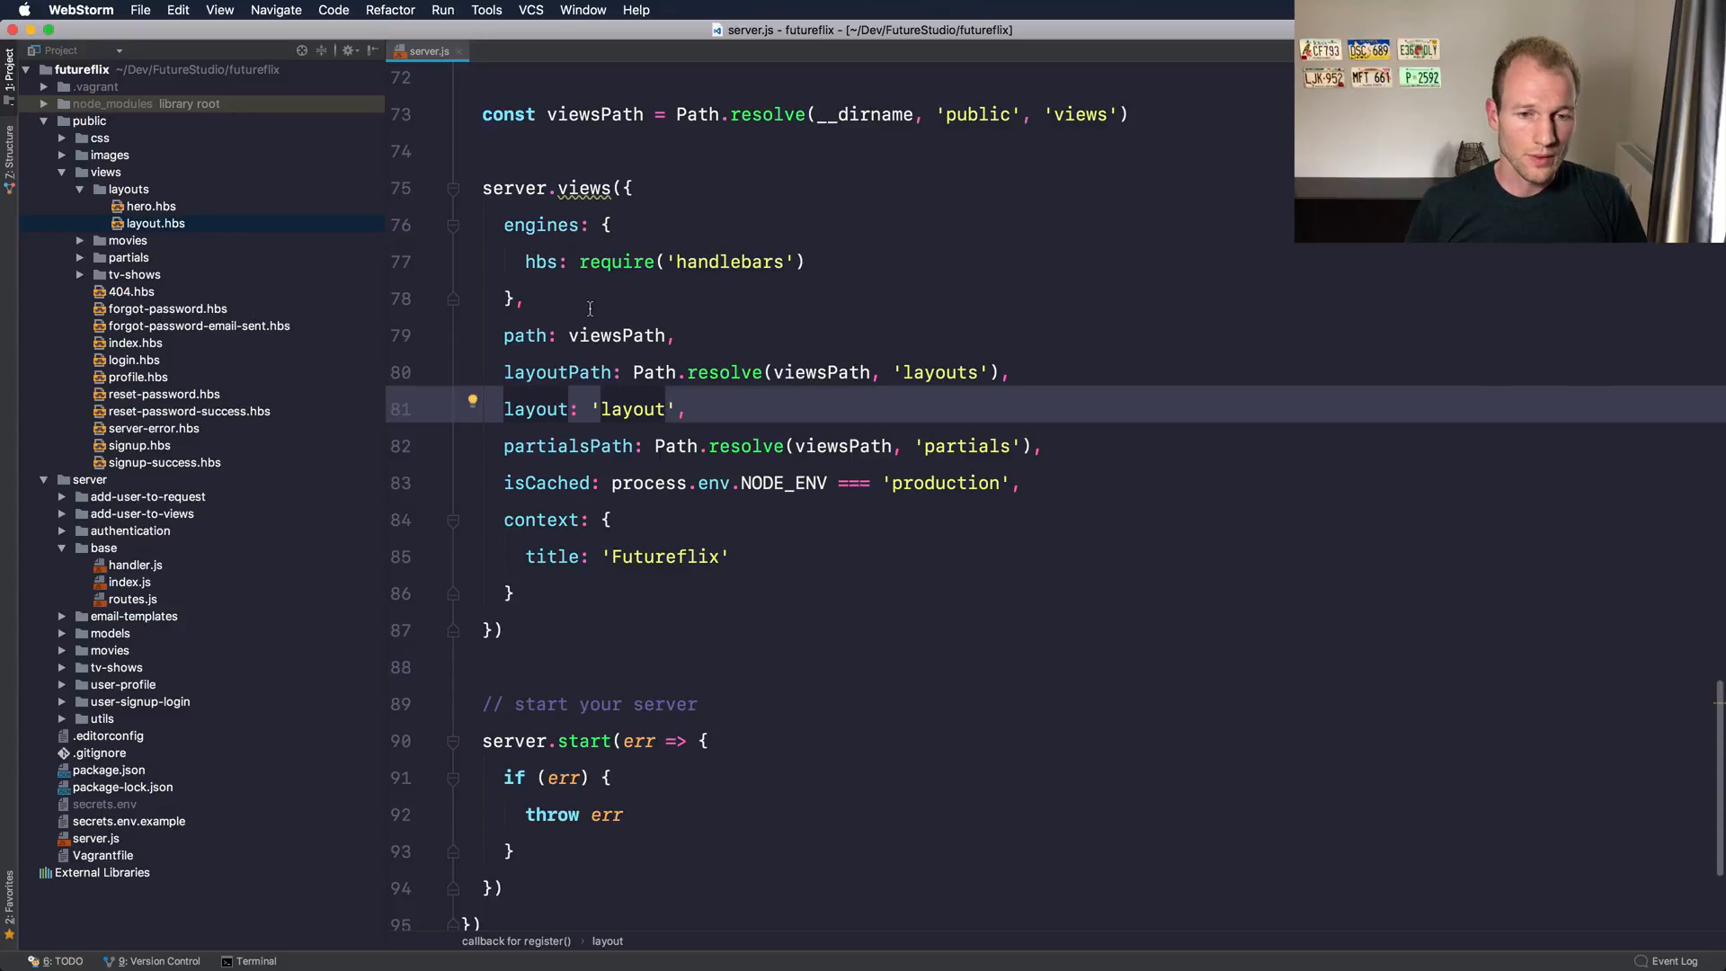
# Step: View layout.hbs, hero.hbs and the hero section of index.hbs in the editor
pyautogui.doubleClick(155, 224)
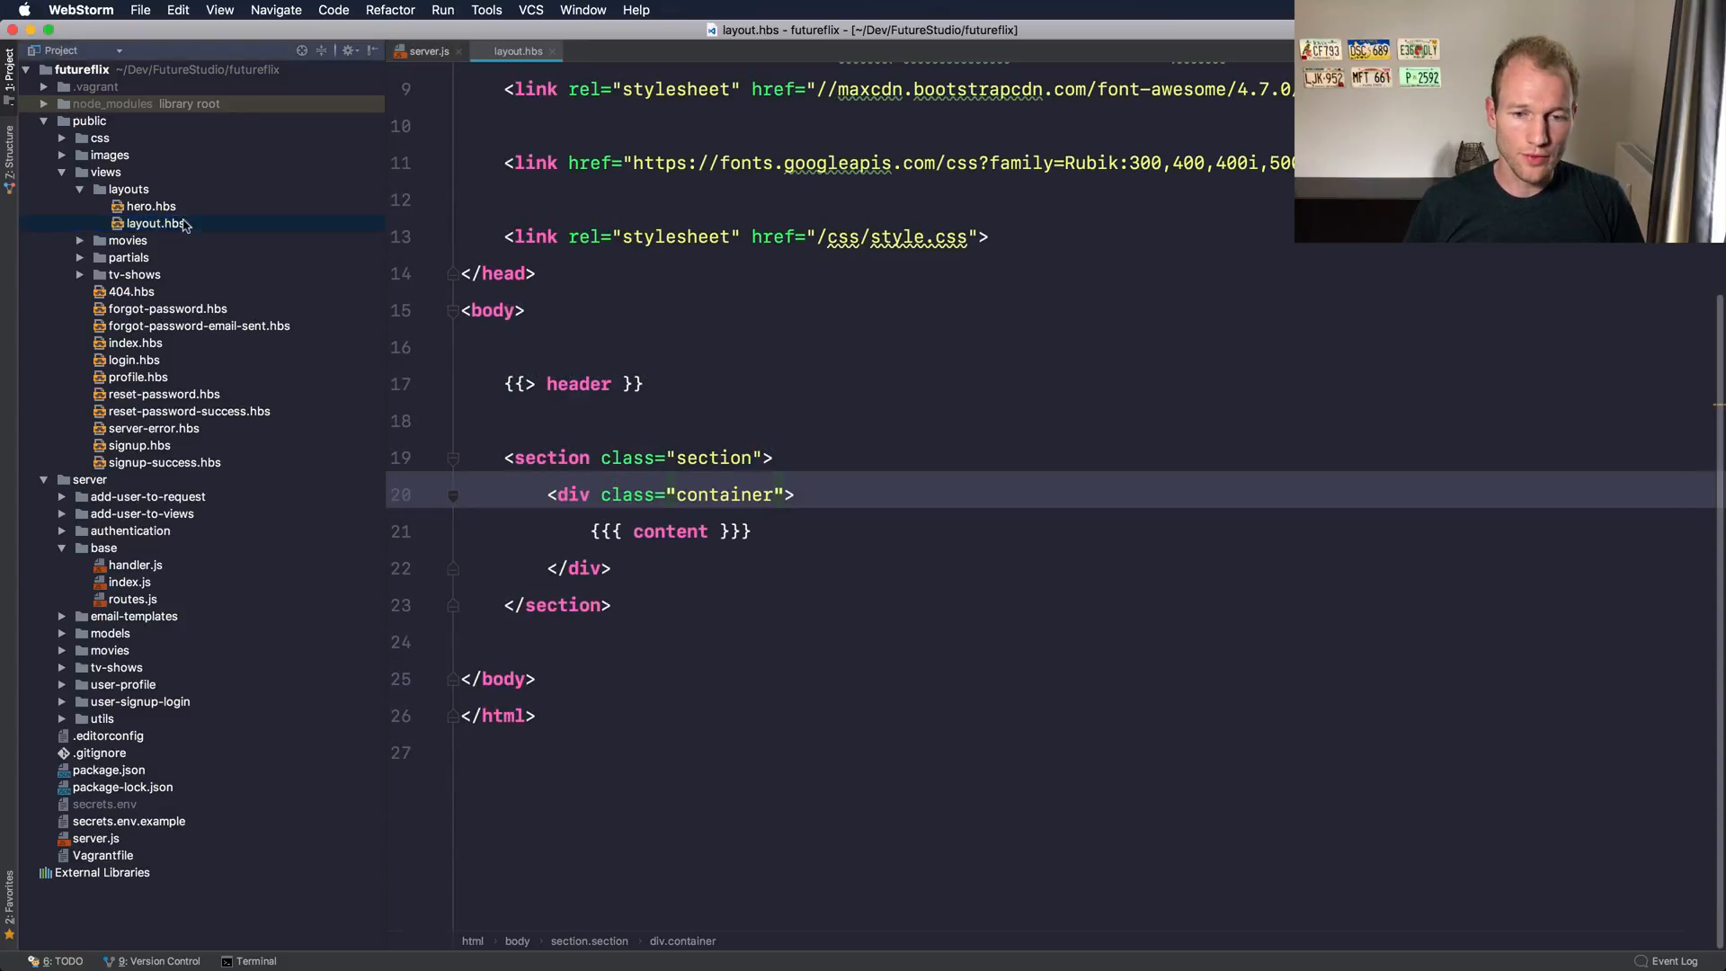
pyautogui.click(644, 383)
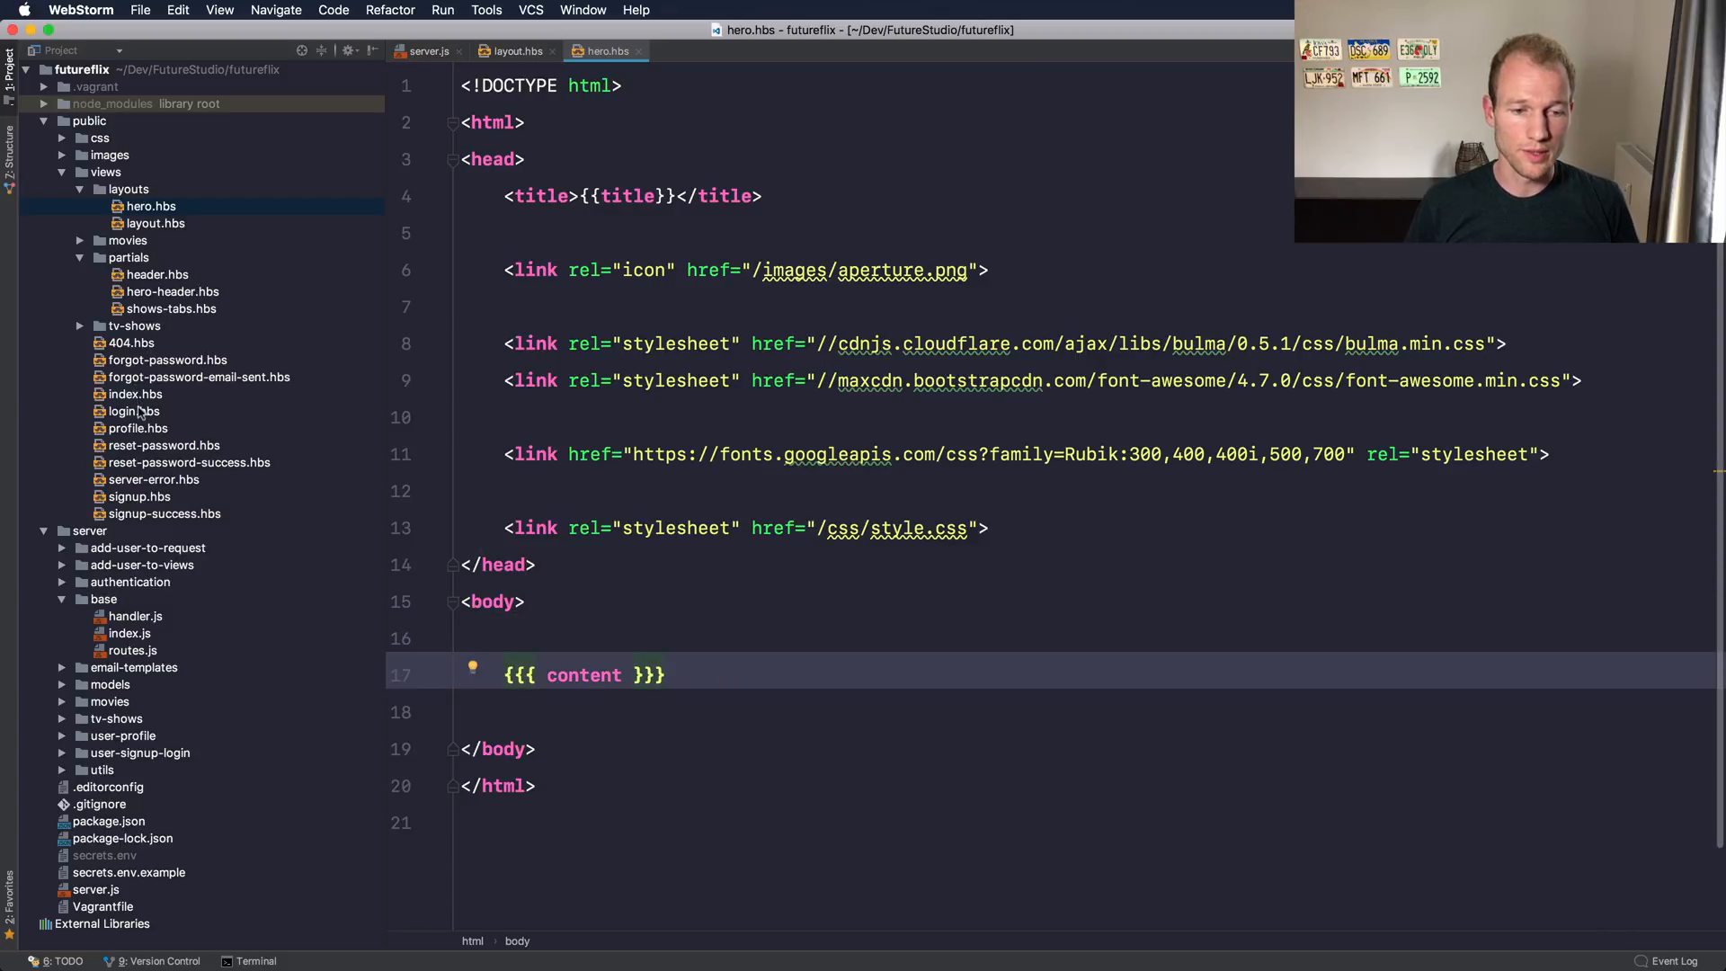
pyautogui.click(135, 393)
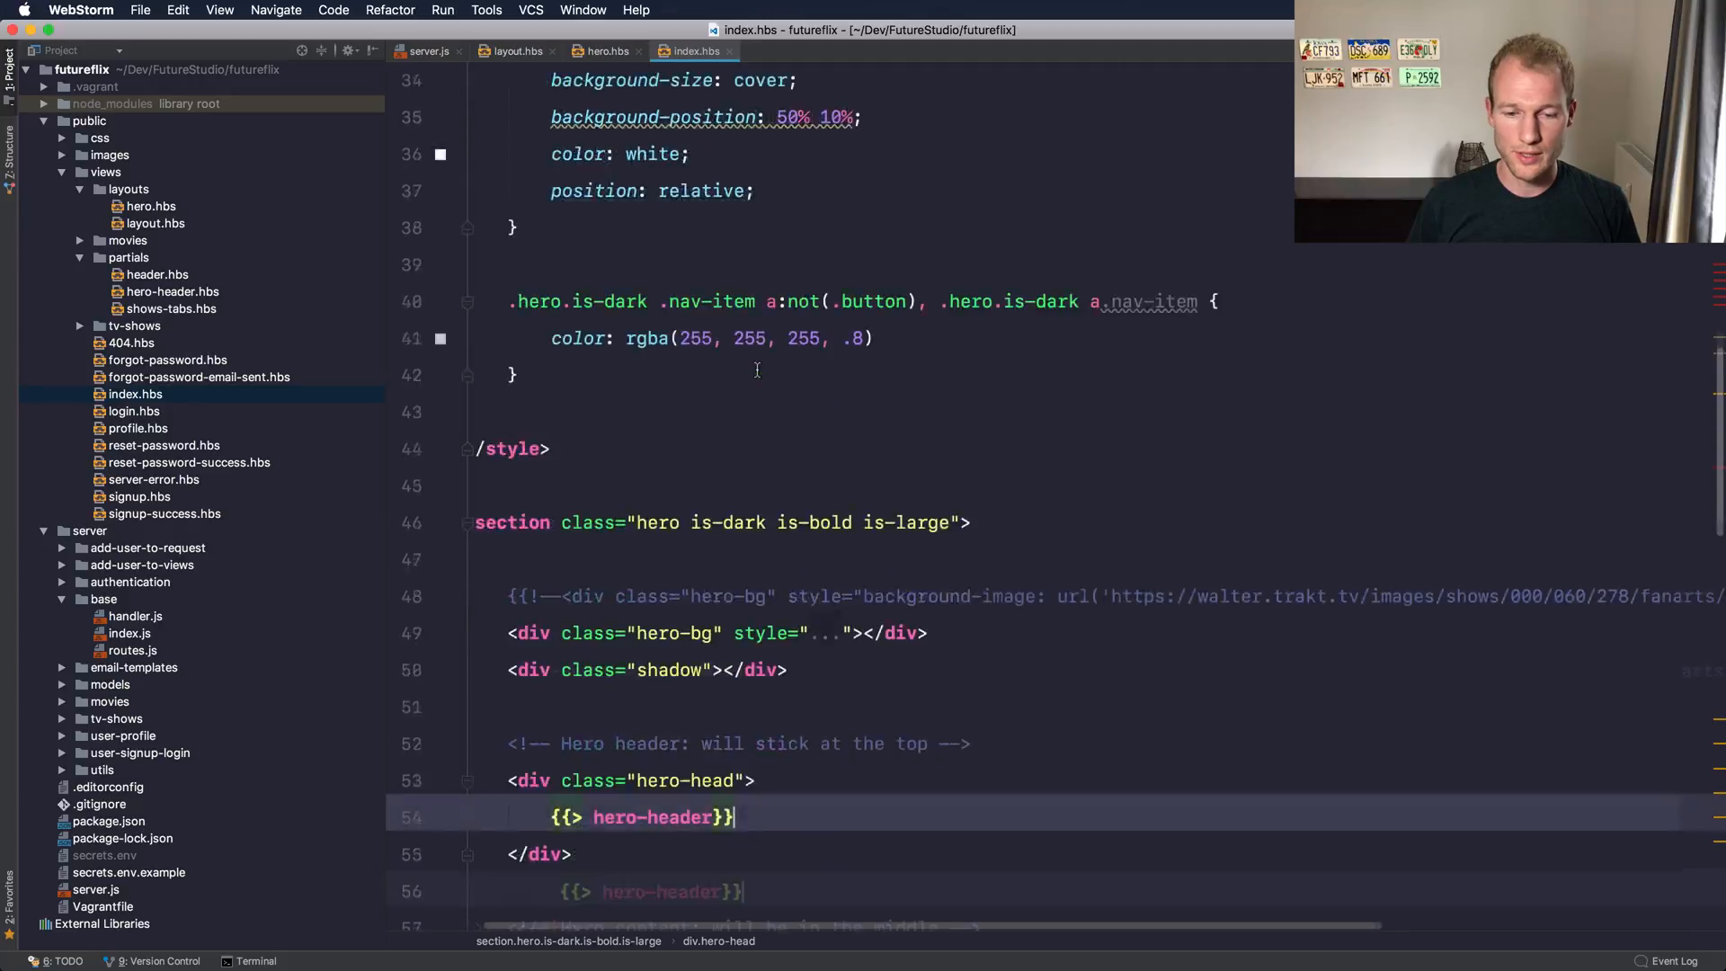
pyautogui.scroll(-3)
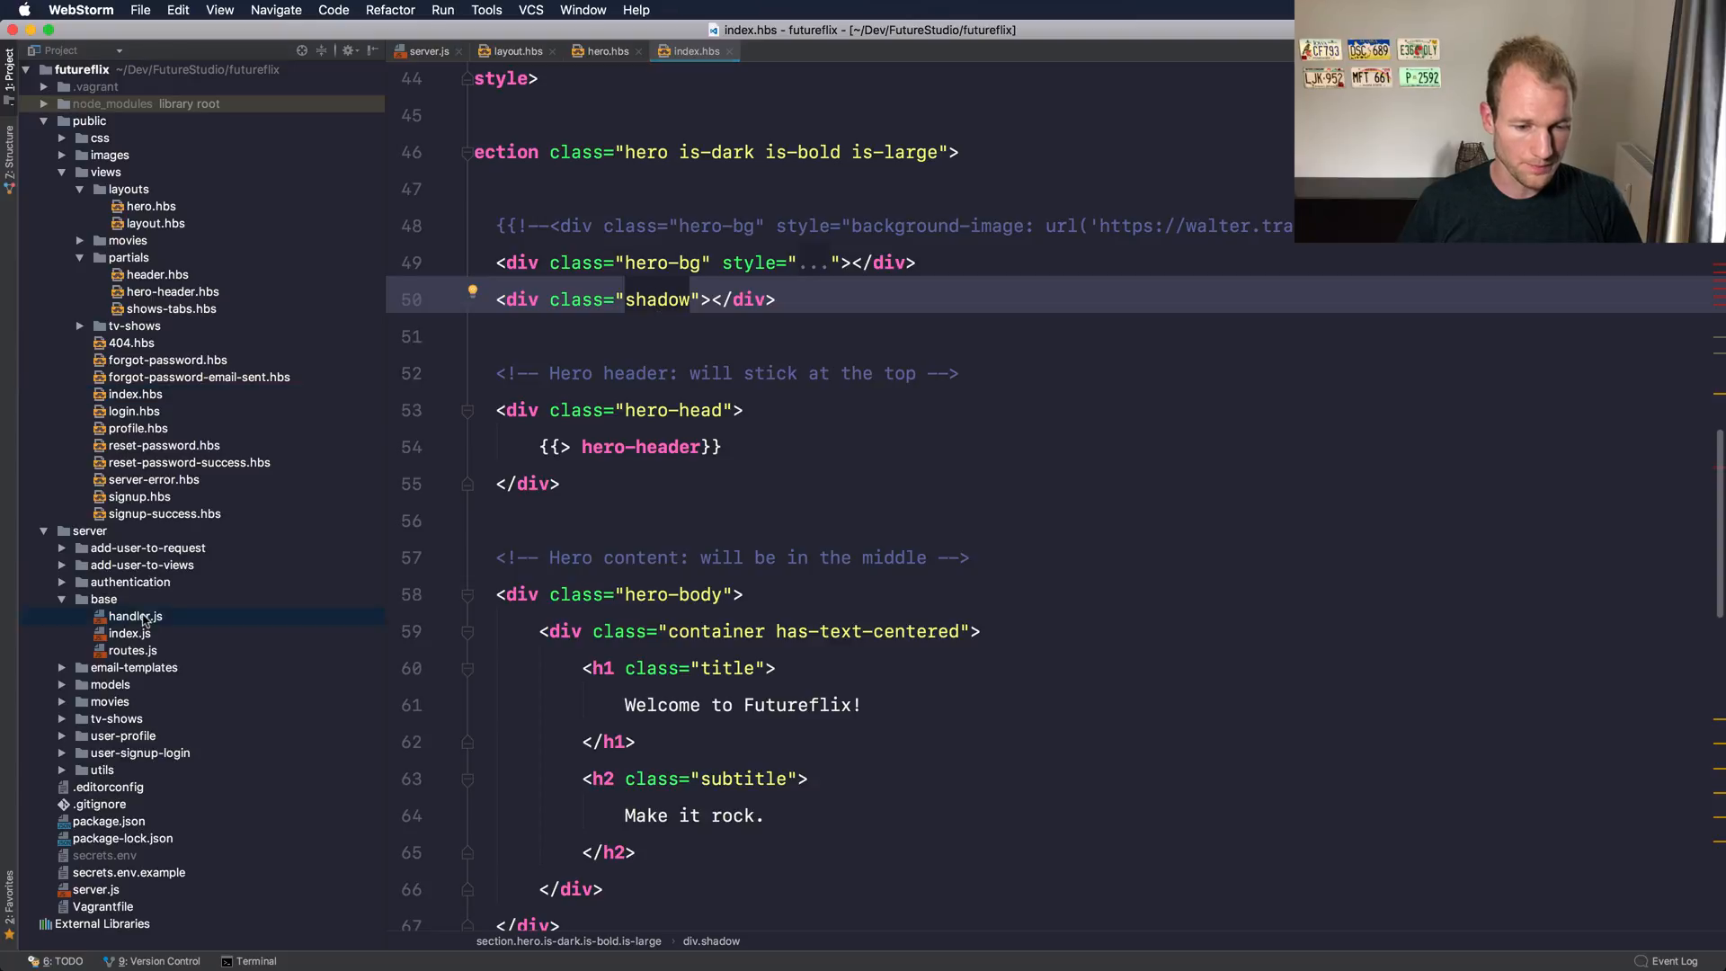
# Step: Inspect the { layout: 'hero' } option in handler.js against server.js's default layout and remove it
pyautogui.click(136, 615)
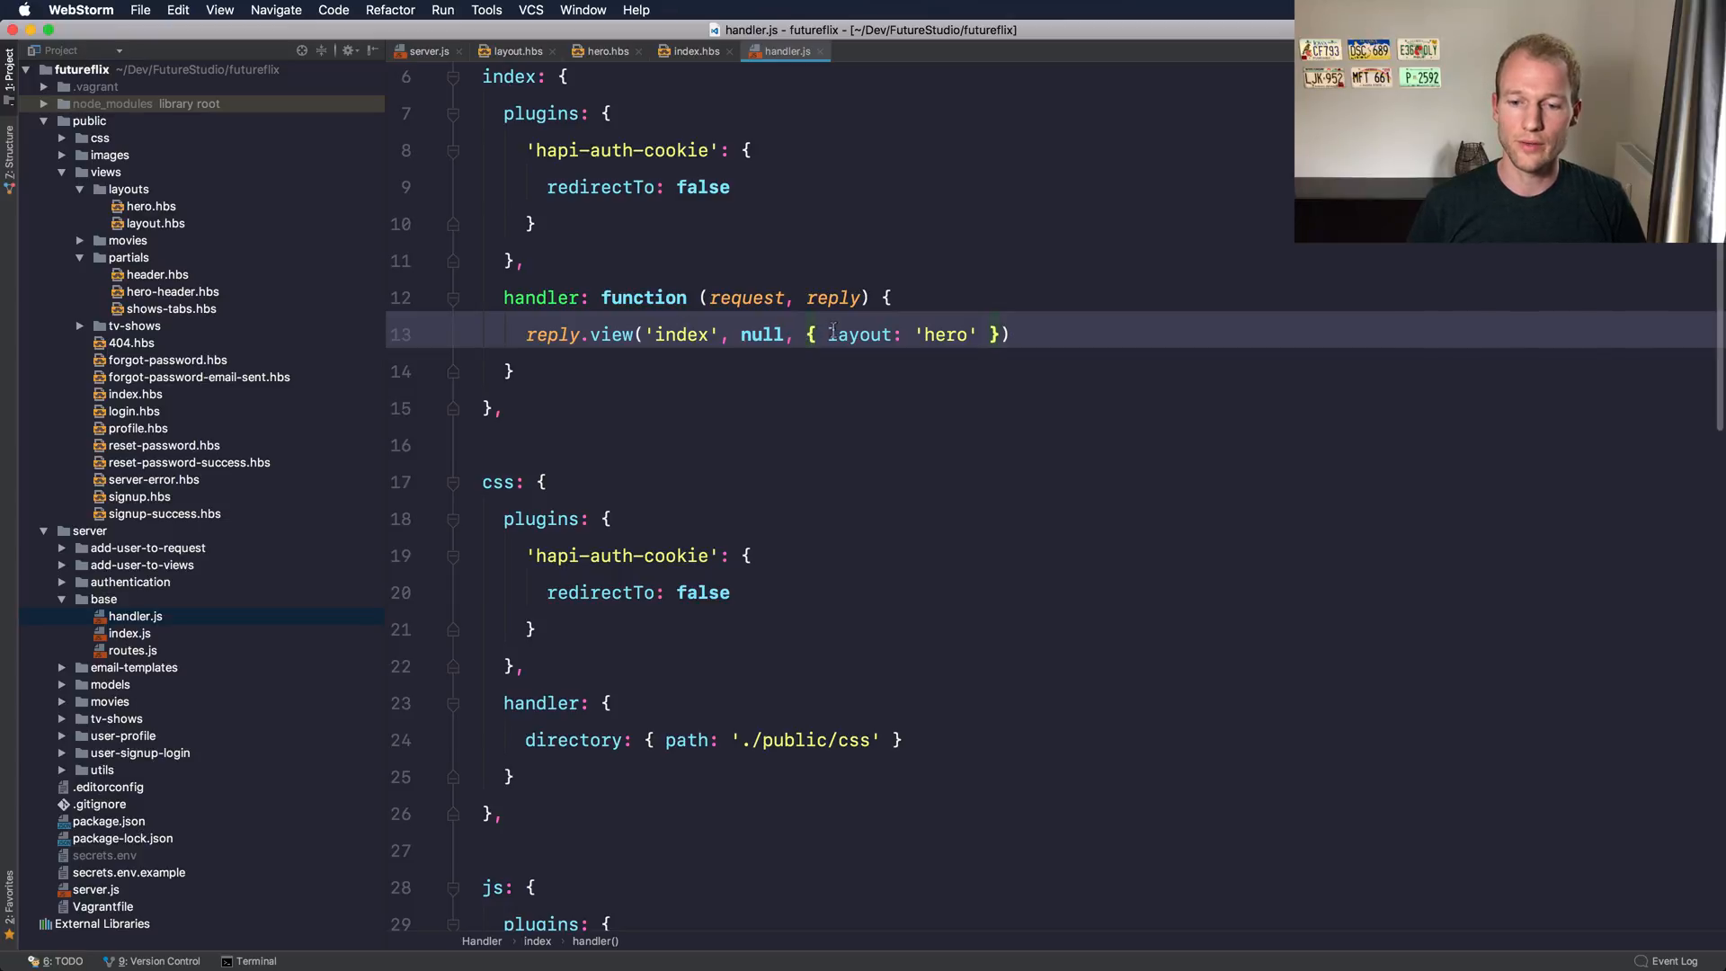
pyautogui.doubleClick(862, 335)
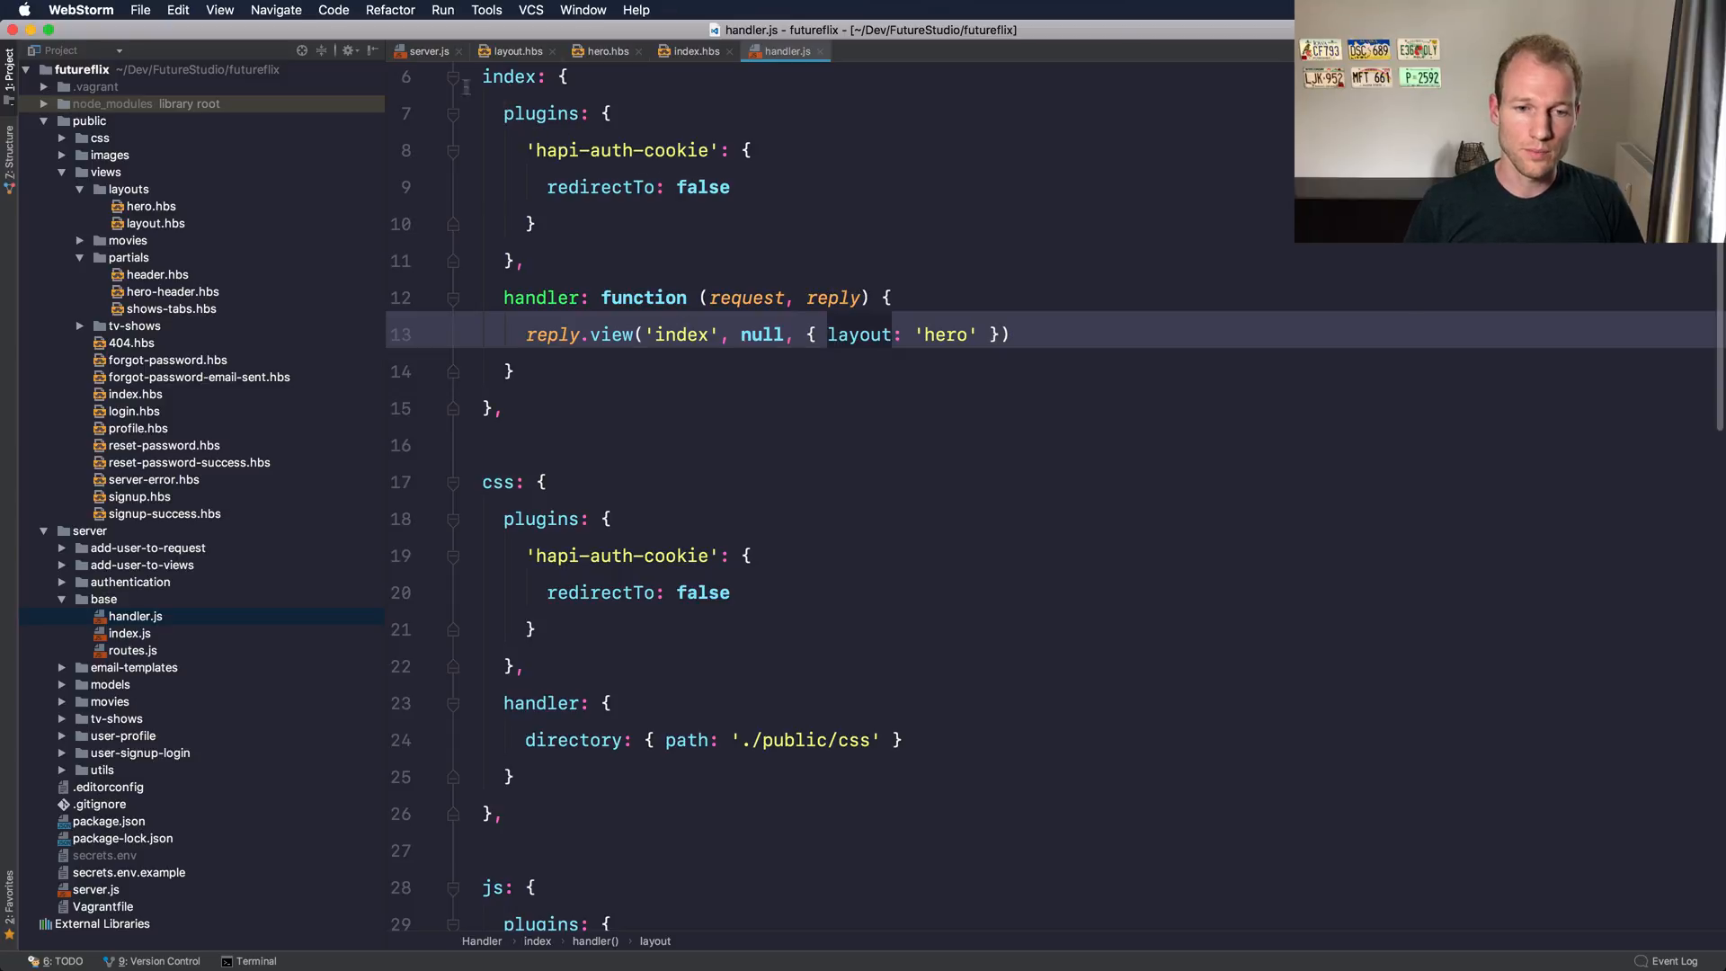
pyautogui.click(427, 50)
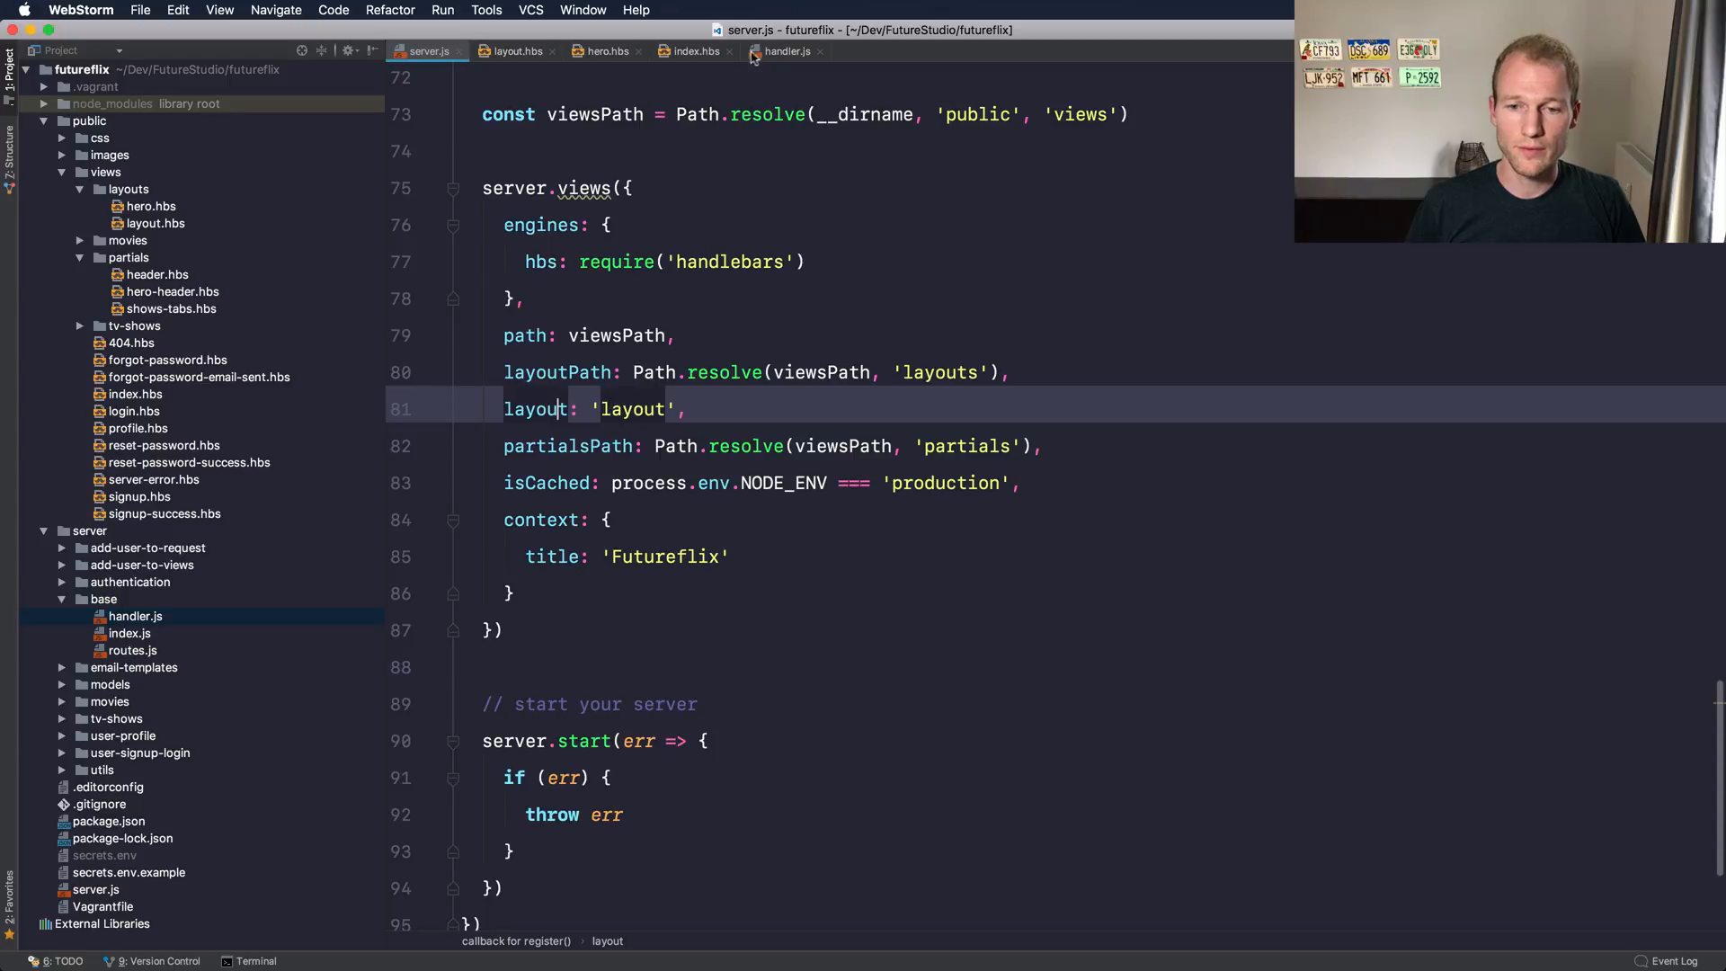
pyautogui.click(784, 50)
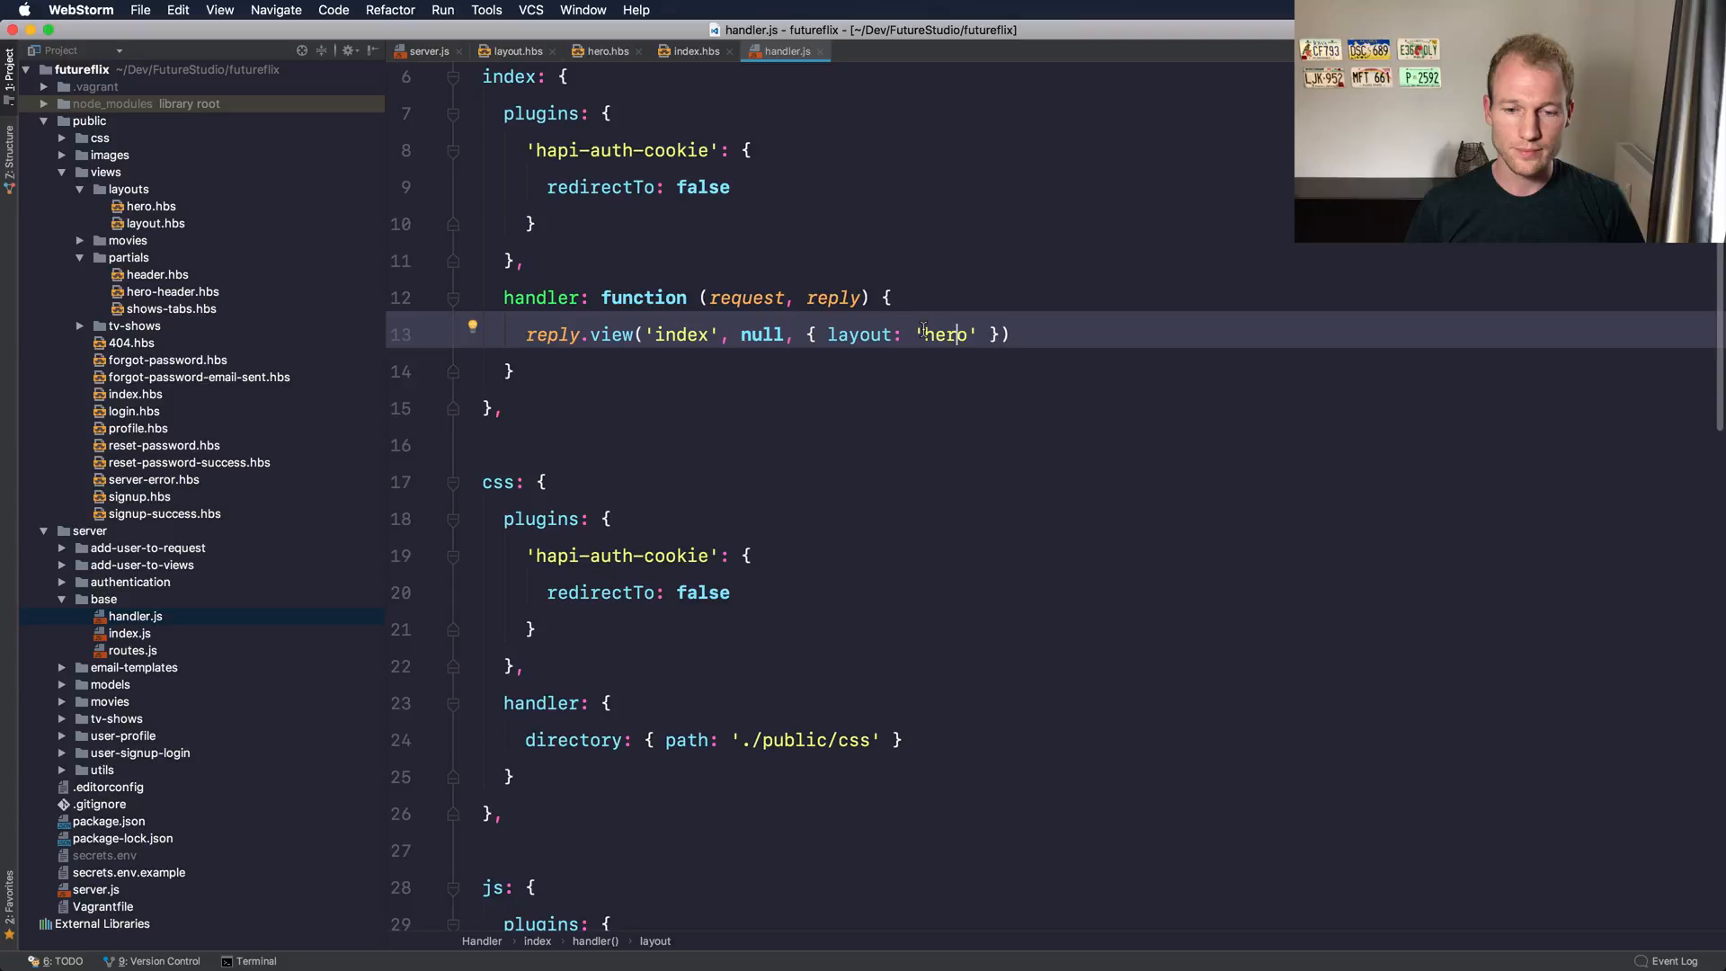
pyautogui.moveTo(906, 333)
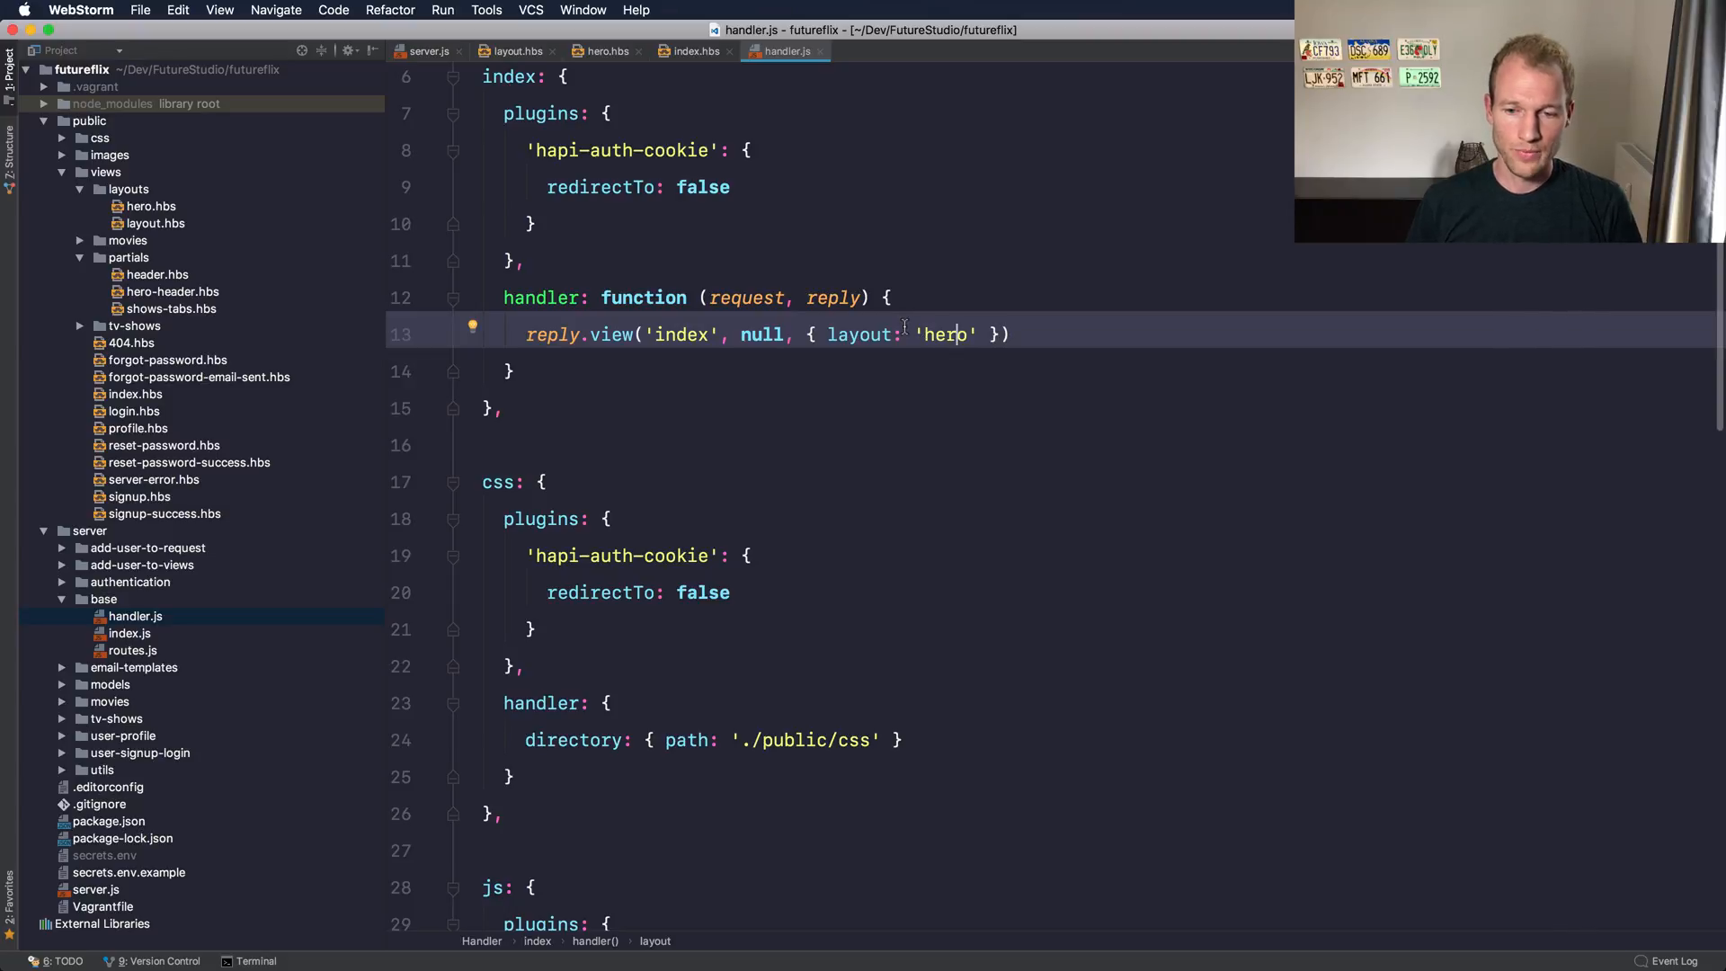
pyautogui.doubleClick(945, 334)
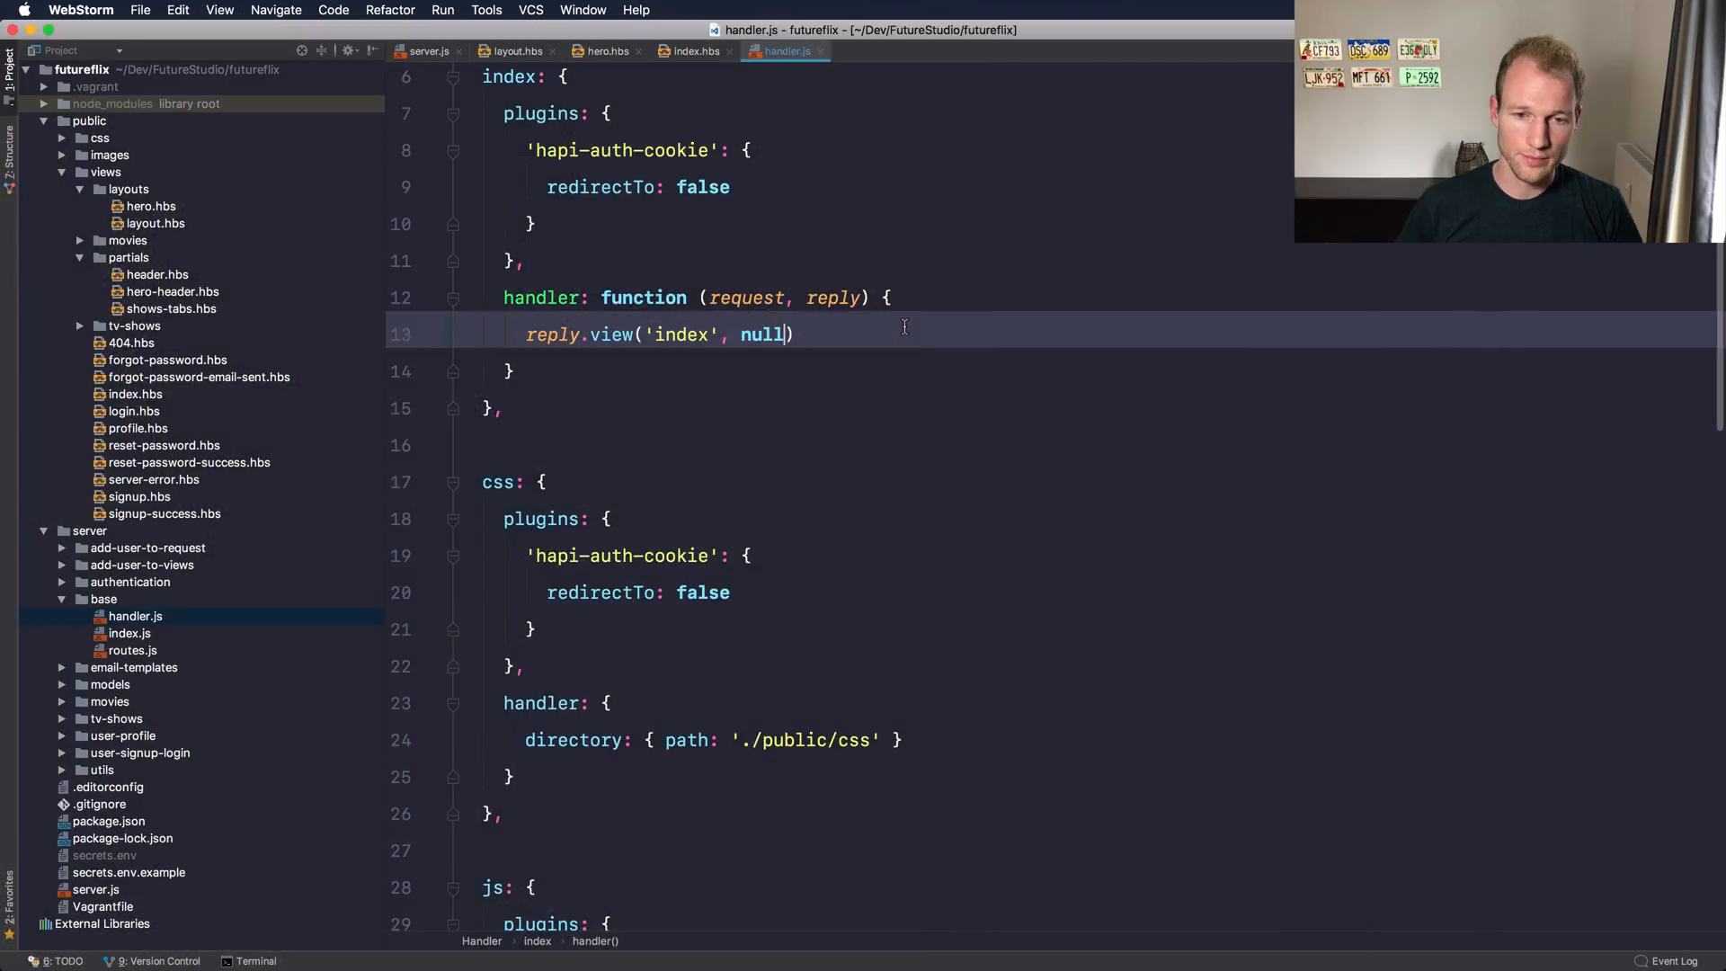
pyautogui.click(513, 51)
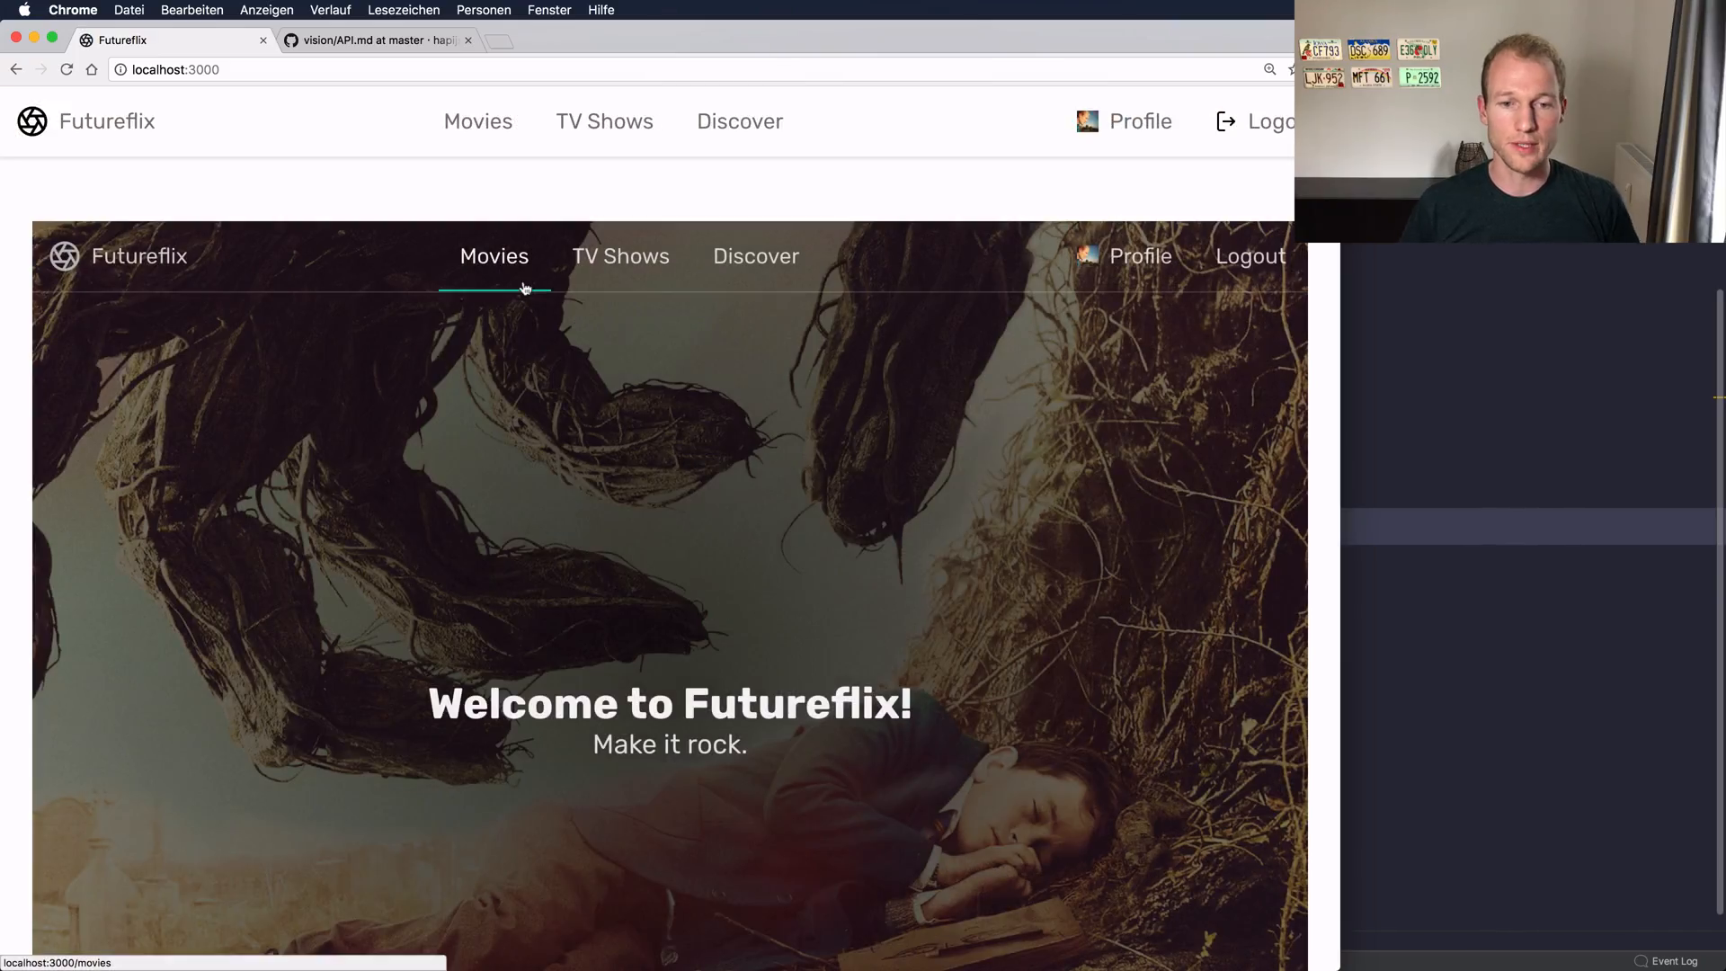
pyautogui.moveTo(325, 158)
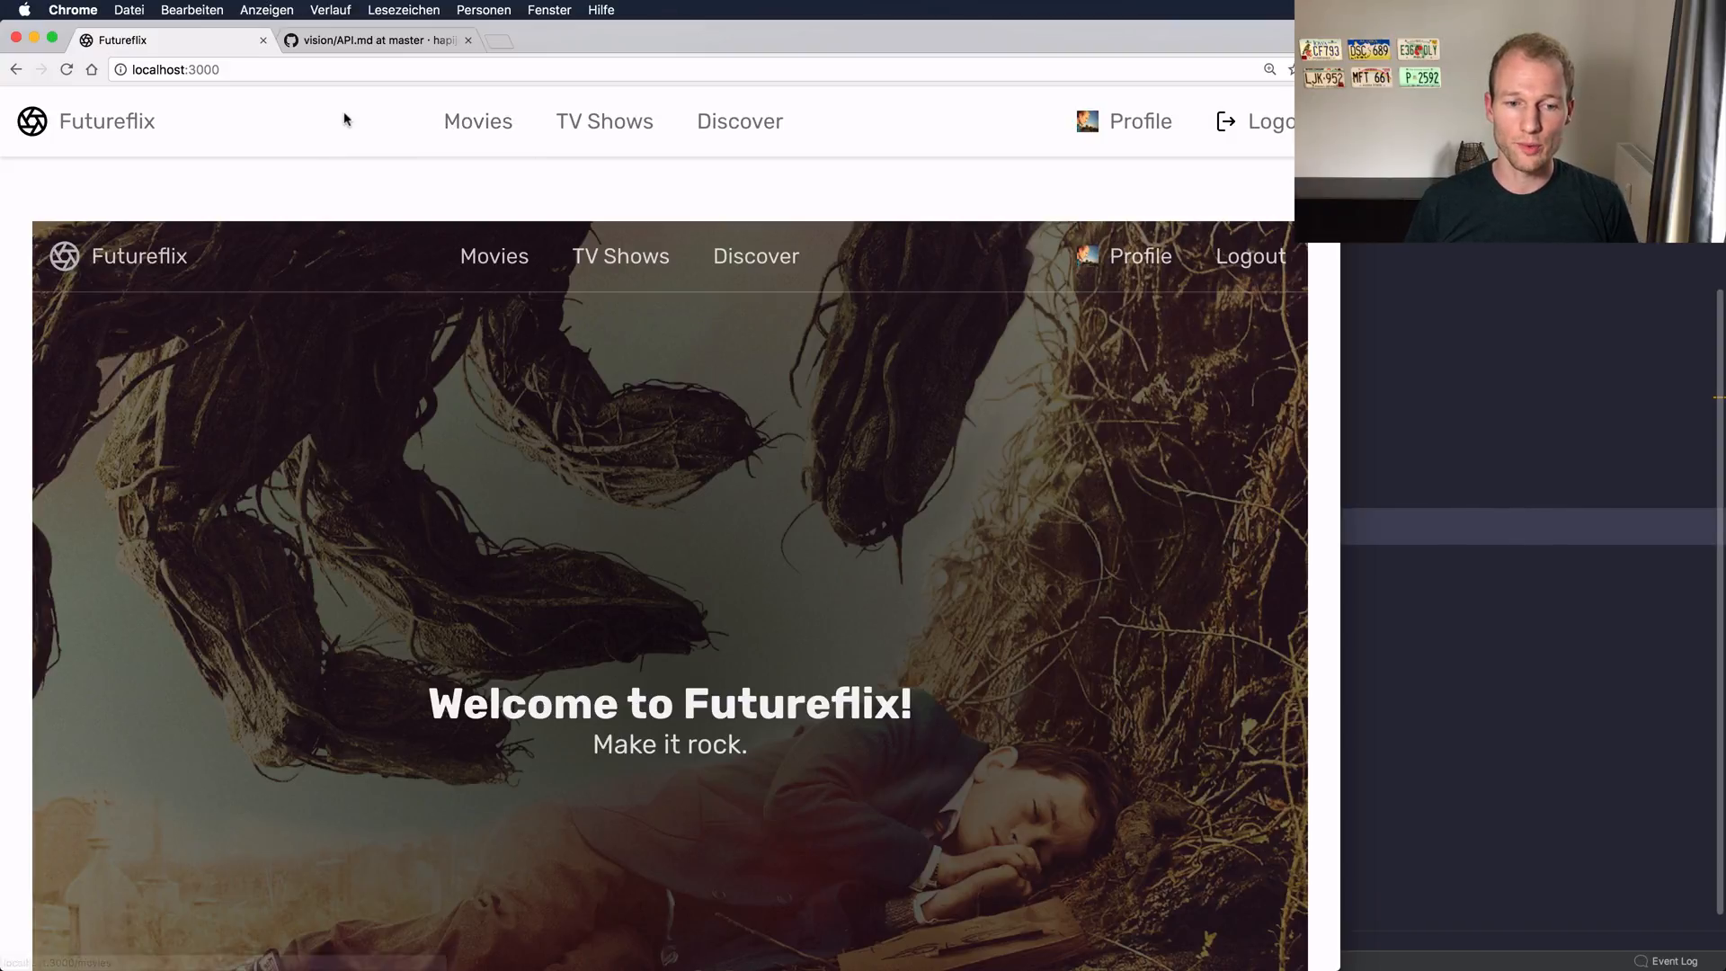
pyautogui.moveTo(298, 208)
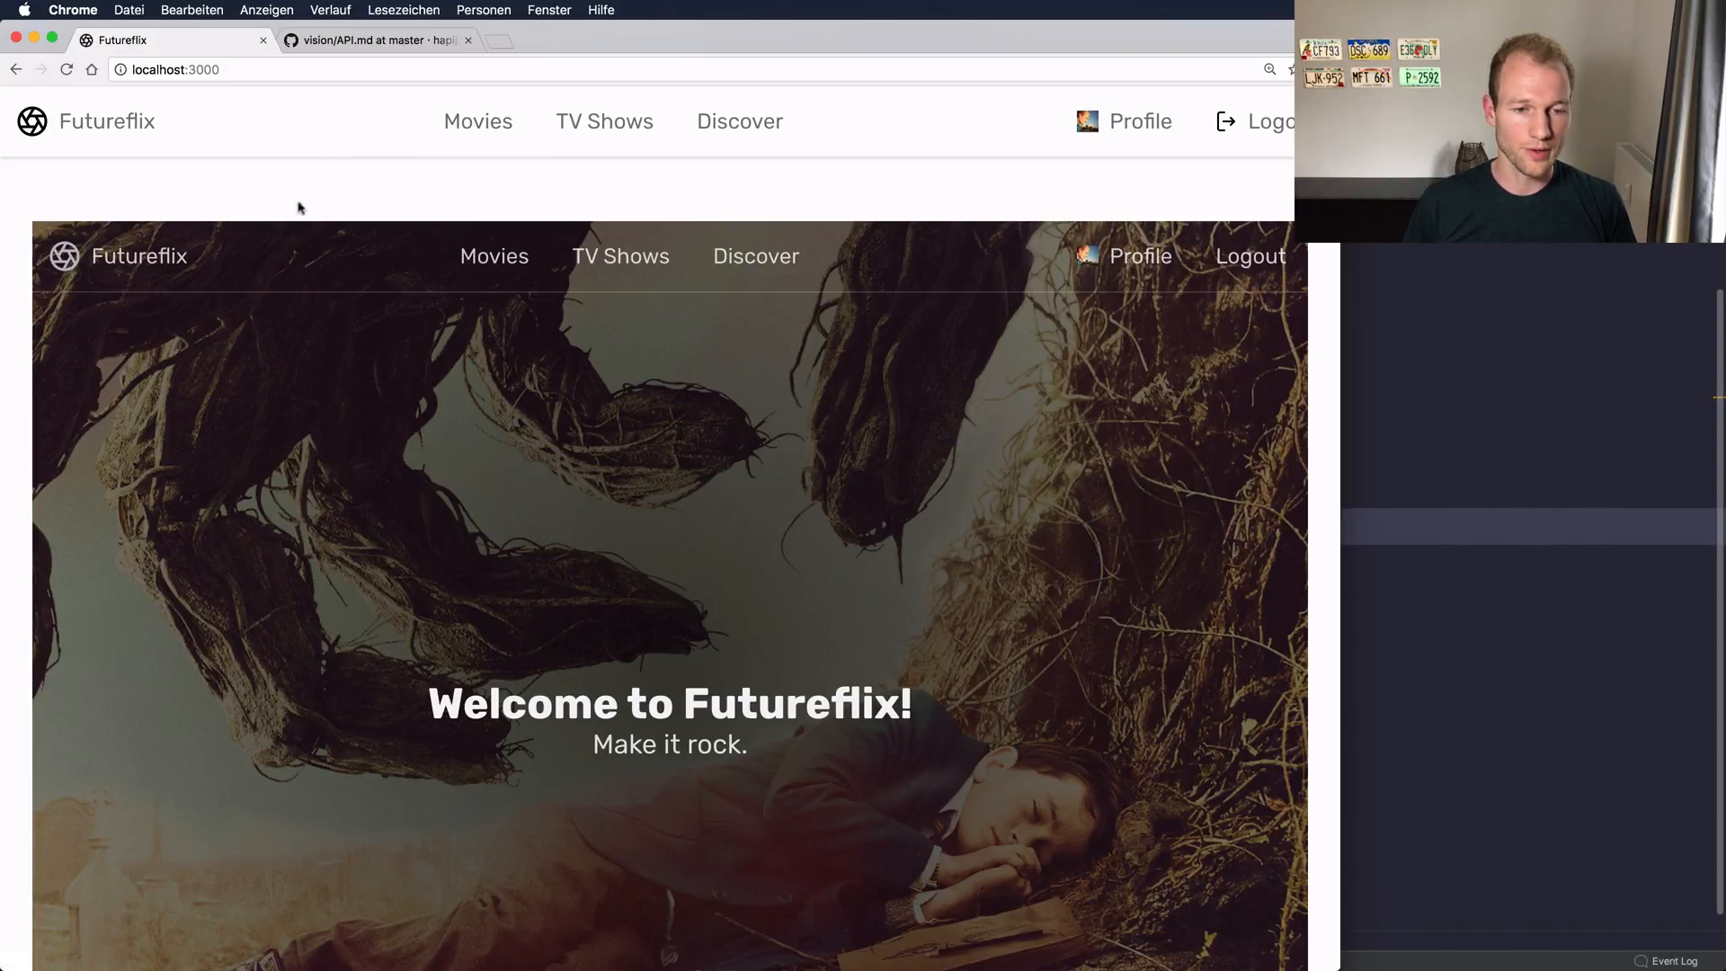
# Step: Review the Futureflix start page and return to the index handler in handler.js
pyautogui.scroll(-3)
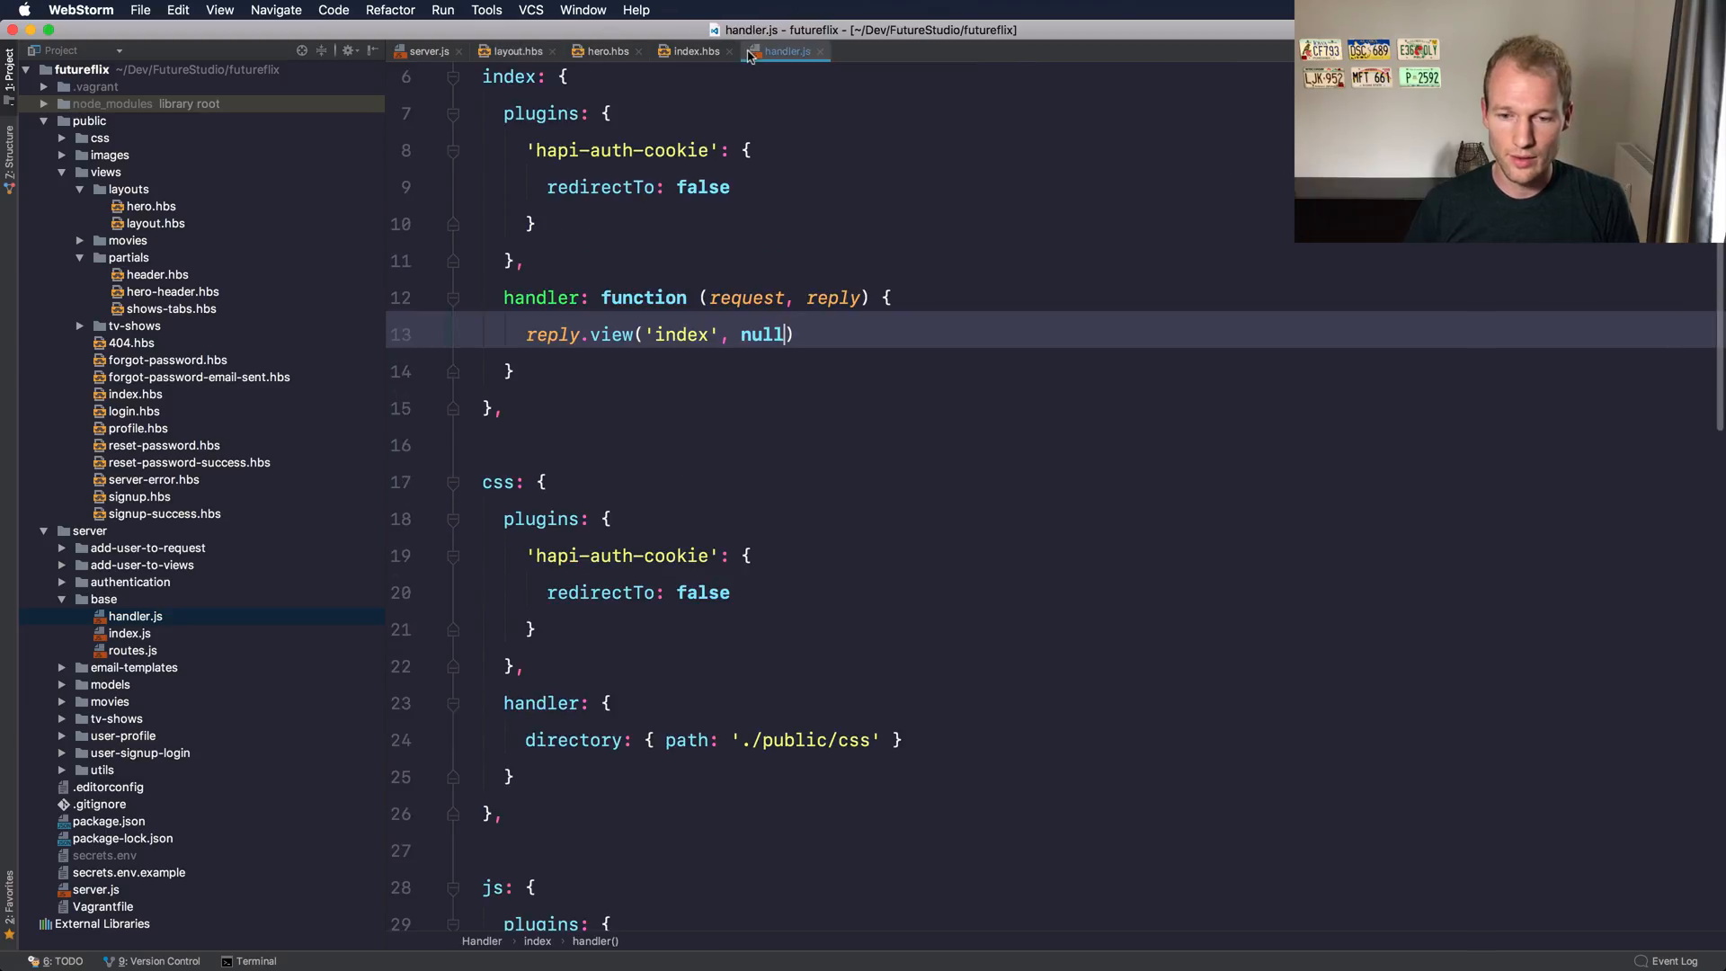
# Step: Pass { layout: 'hero' } as the third reply.view argument, then launch Chrome via Alfred
pyautogui.write(", { layout: 'hero' }")
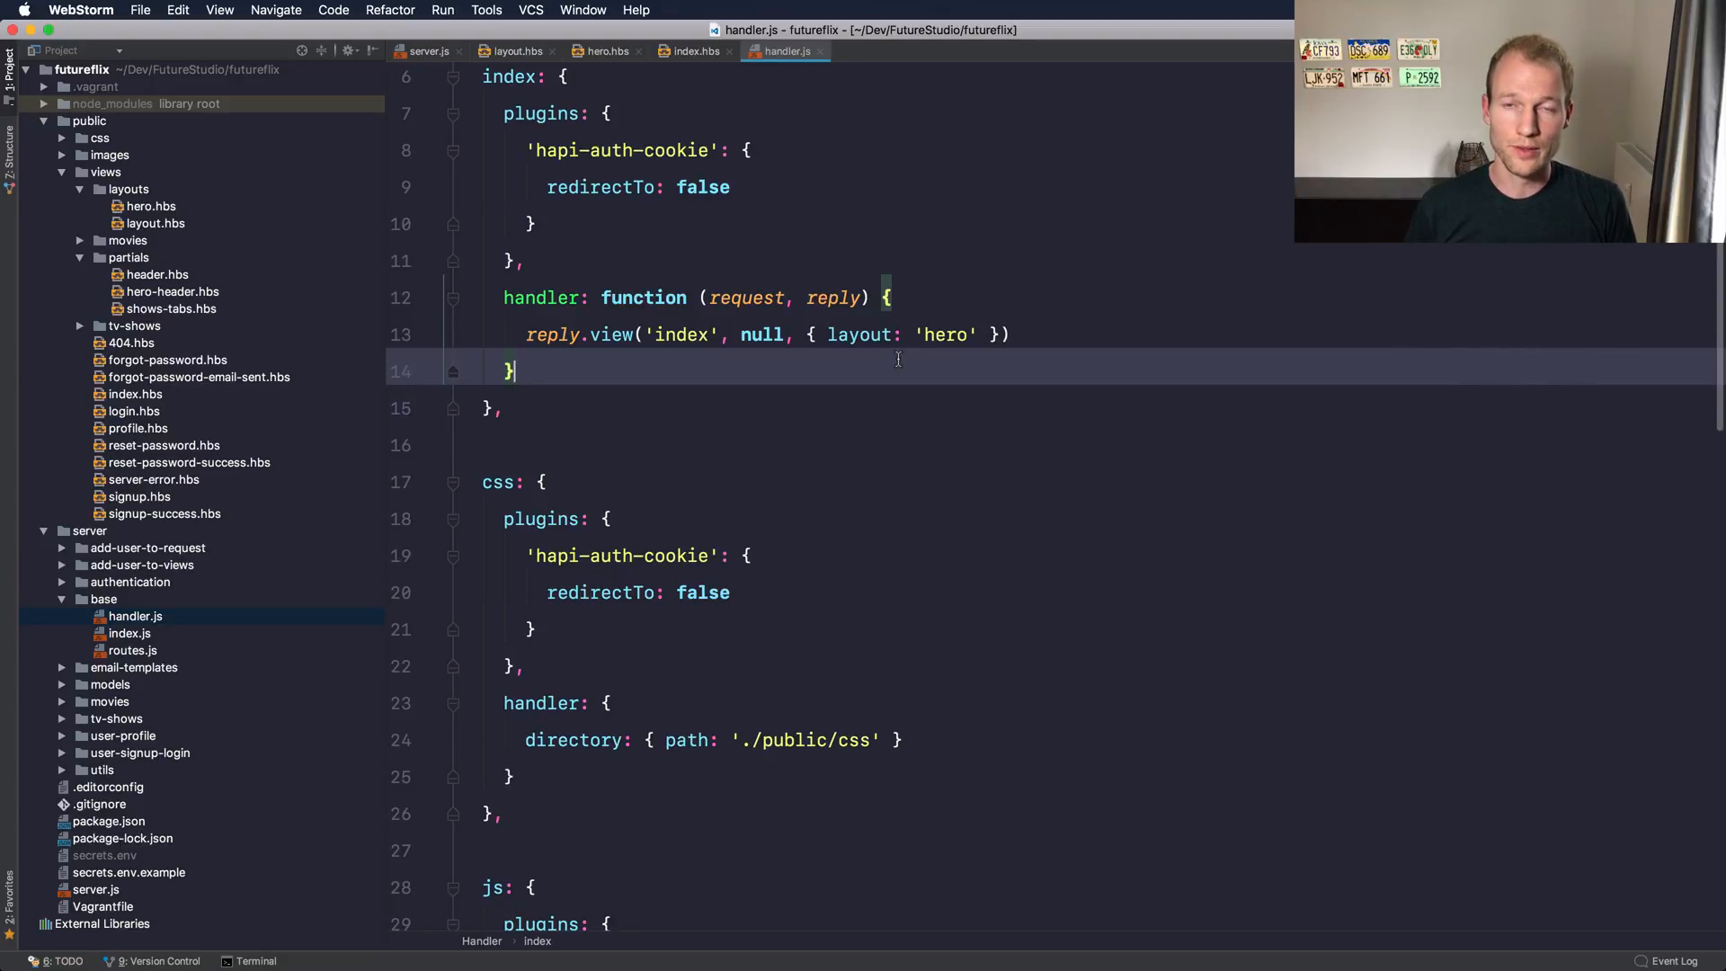
pyautogui.write('ch')
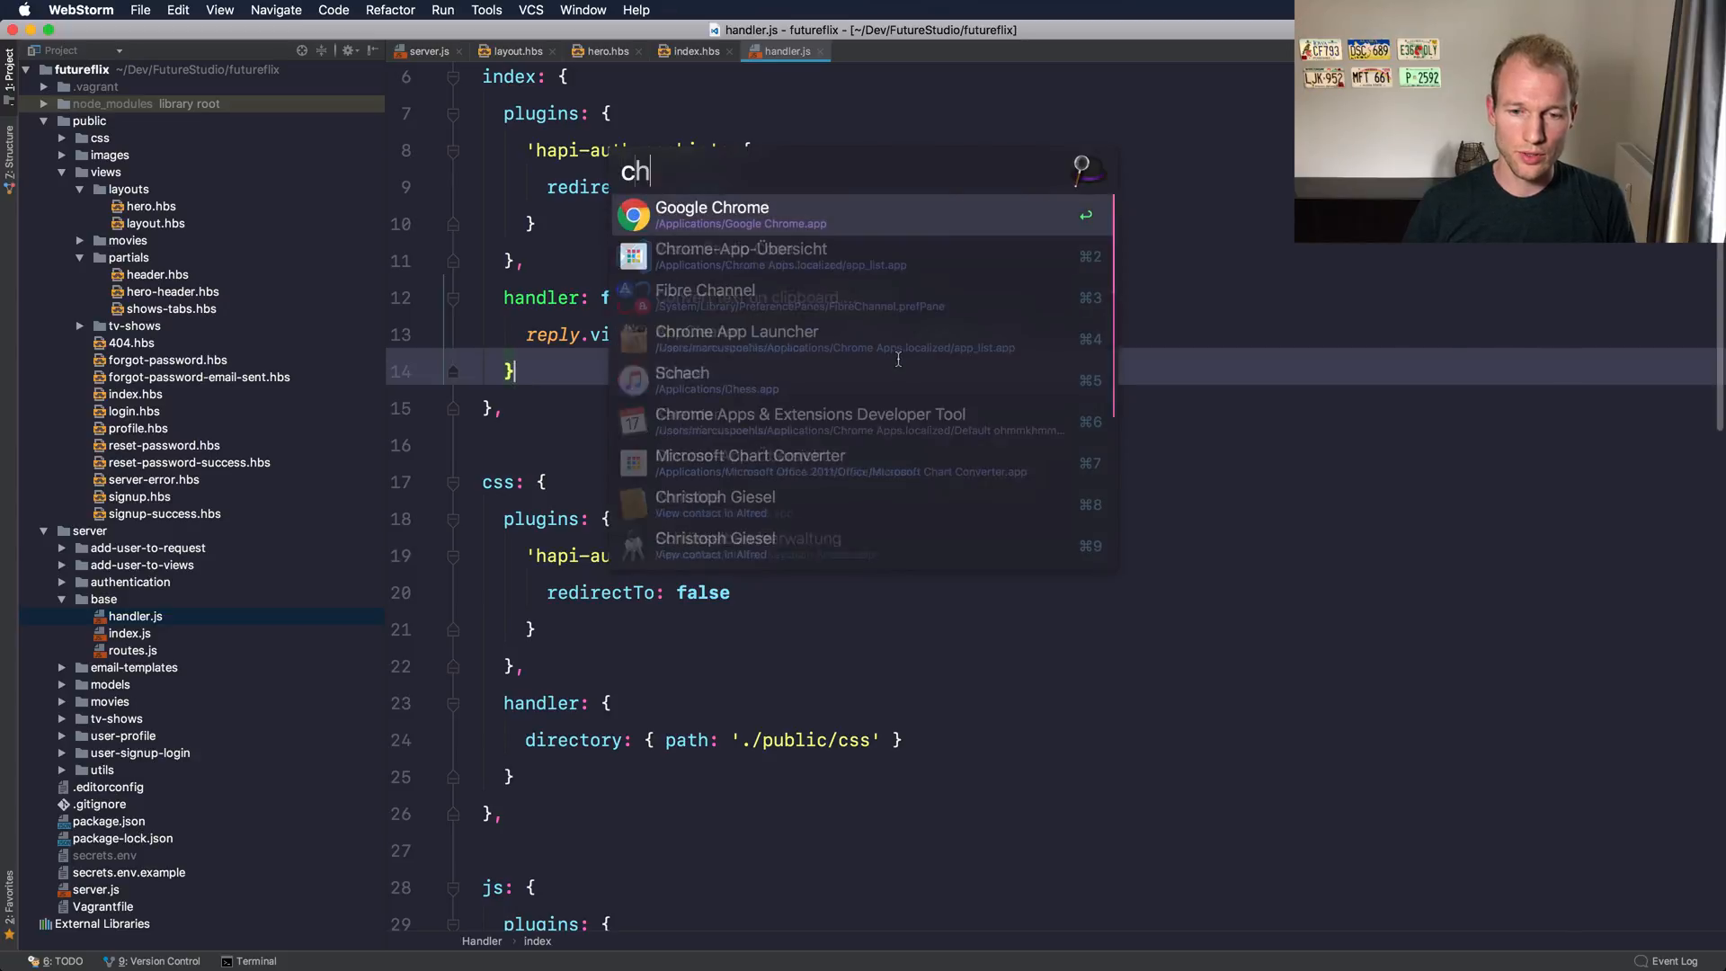
# Step: Browse hapijs/vision API.md on GitHub down to the server.views options
pyautogui.click(712, 214)
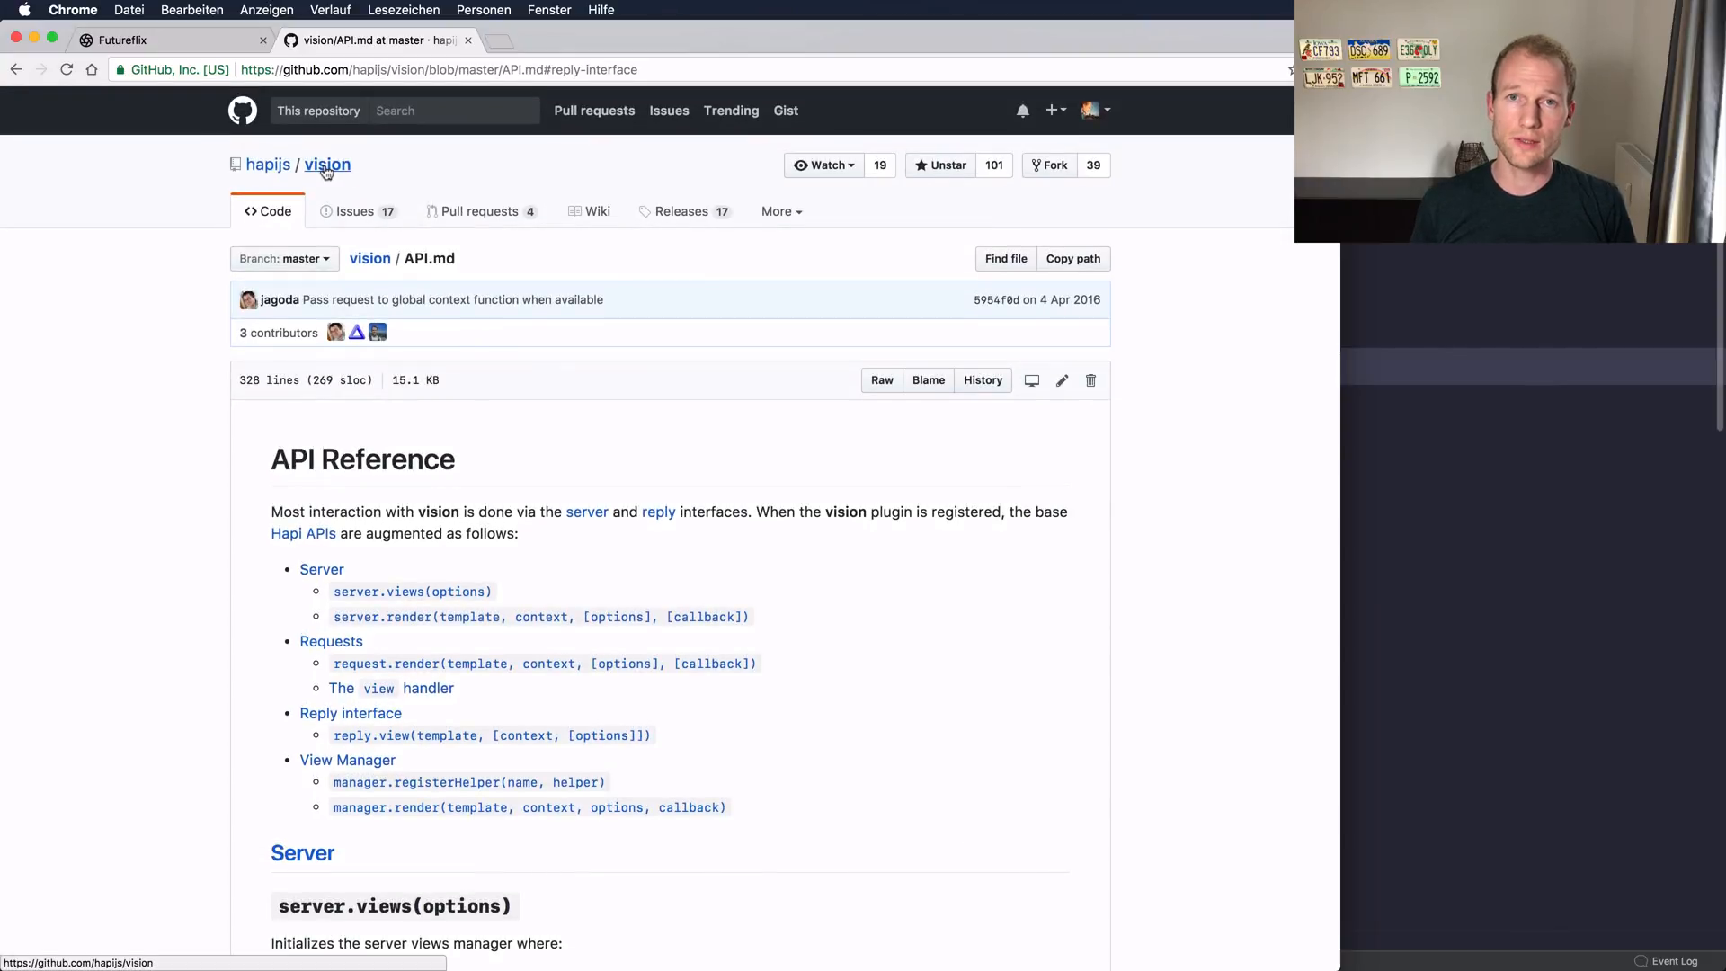
pyautogui.scroll(-3)
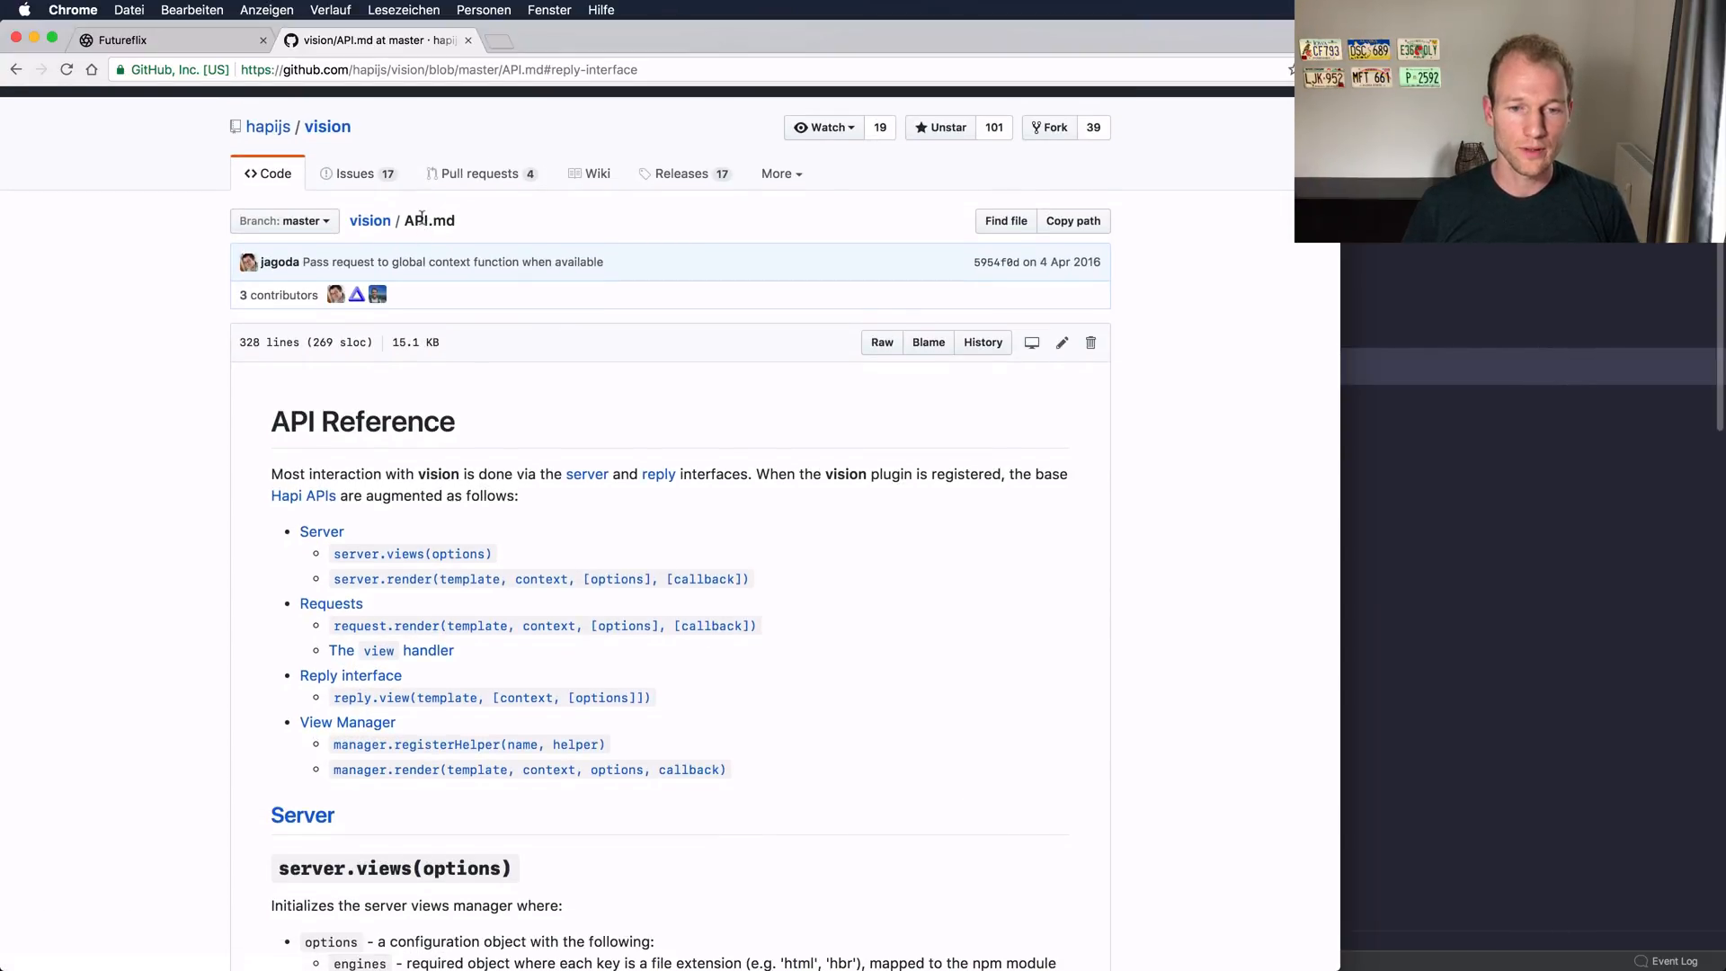
pyautogui.scroll(-3)
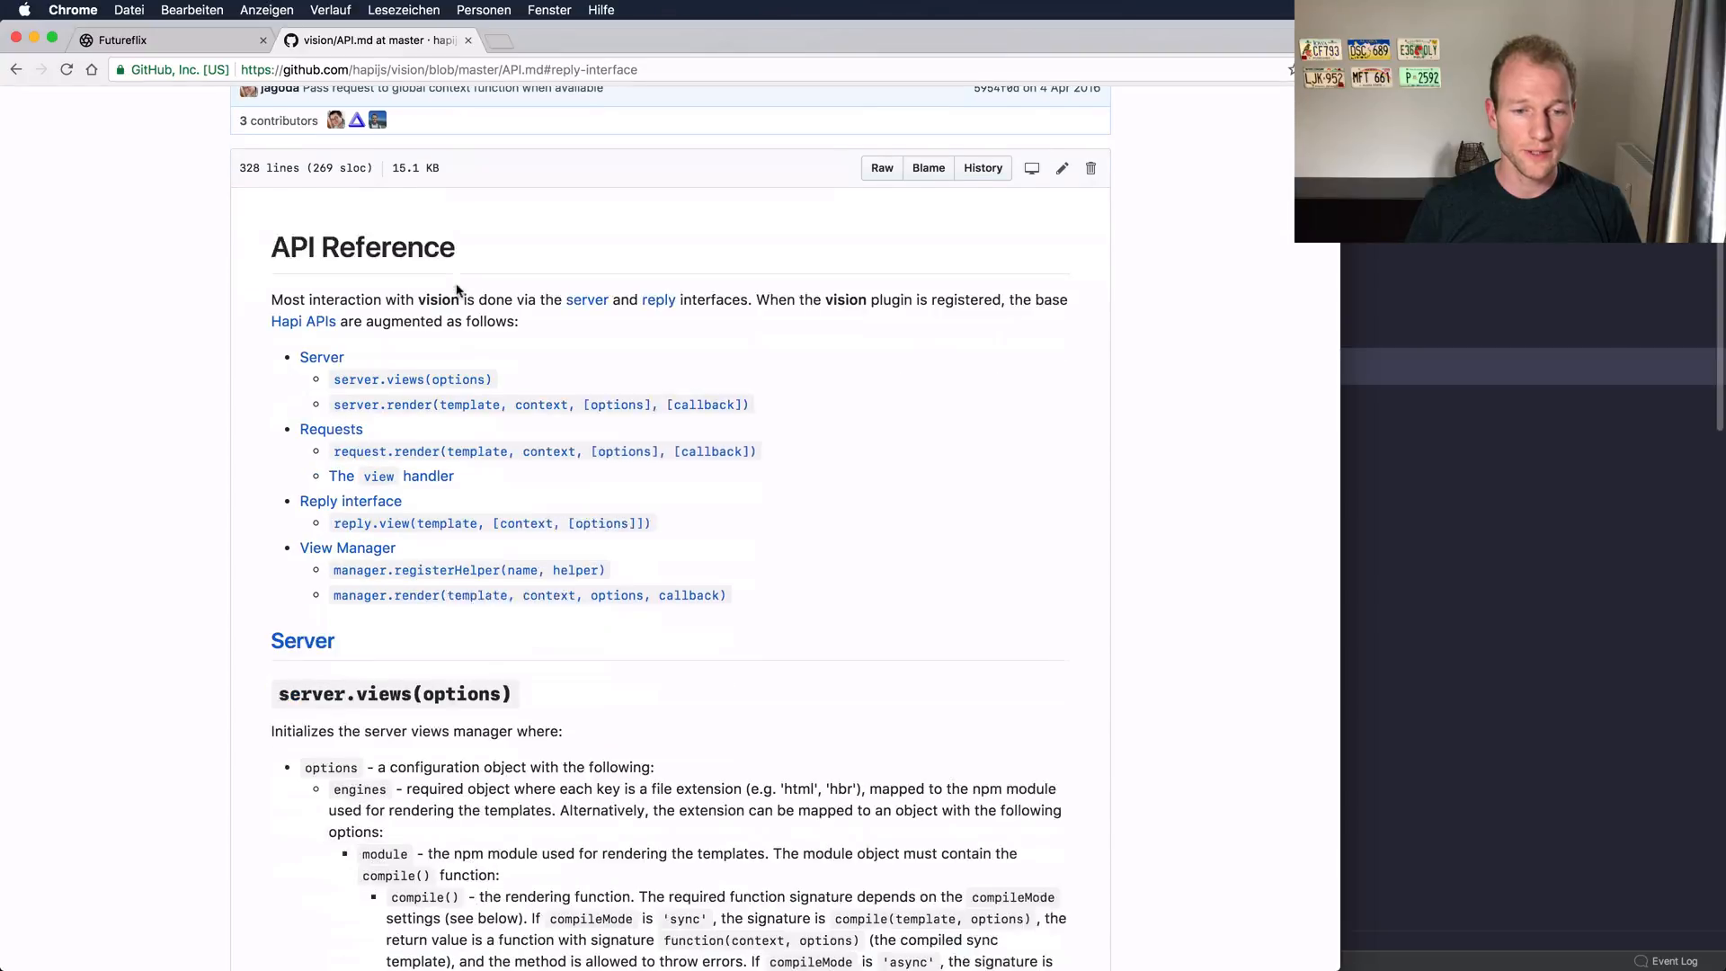
pyautogui.scroll(-3)
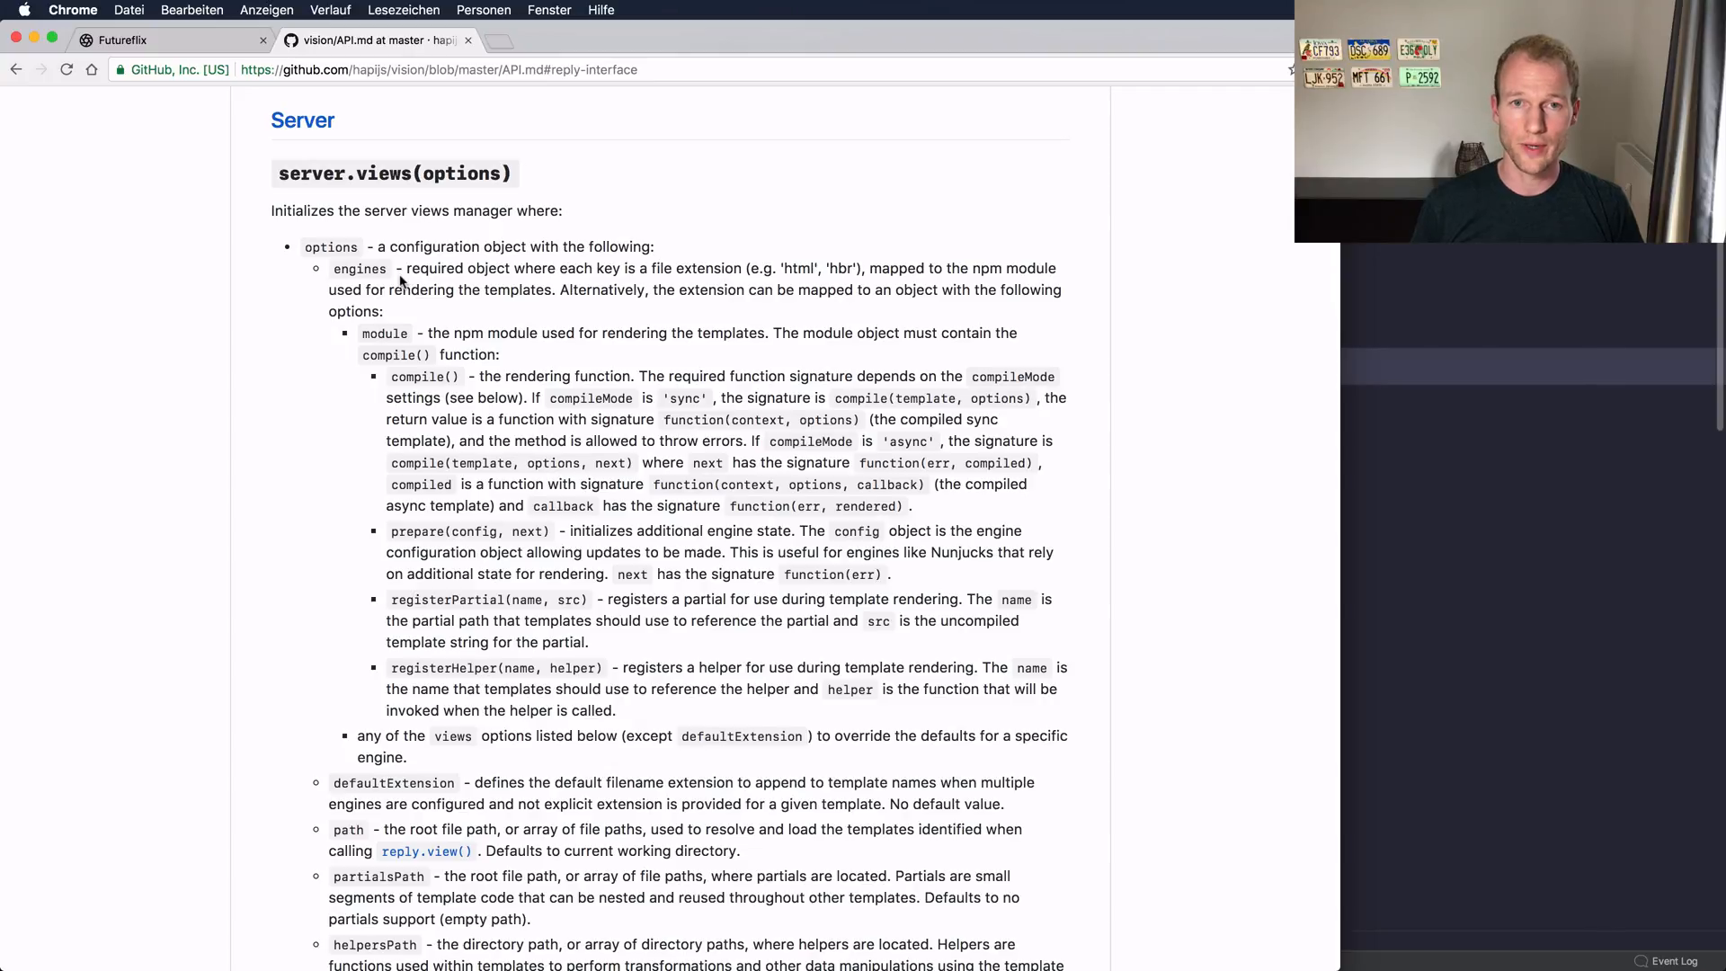
pyautogui.scroll(-3)
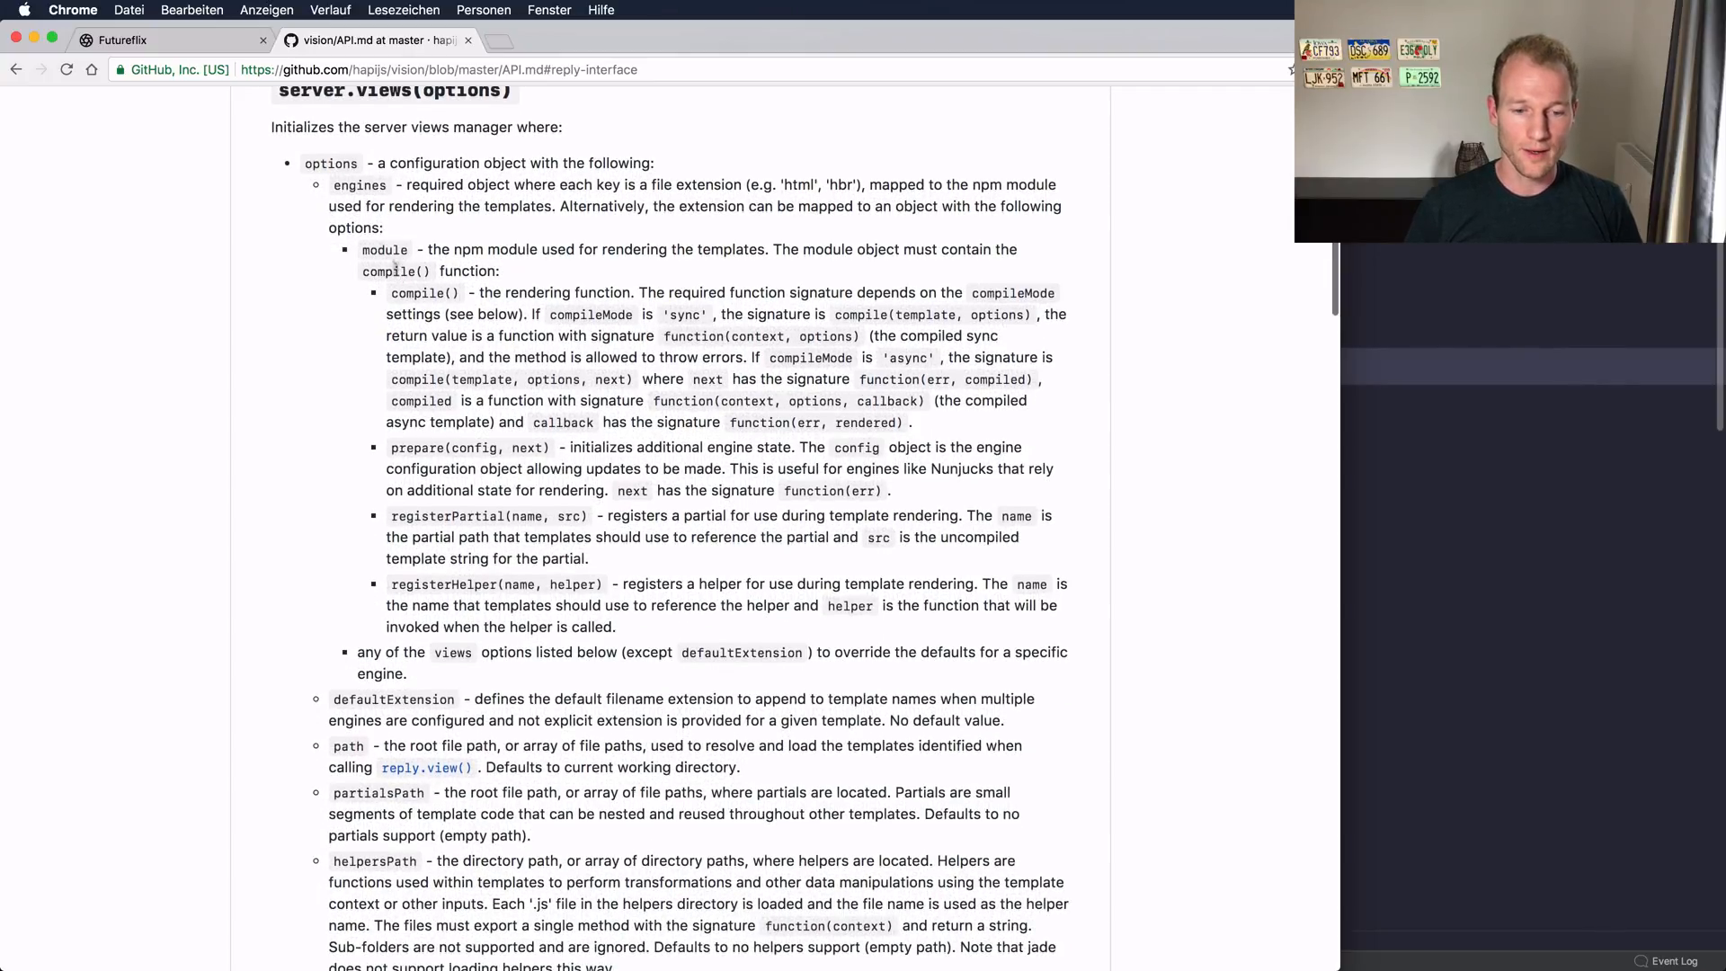
pyautogui.scroll(-3)
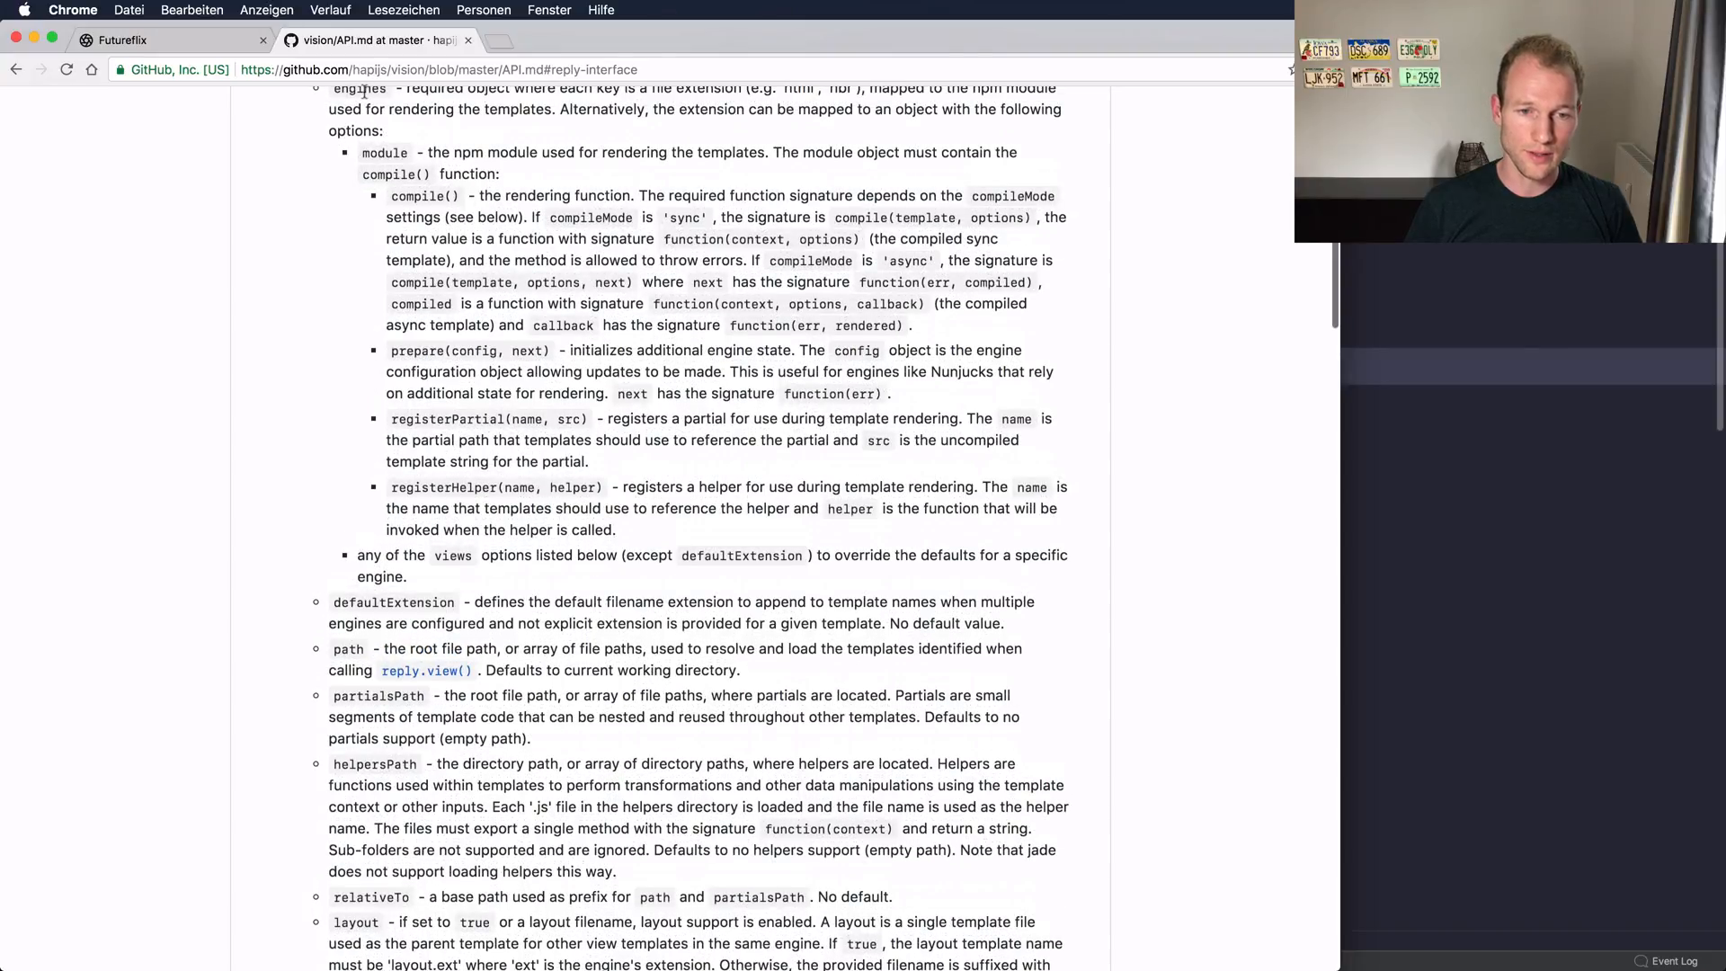
pyautogui.scroll(-3)
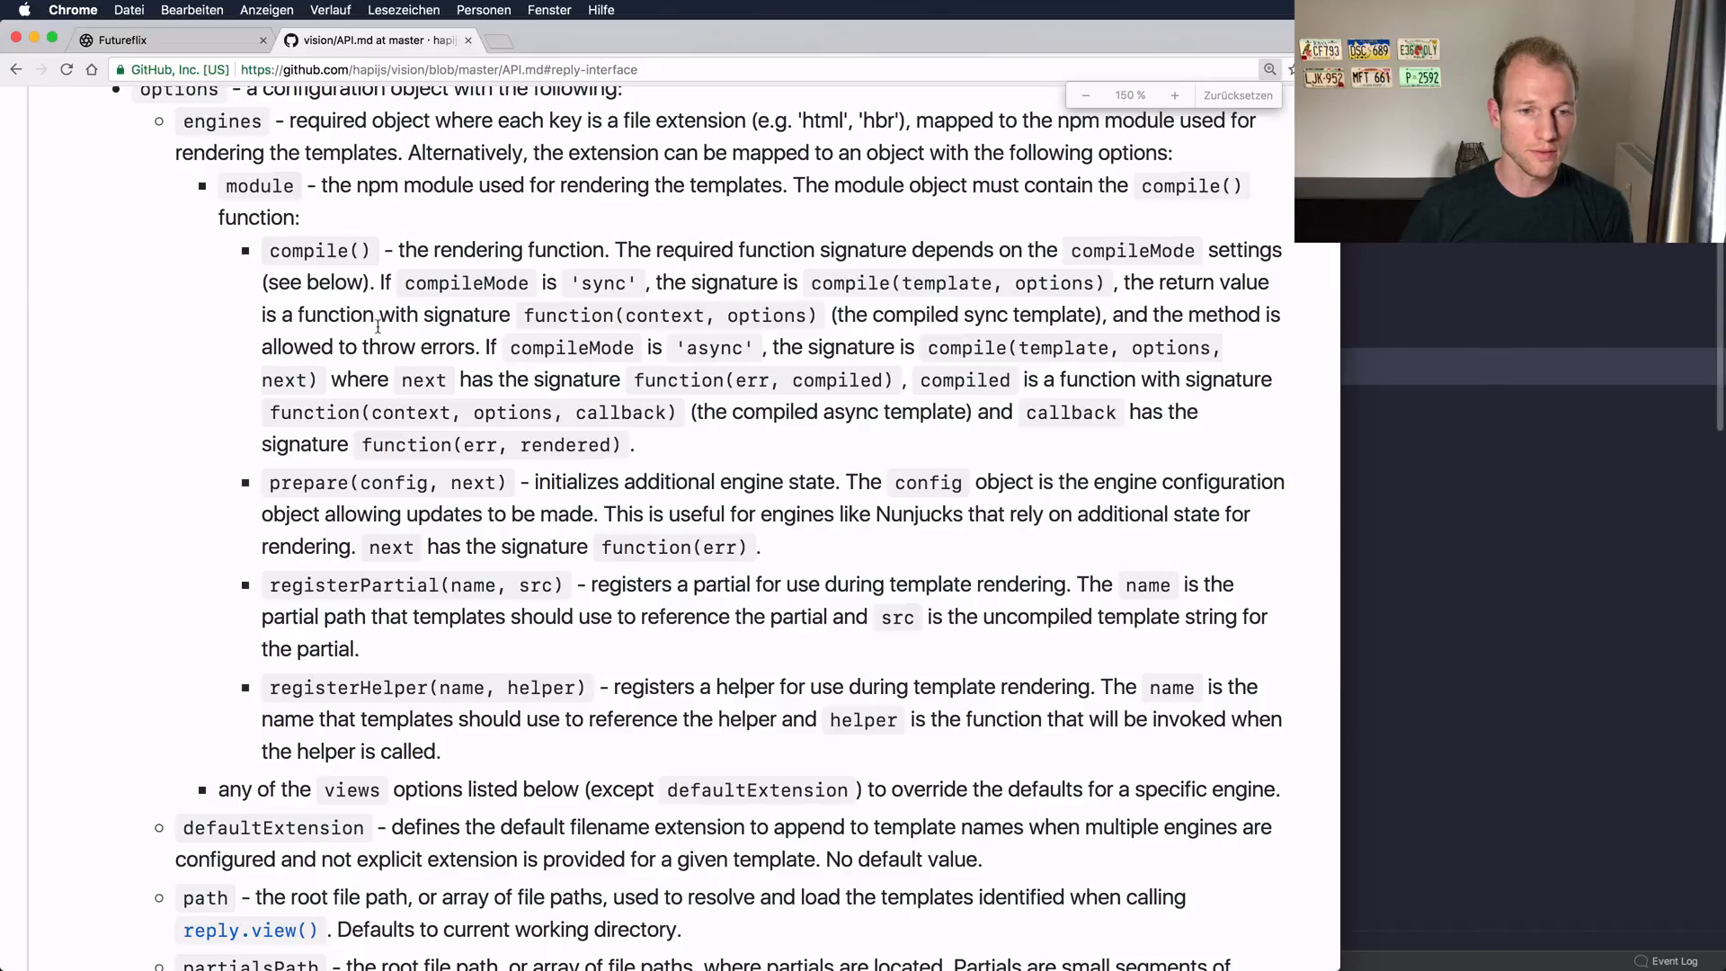
pyautogui.scroll(-3)
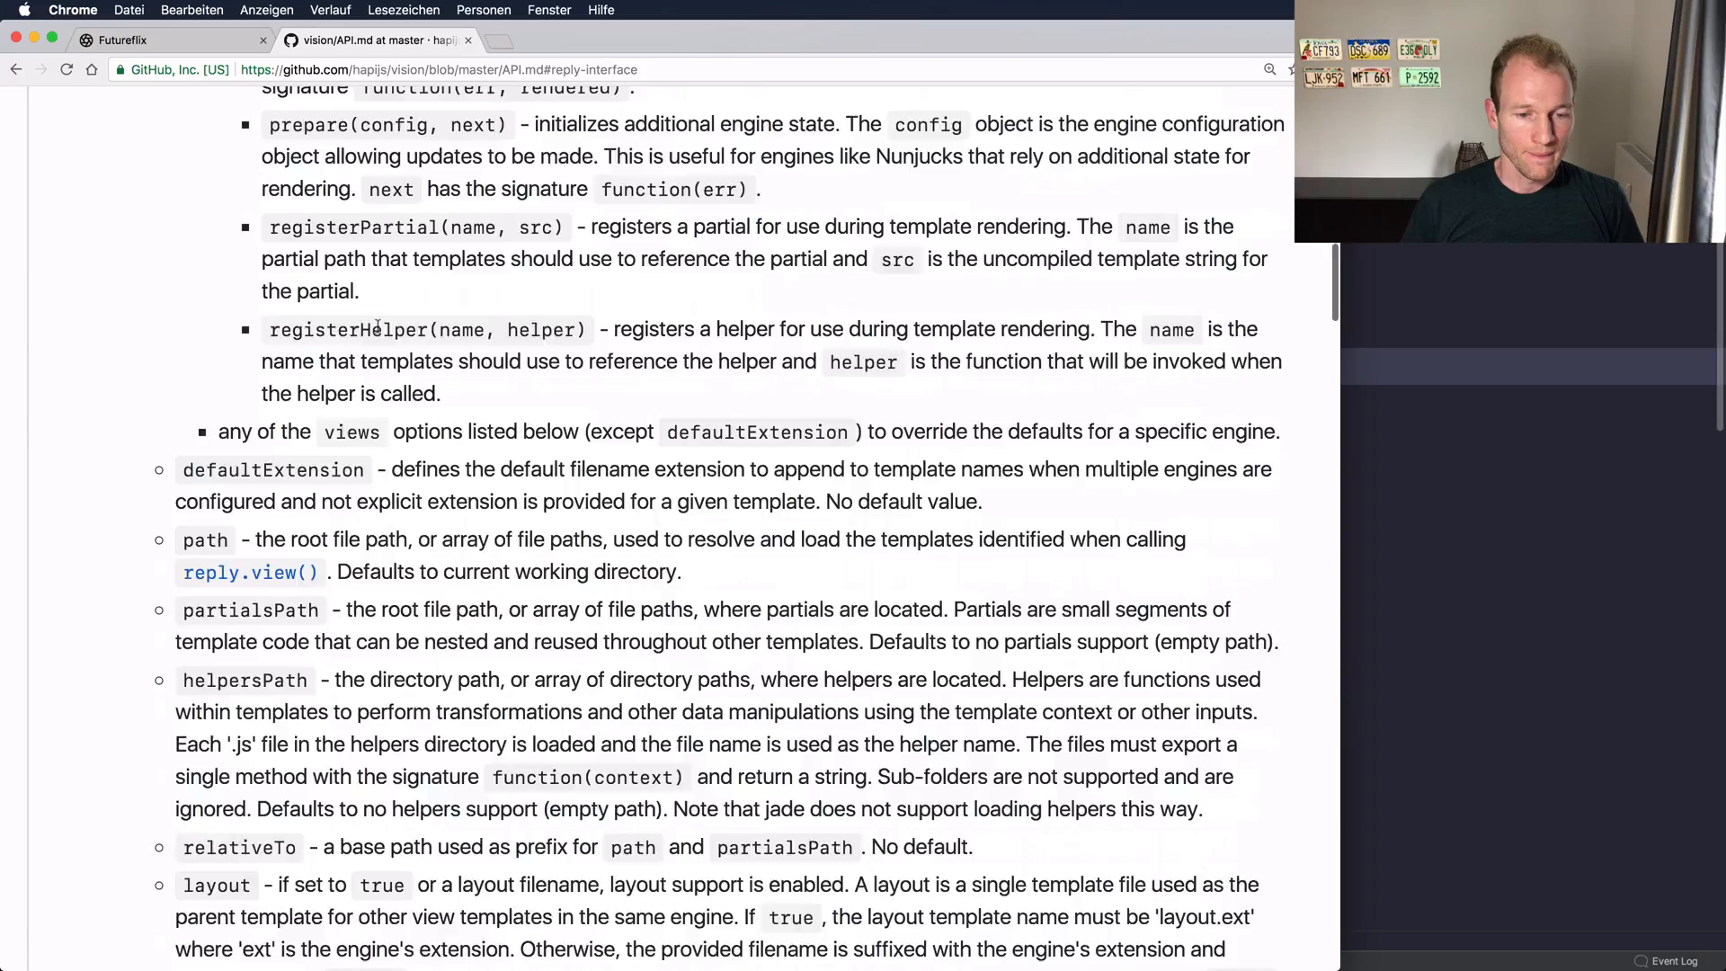
pyautogui.scroll(-3)
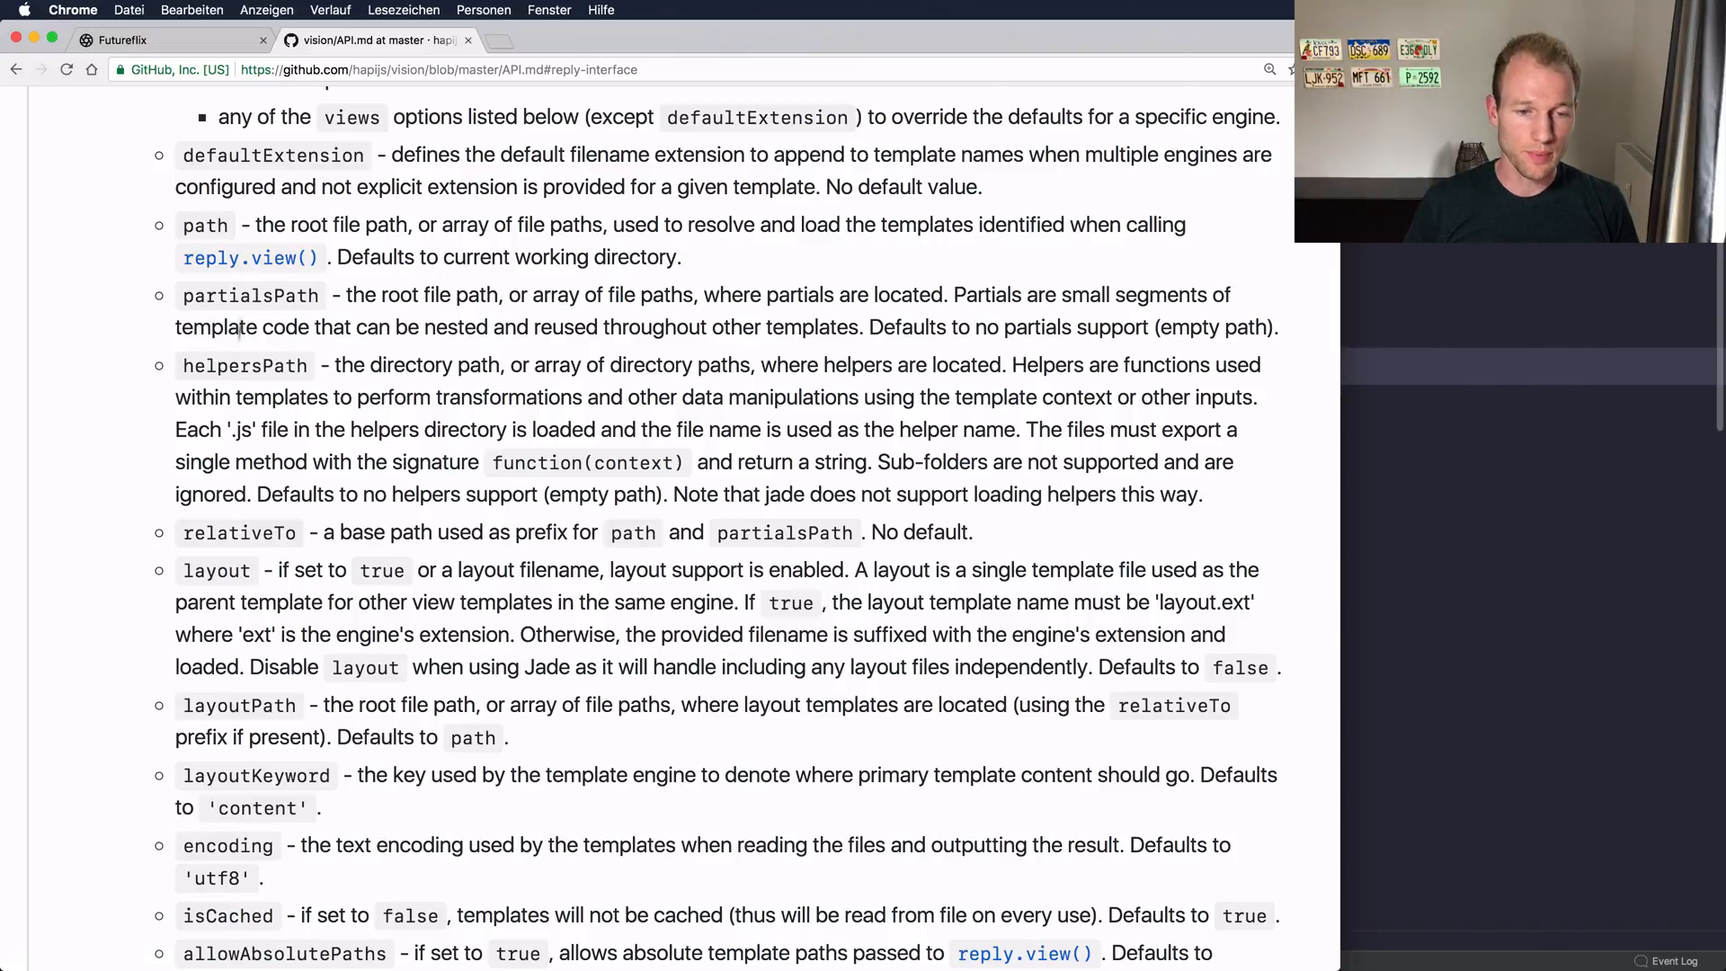
pyautogui.scroll(-3)
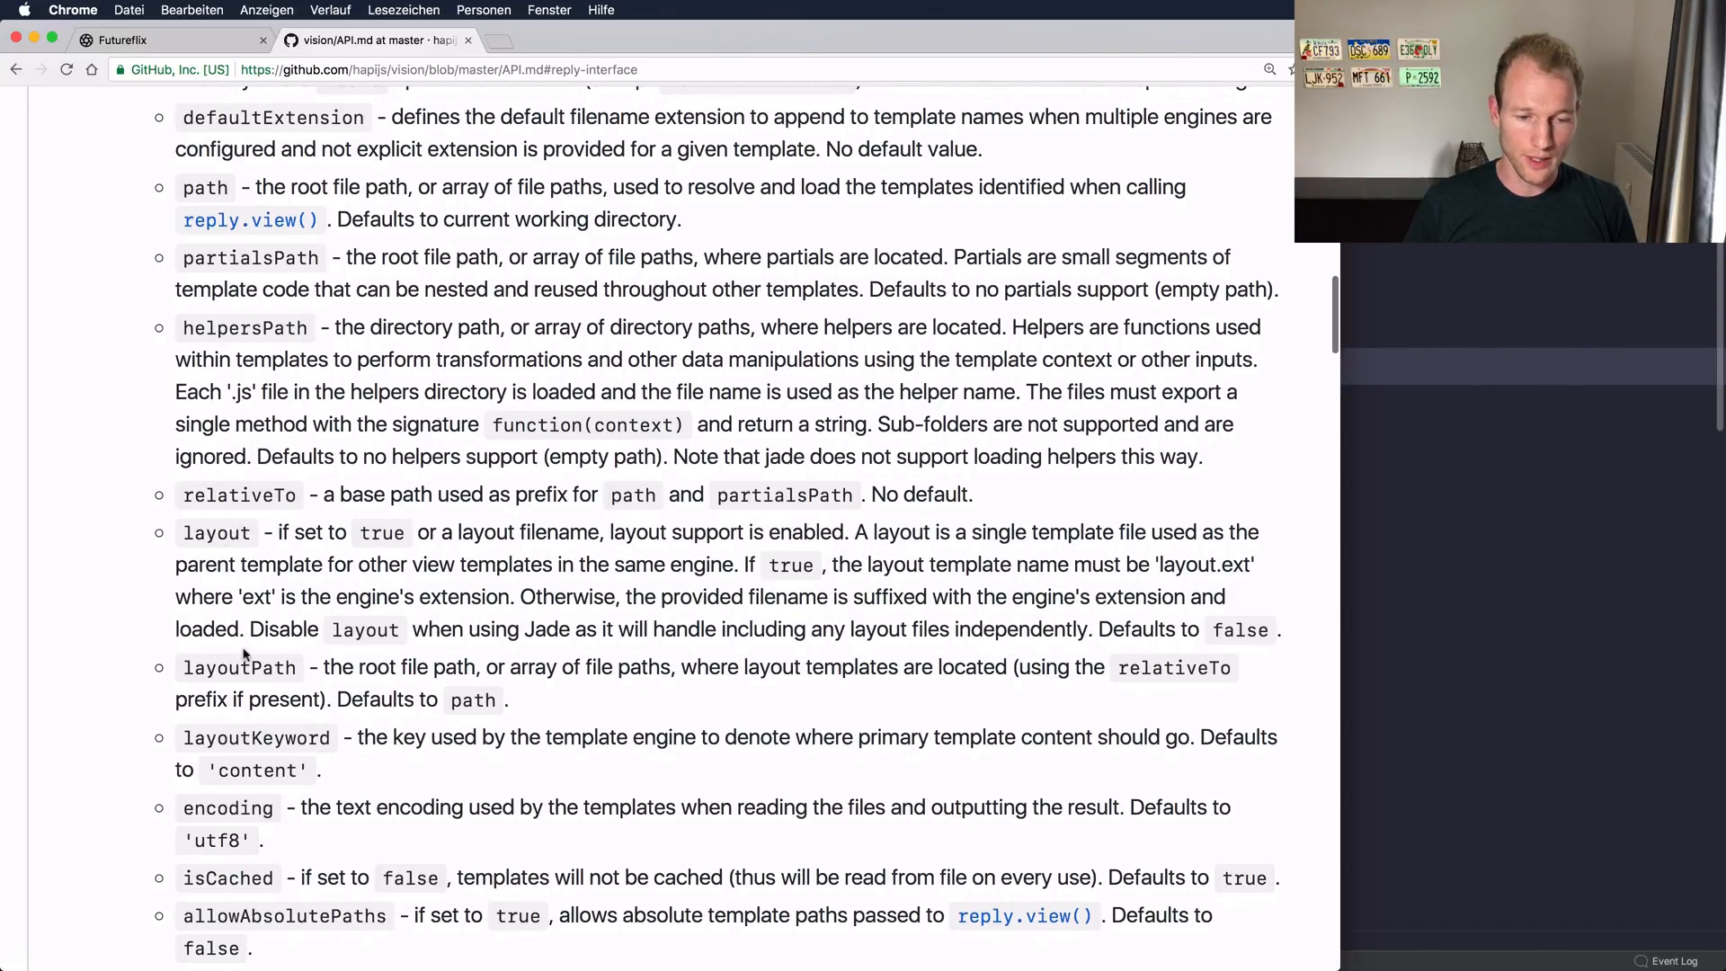
pyautogui.scroll(-3)
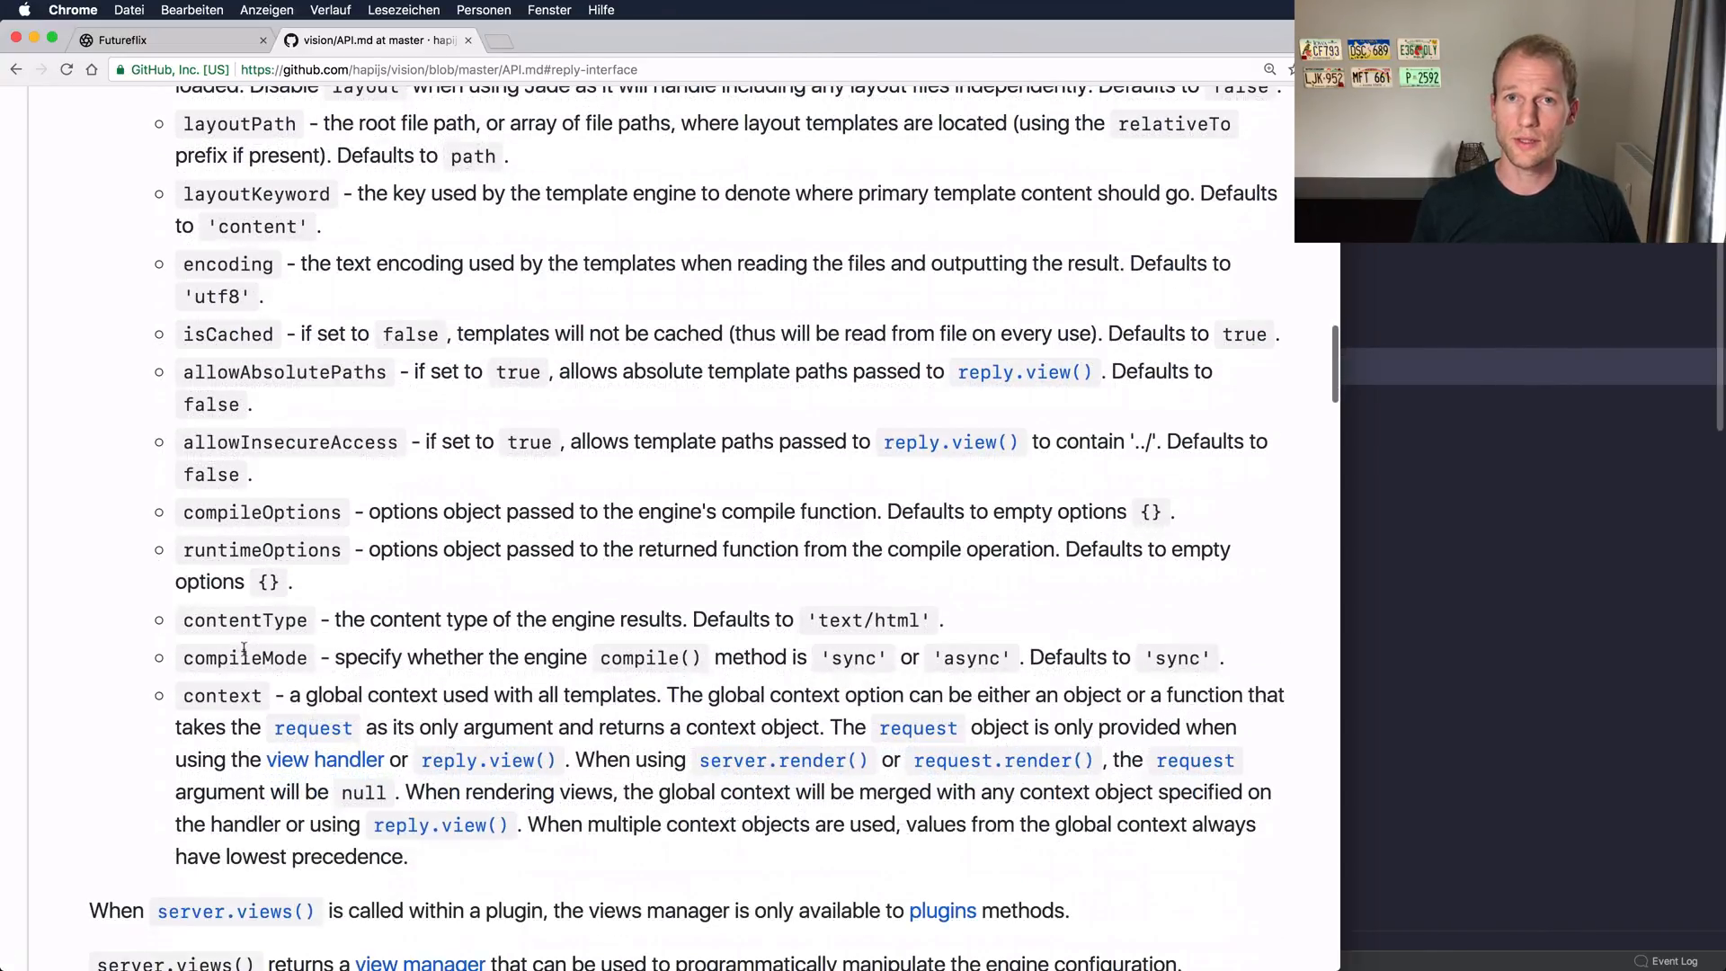
pyautogui.scroll(-3)
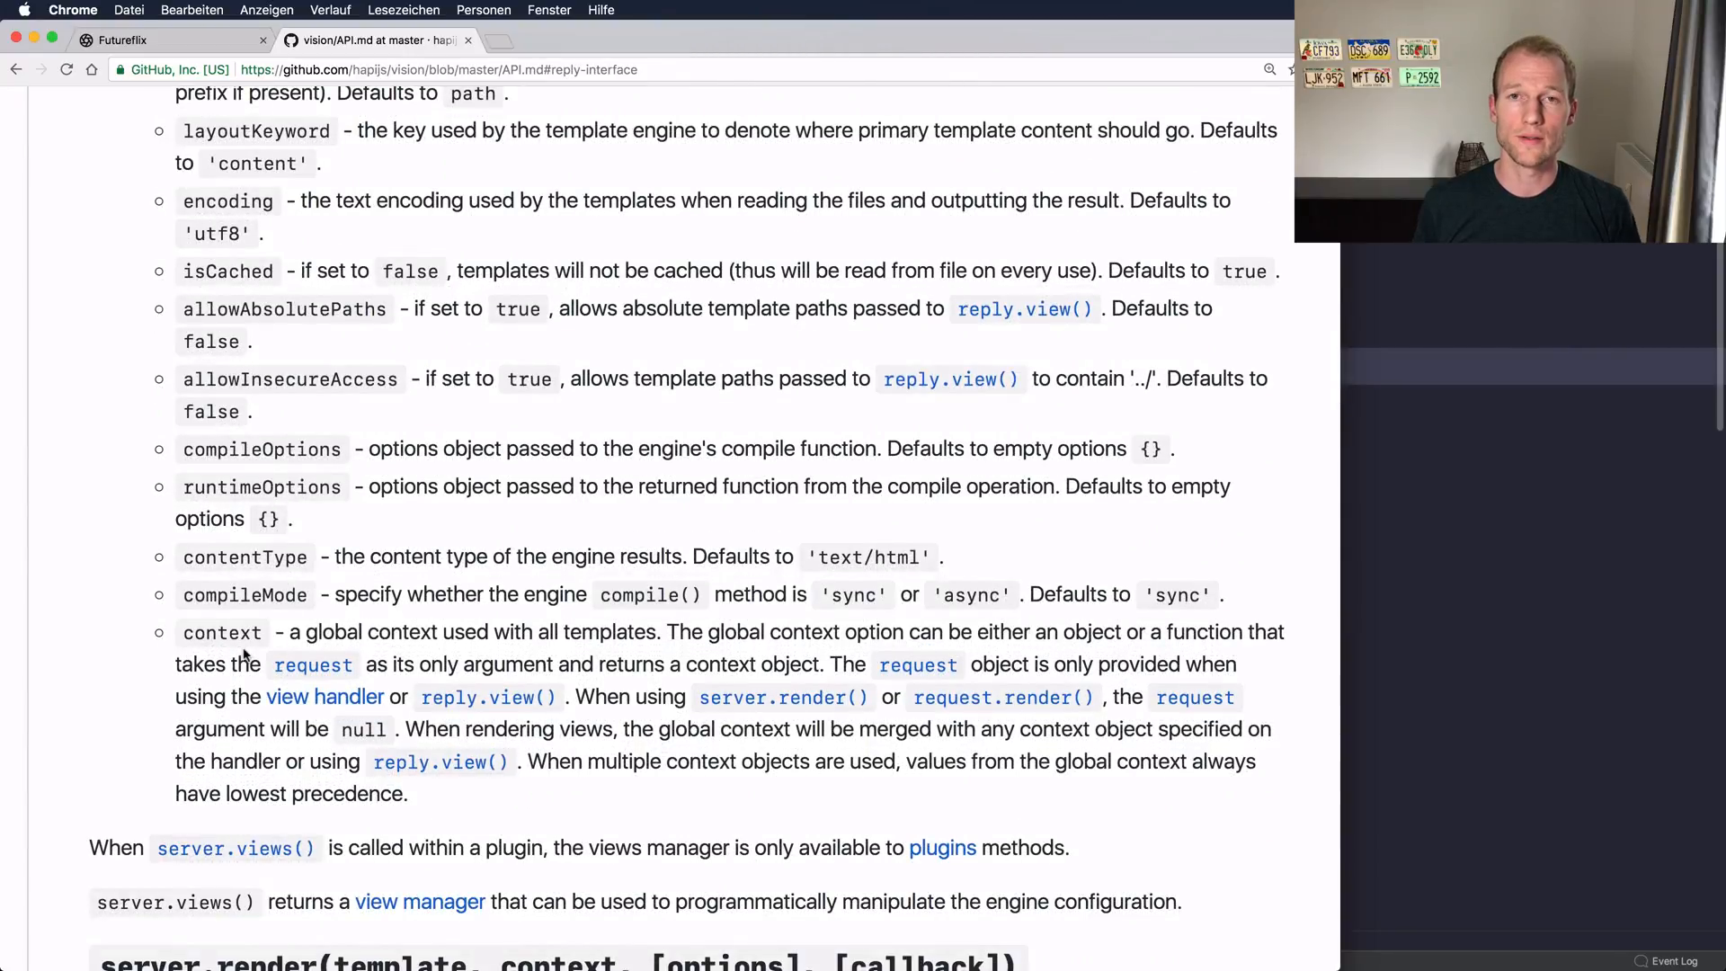
pyautogui.scroll(3)
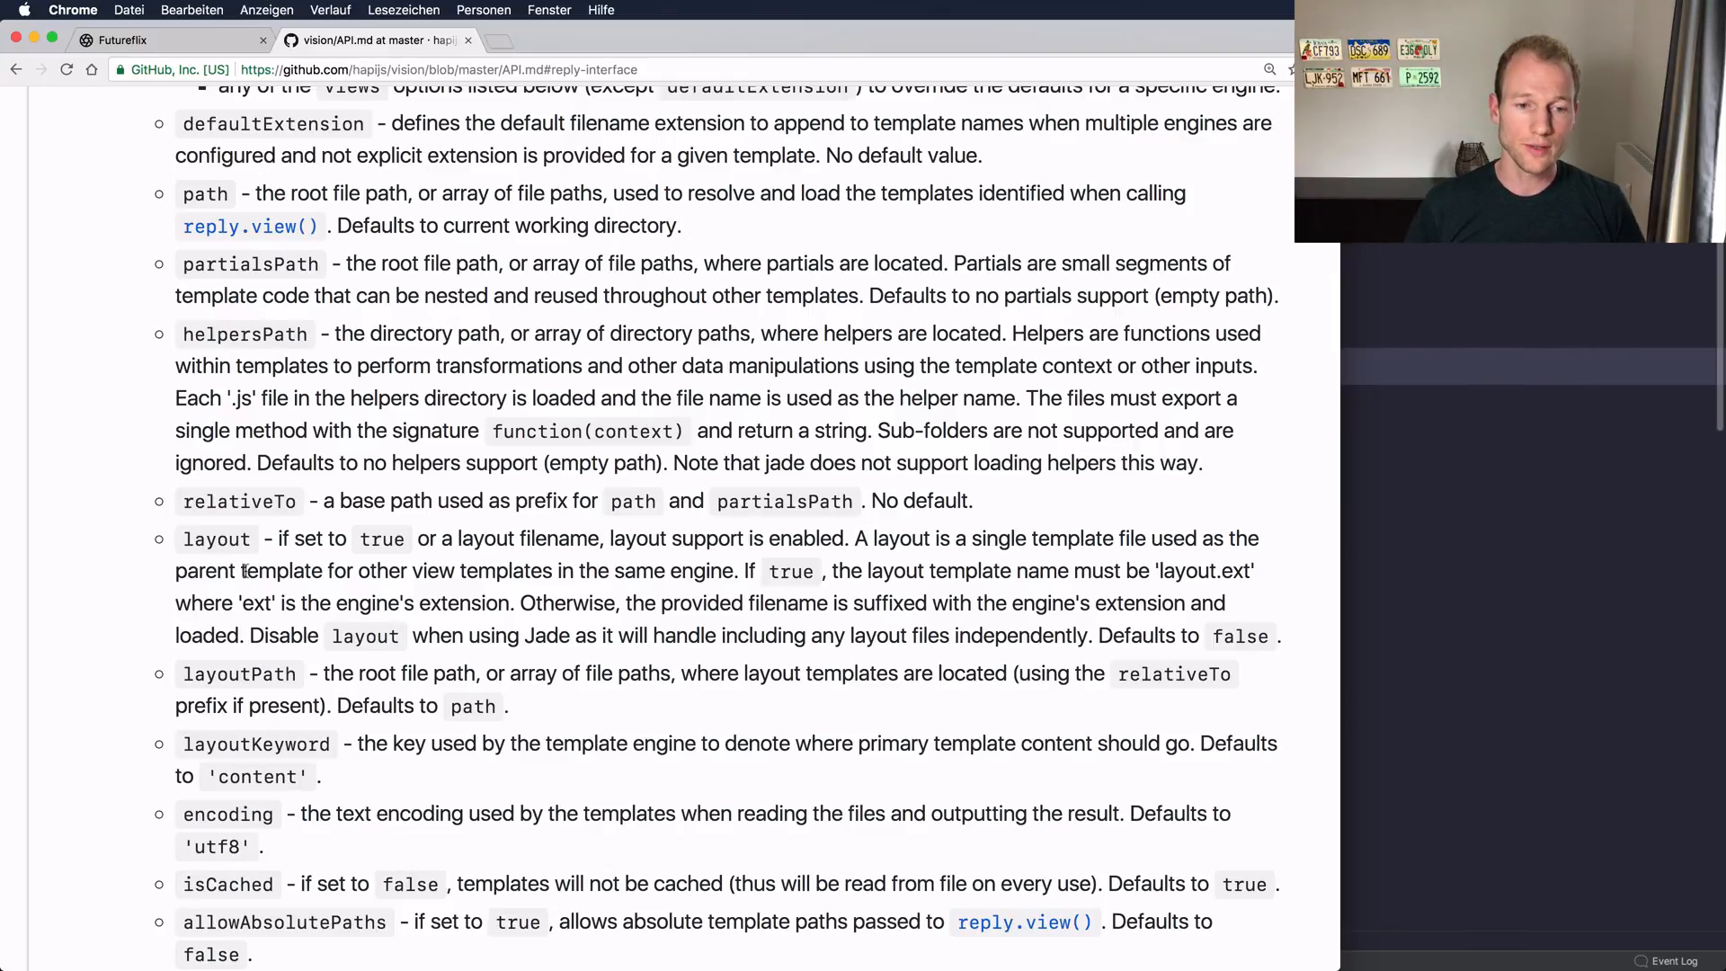
# Step: Read through the partialsPath, helpersPath, layout and isCached view options
pyautogui.doubleClick(250, 264)
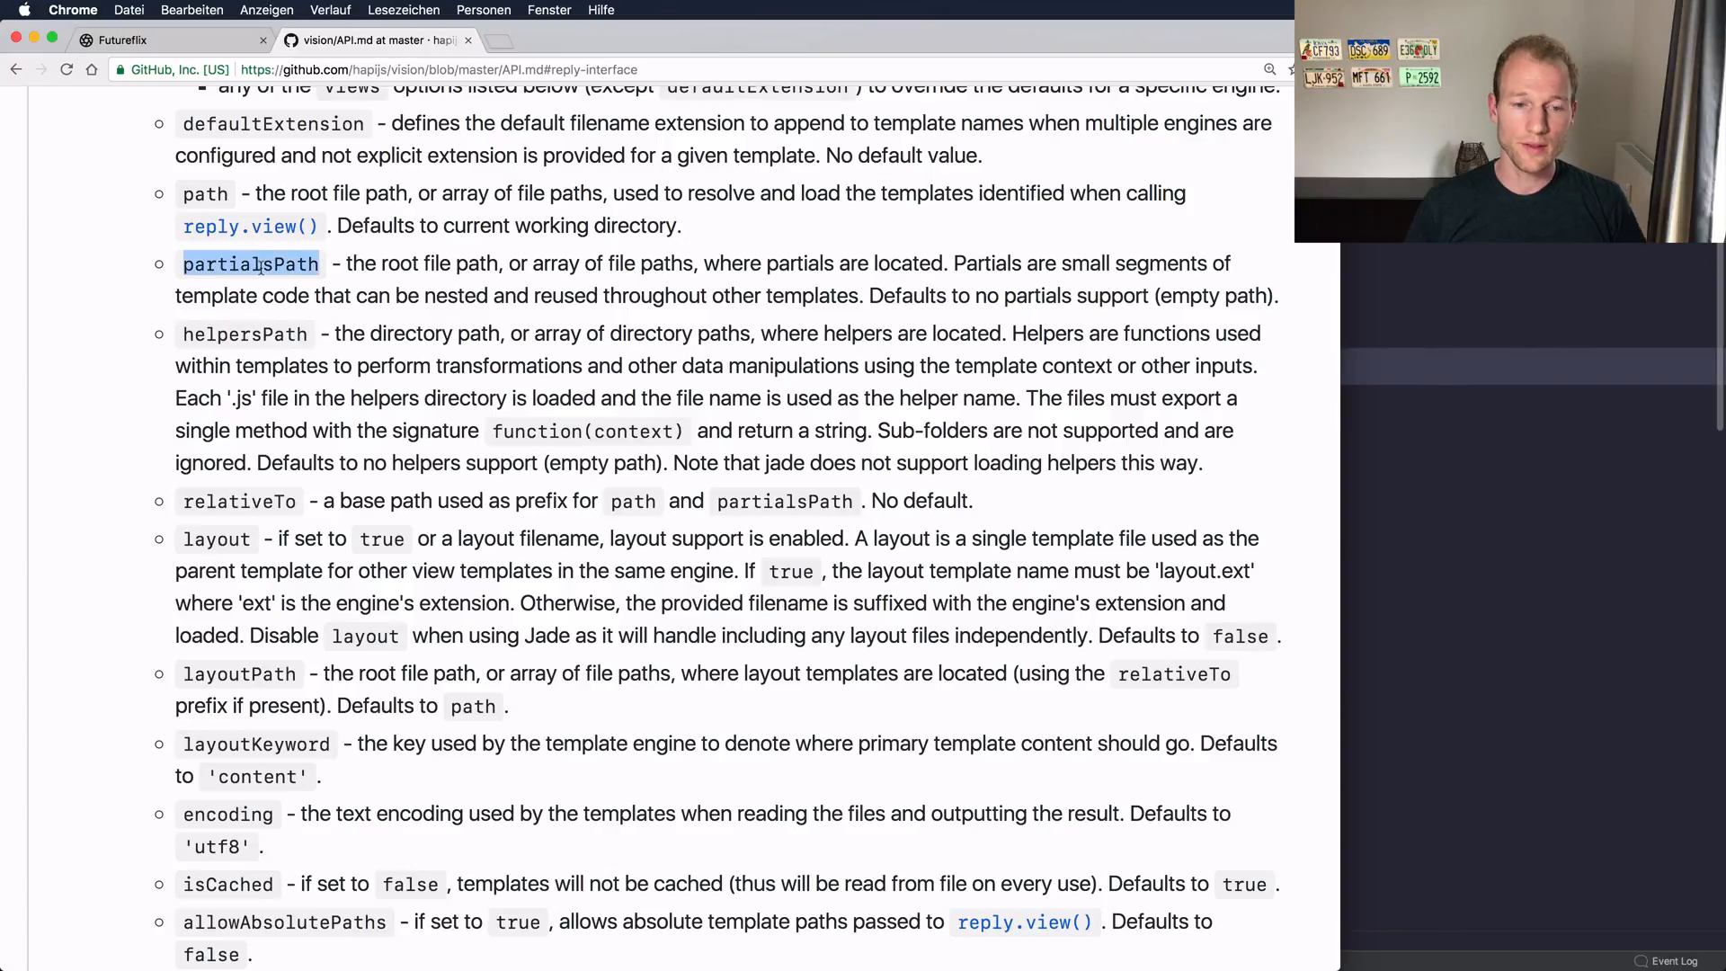
pyautogui.scroll(-3)
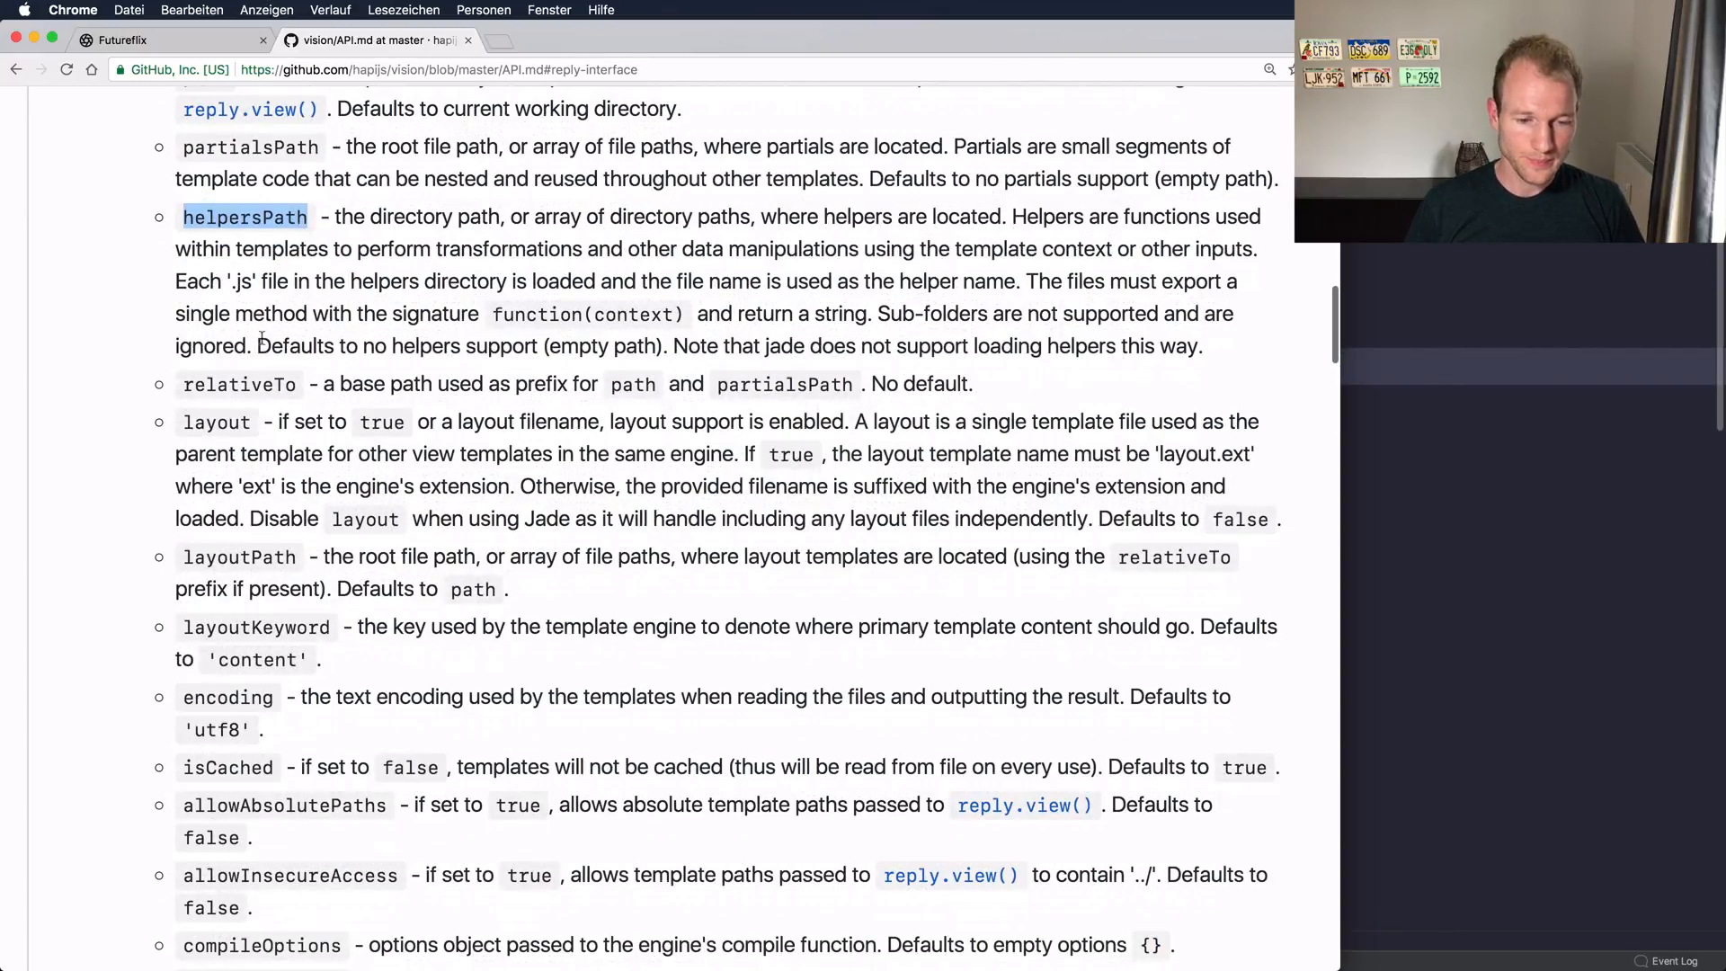
pyautogui.scroll(-3)
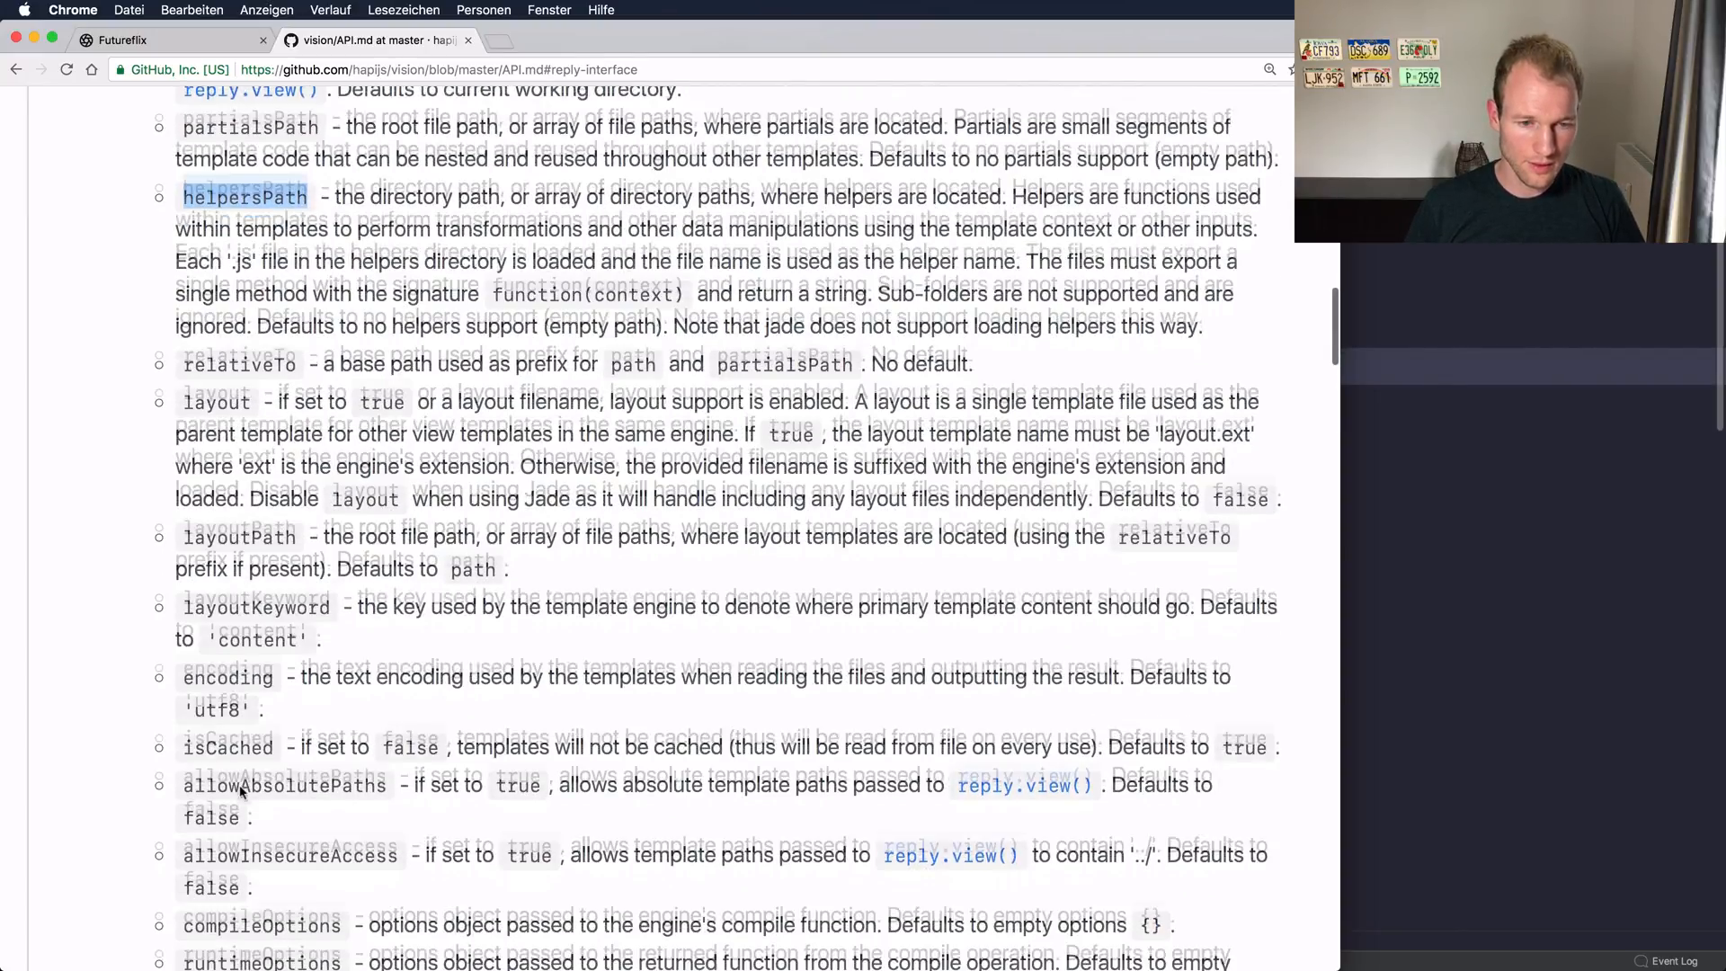
pyautogui.scroll(-3)
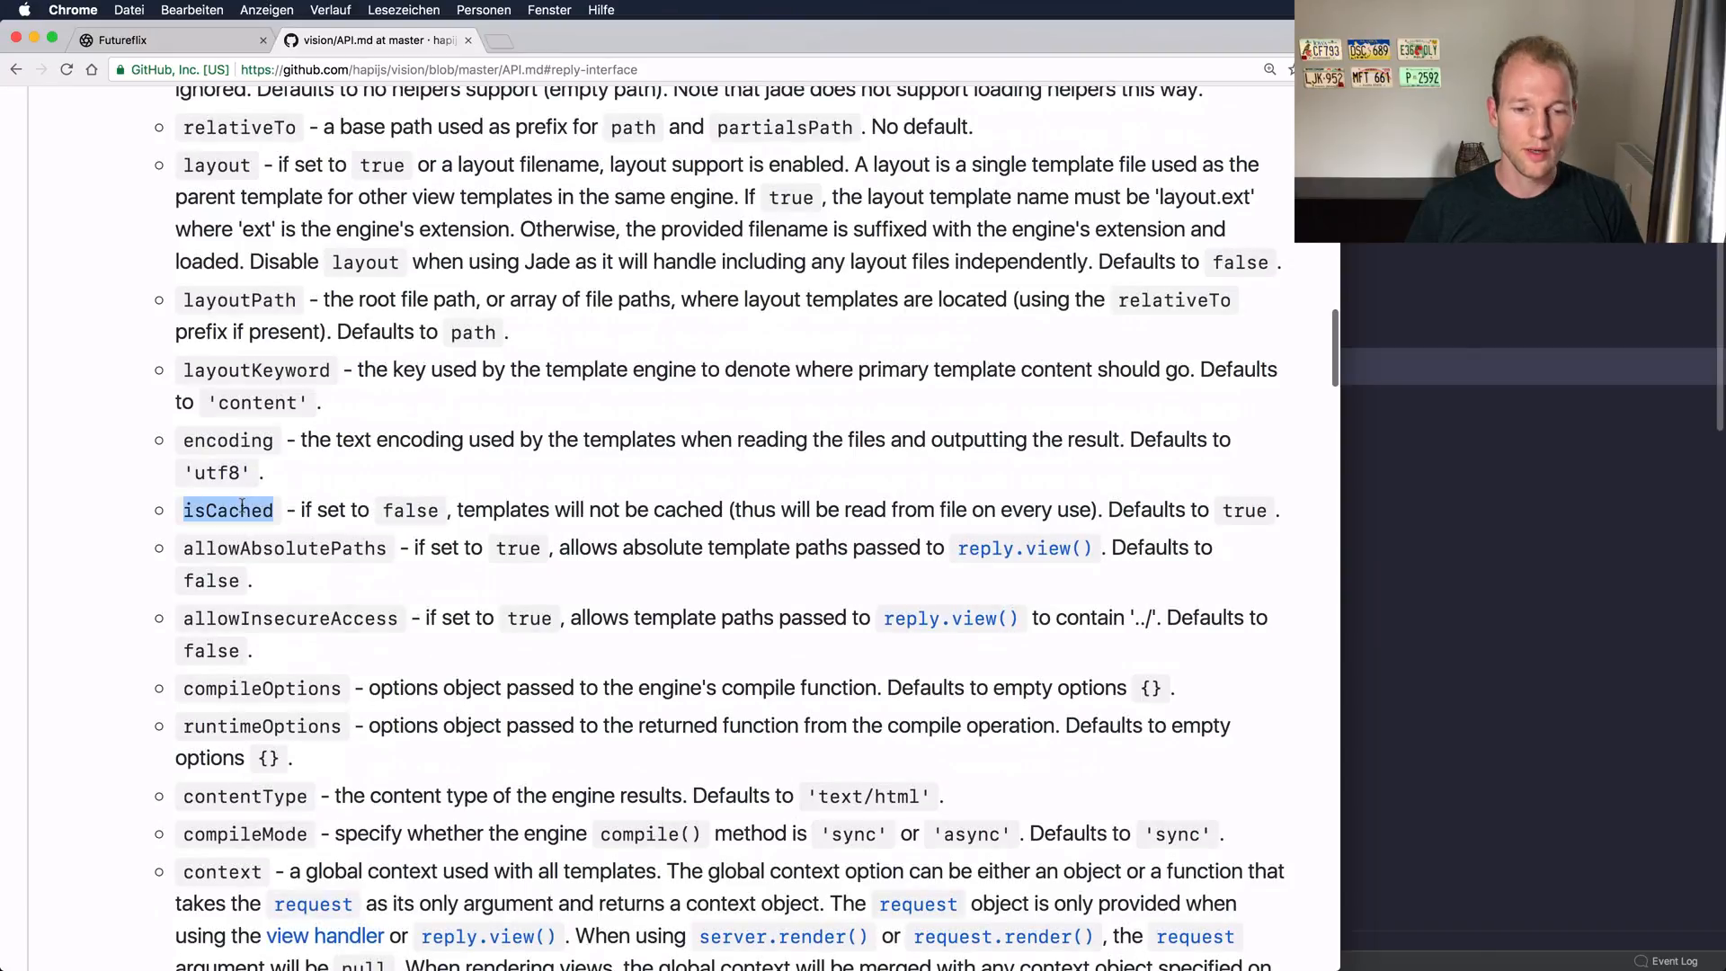
pyautogui.moveTo(477, 464)
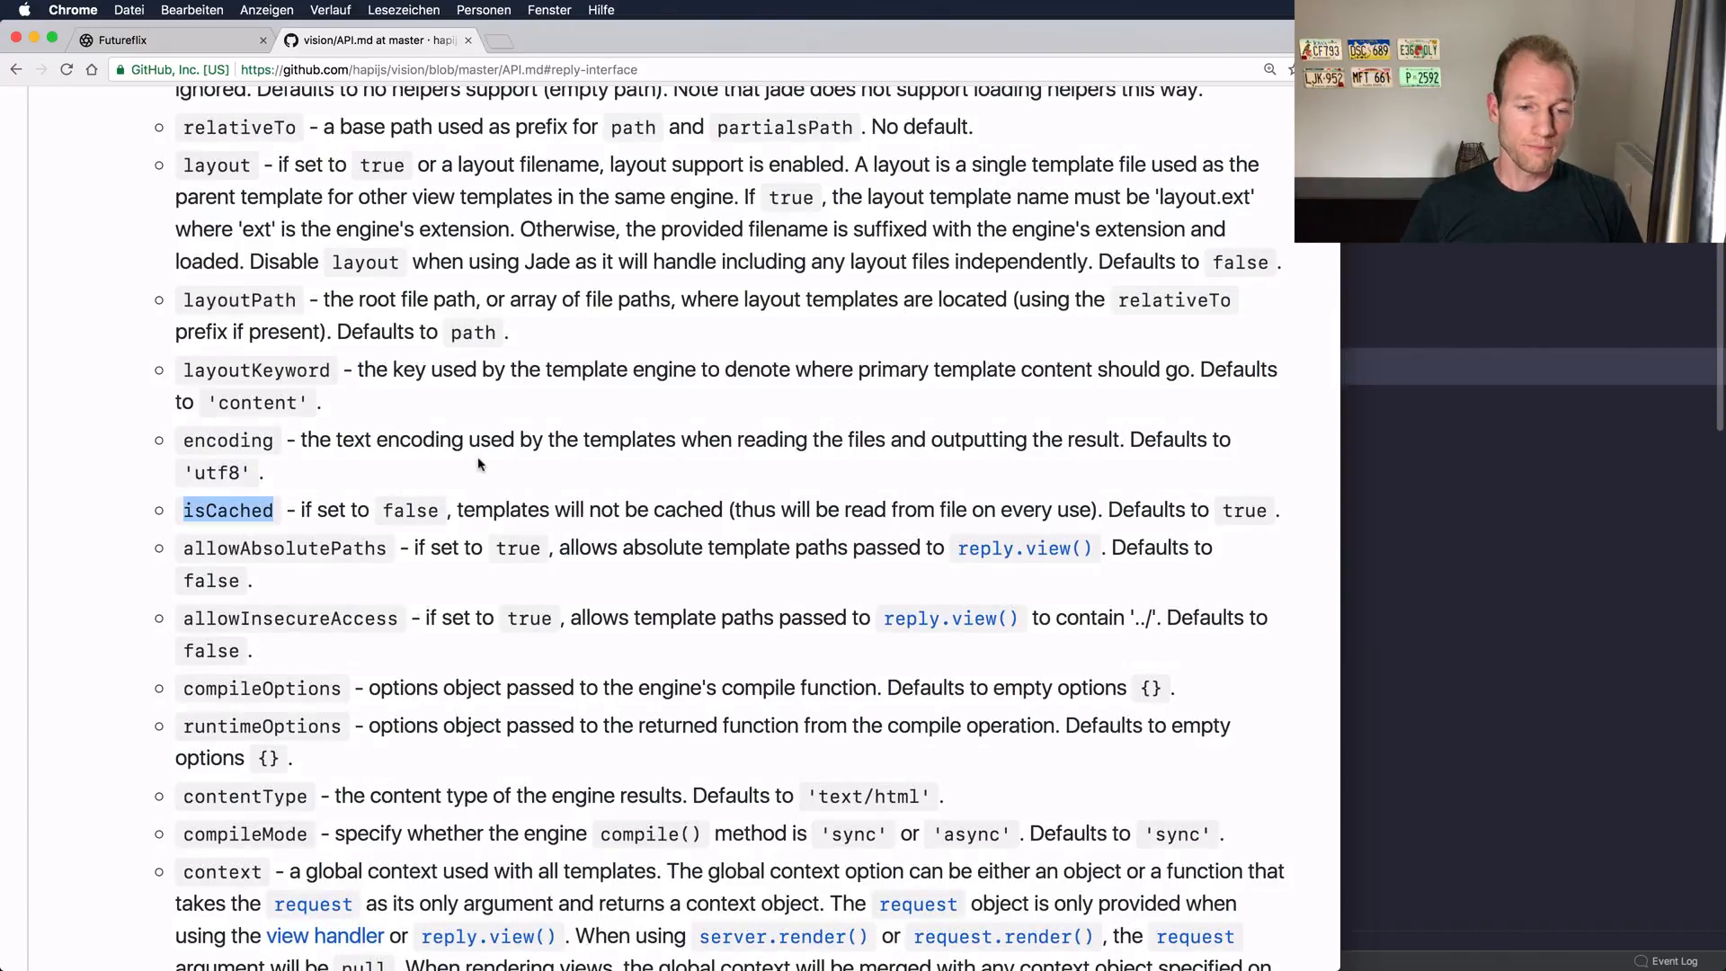